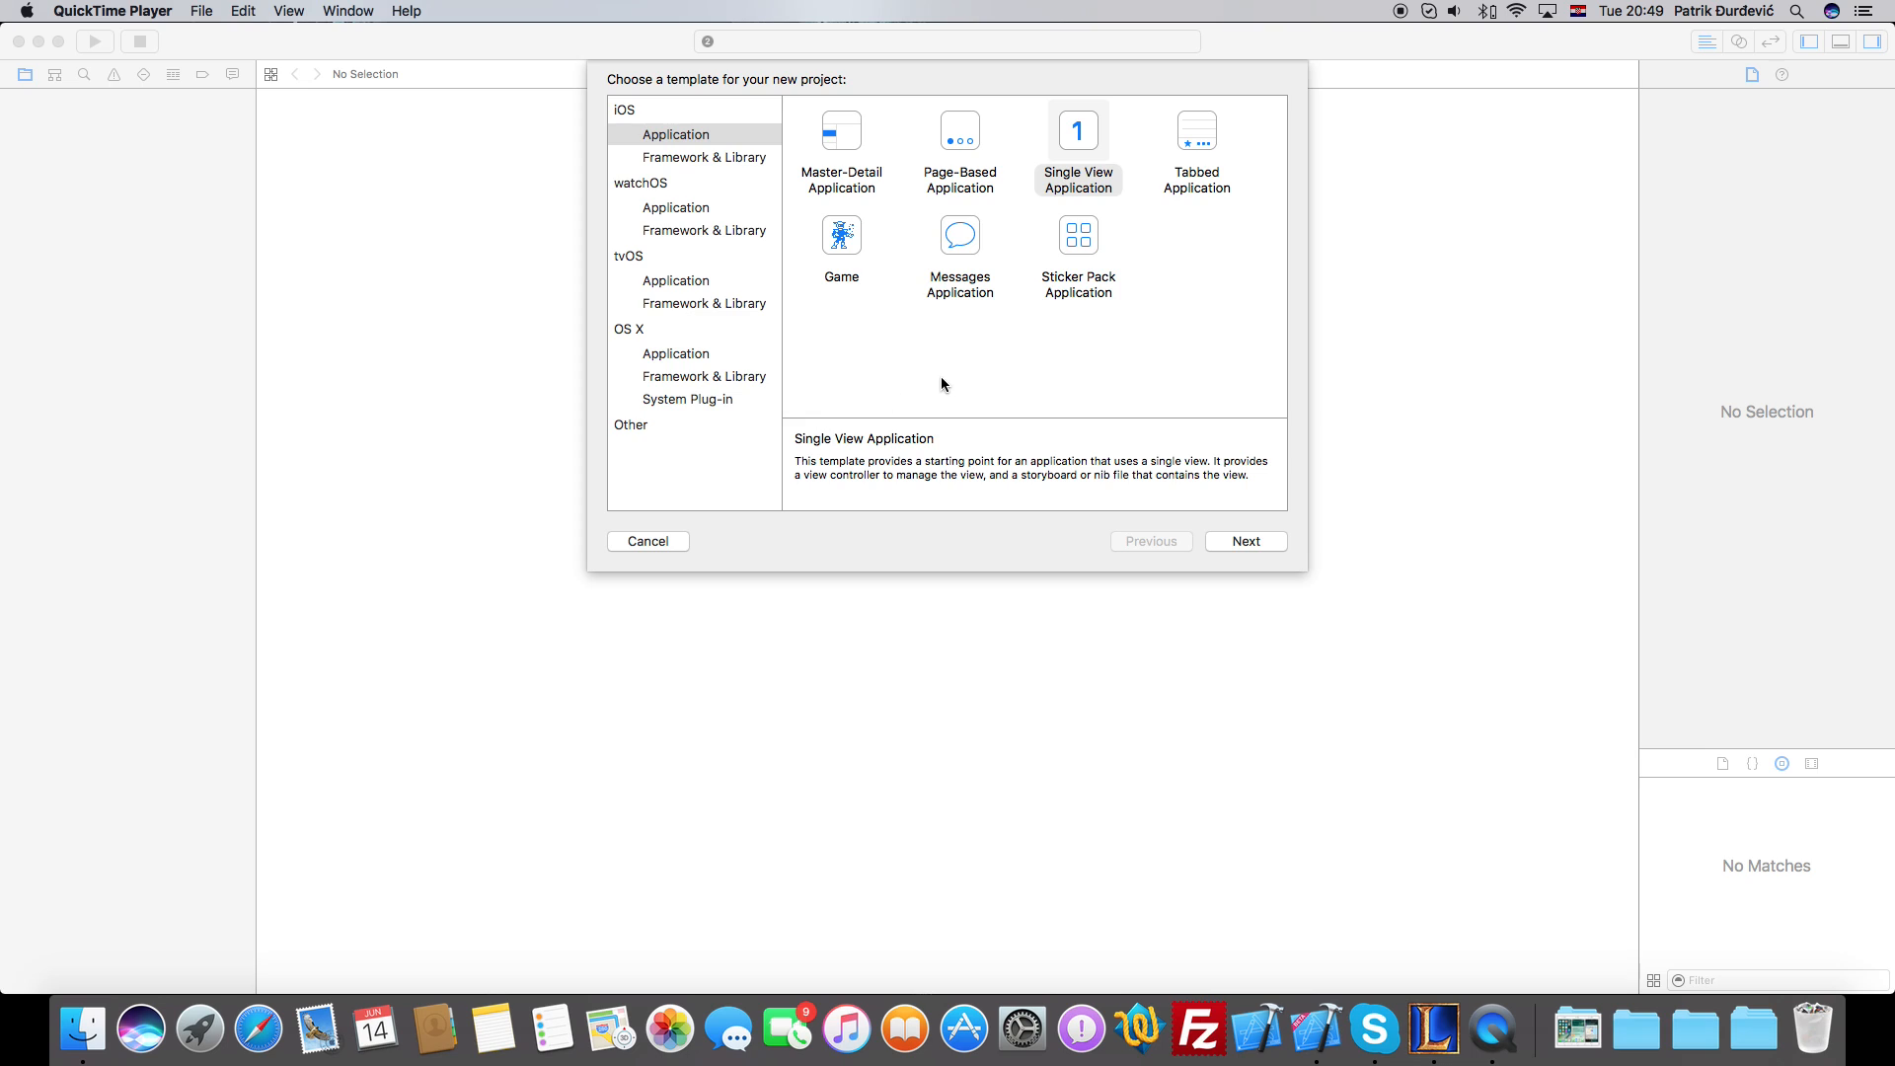
# Choose the Single View Application template and continue to create the Hello World project.
pyautogui.click(1076, 130)
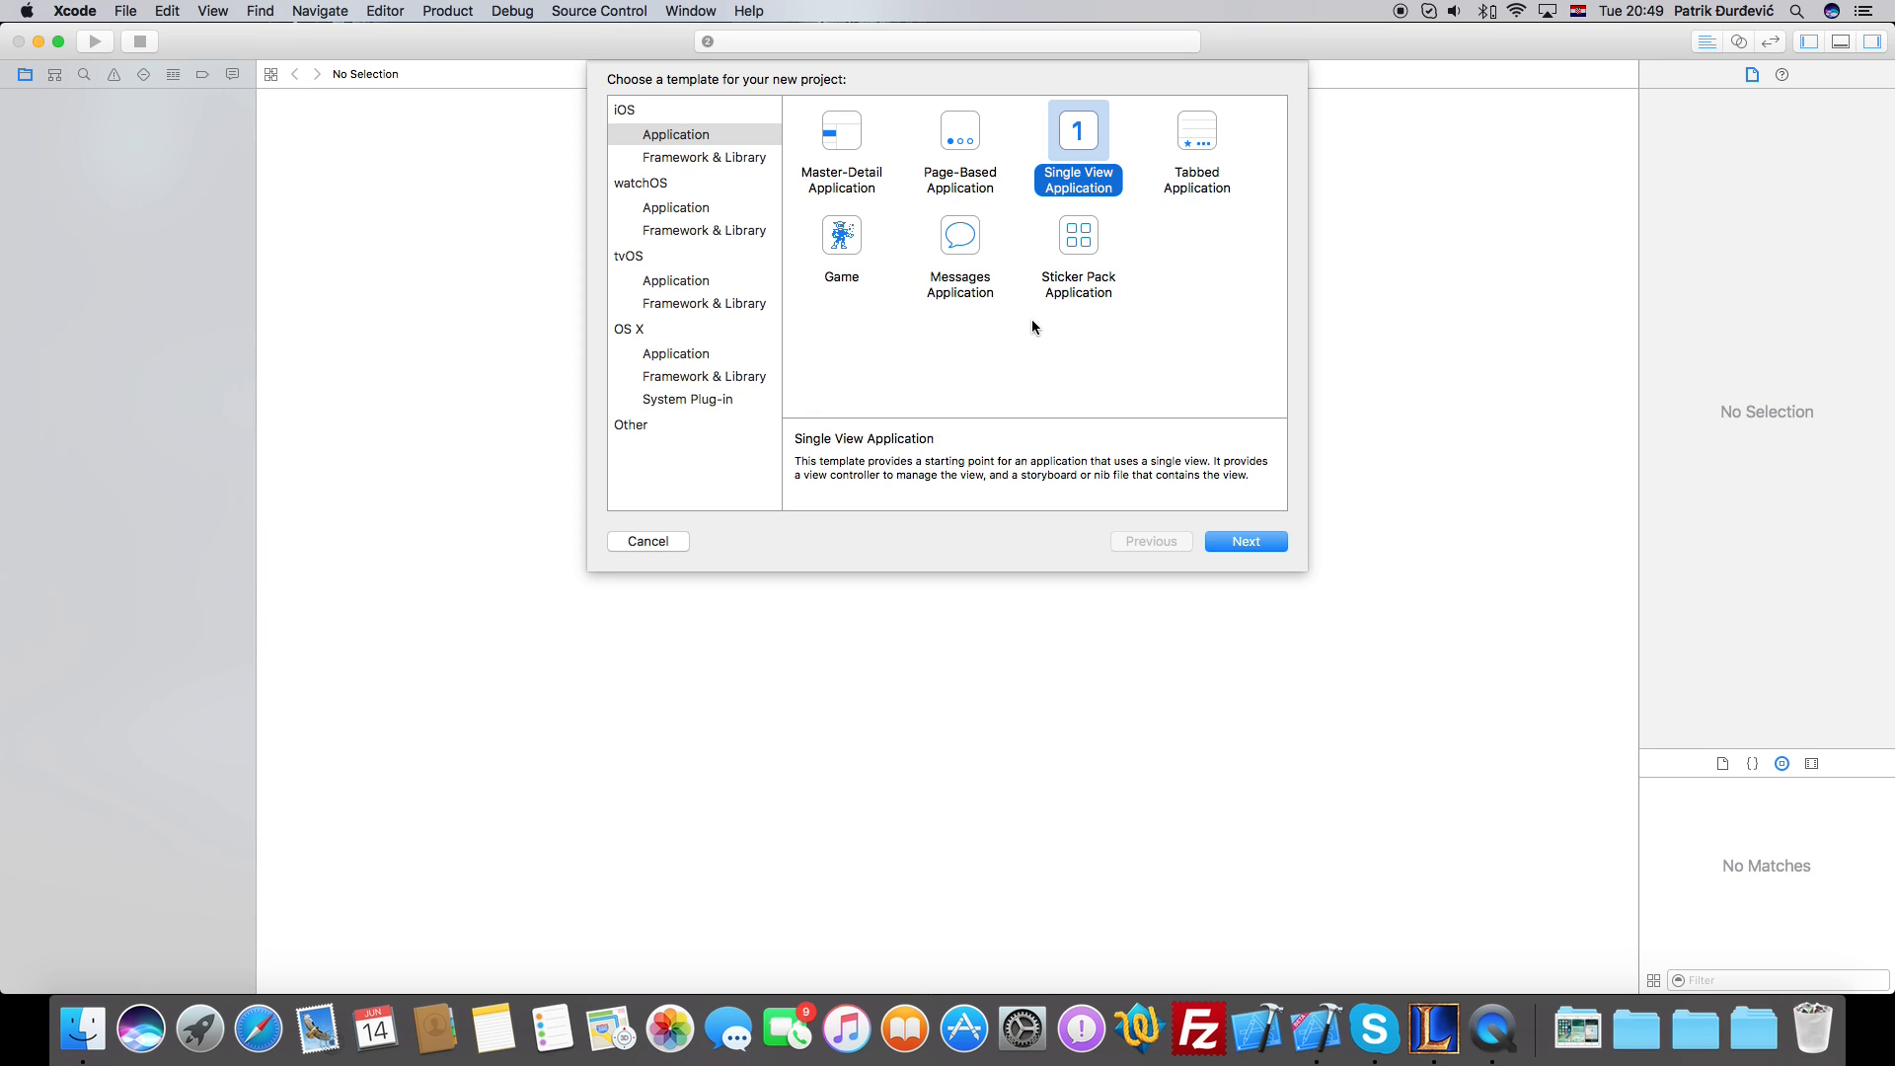
pyautogui.moveTo(930, 326)
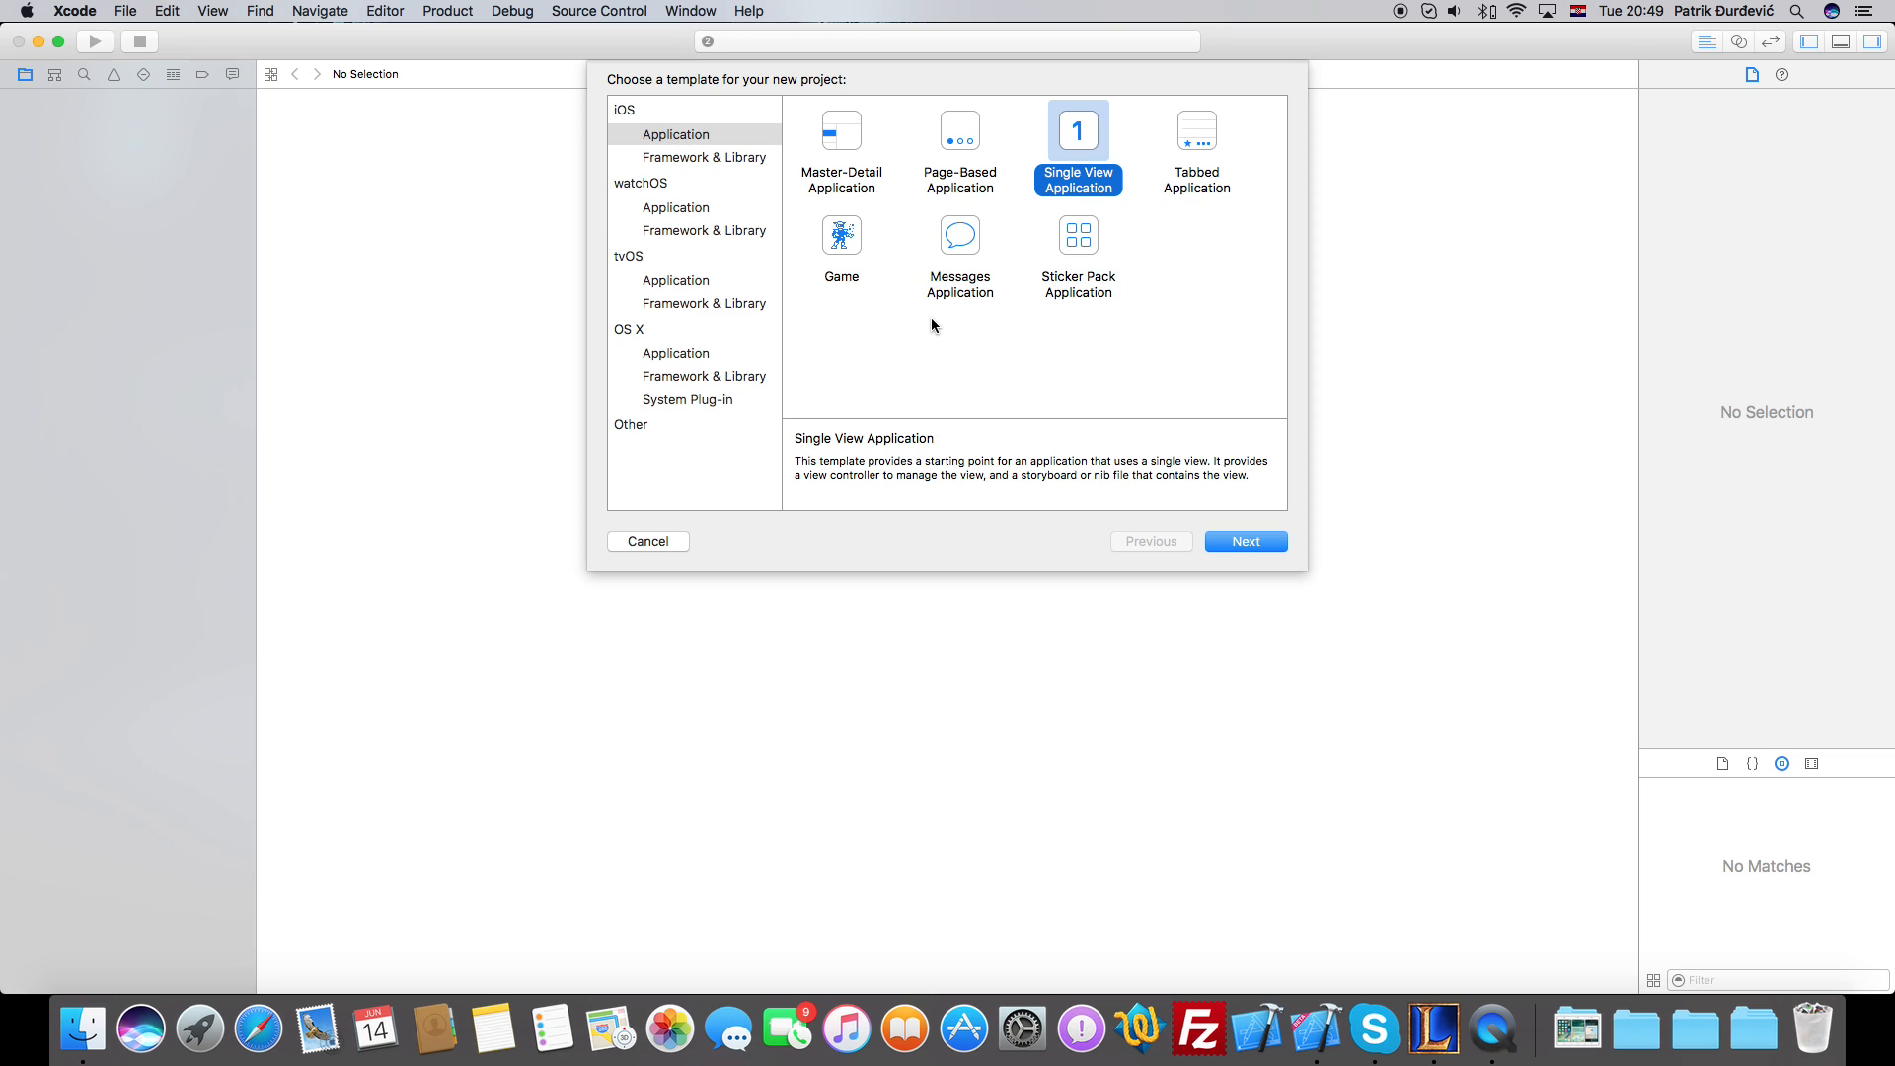
pyautogui.moveTo(735, 273)
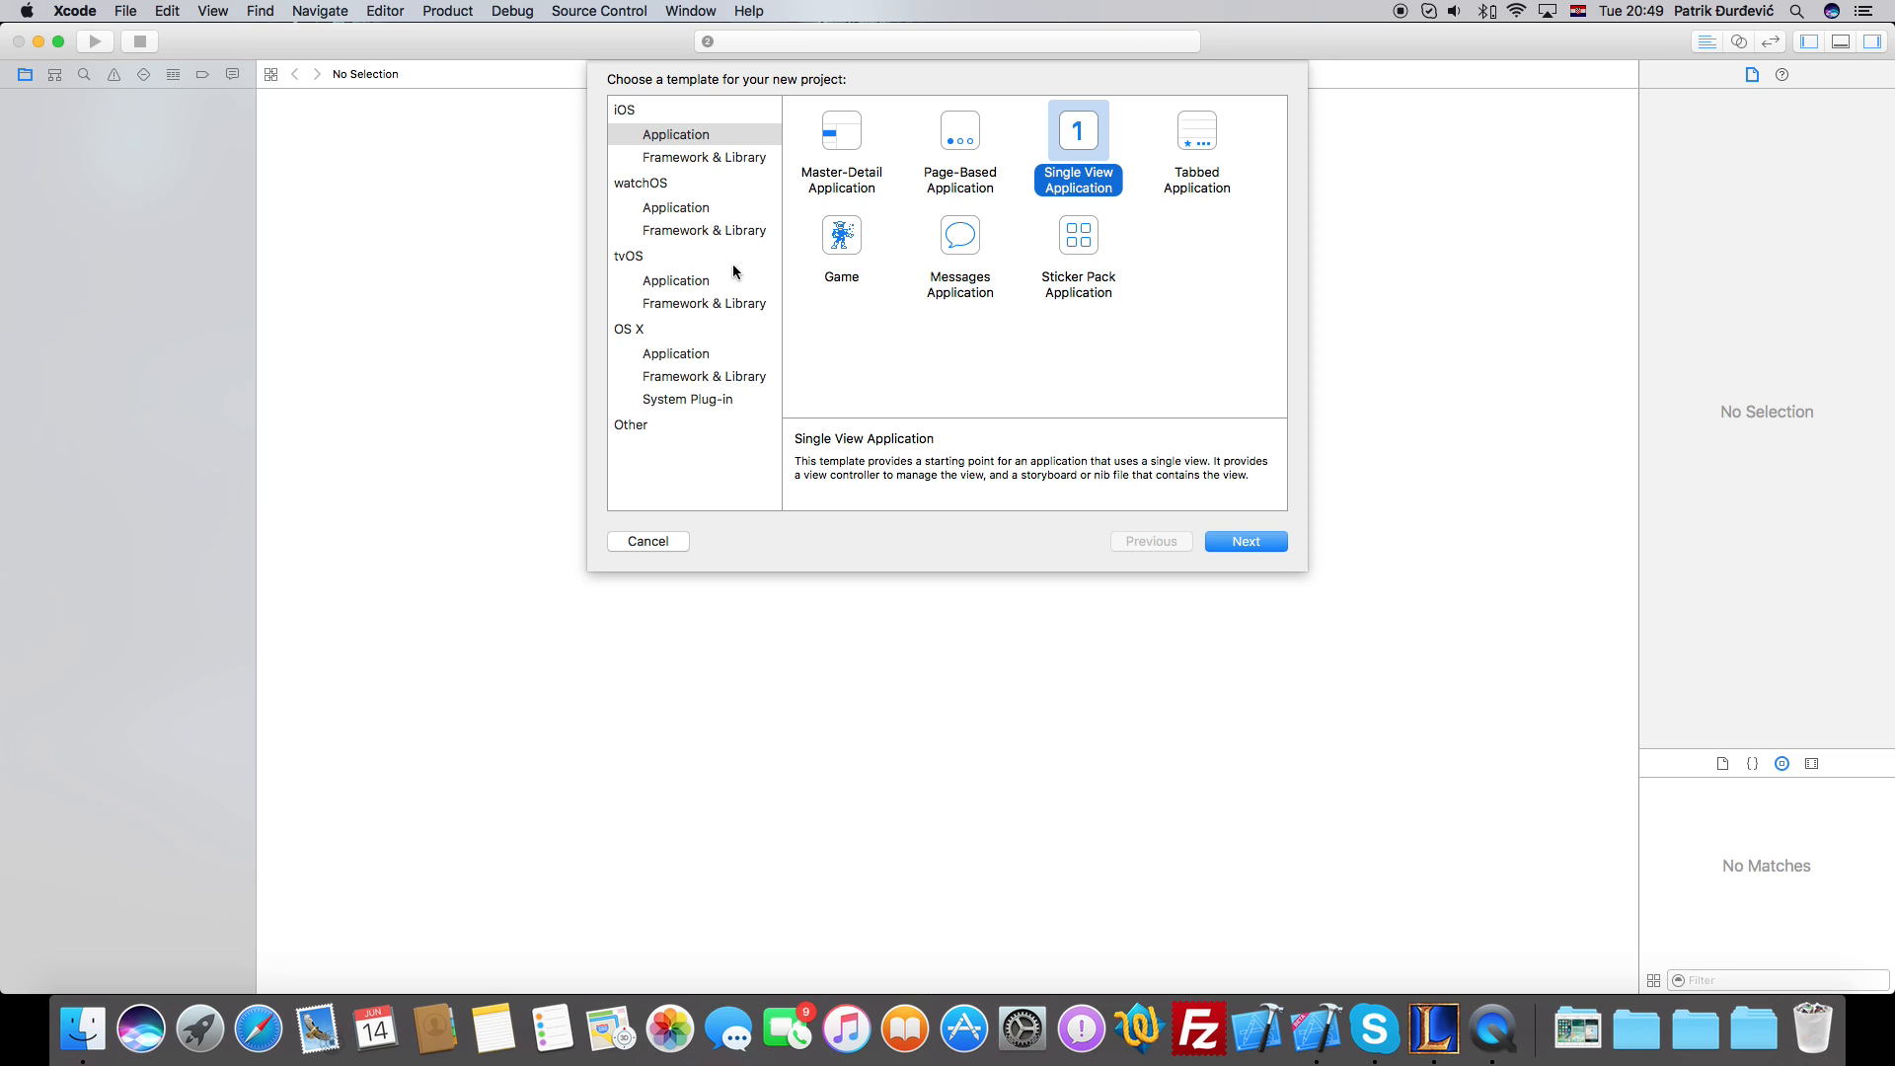
pyautogui.click(125, 12)
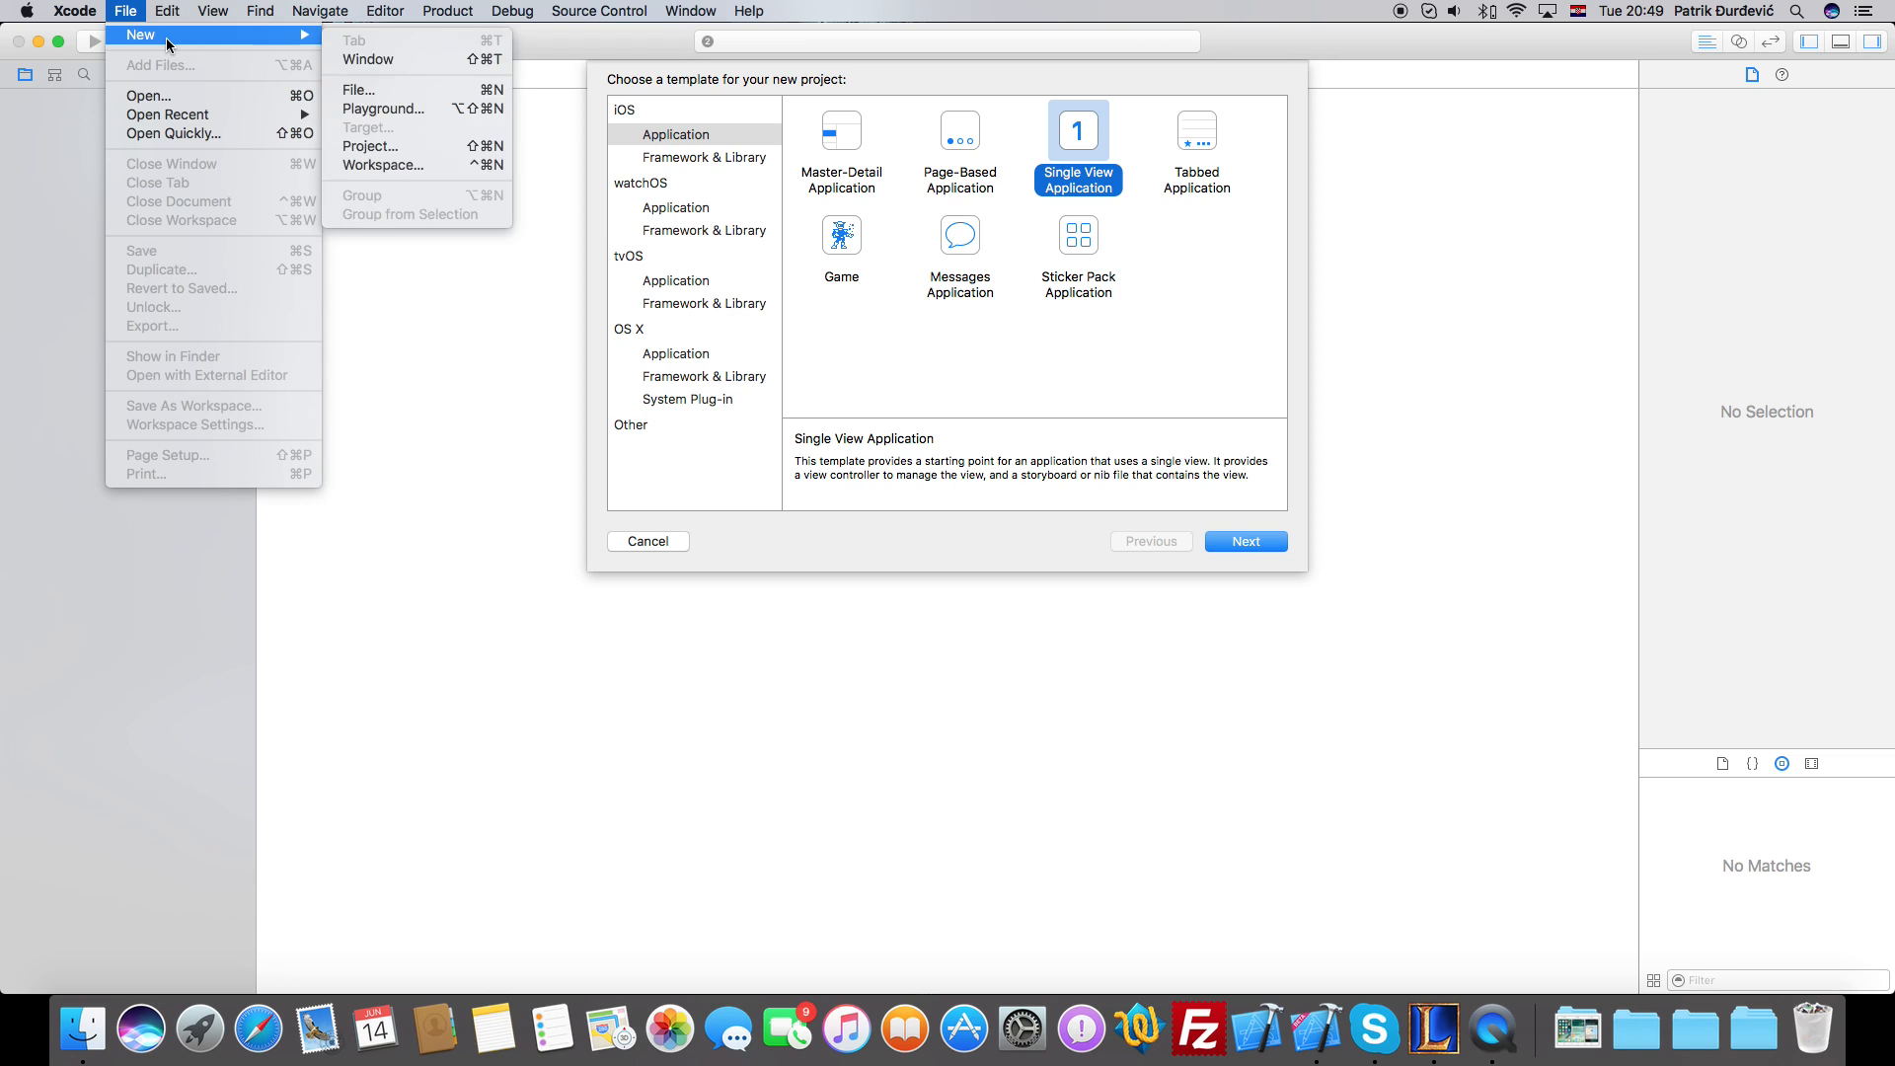
pyautogui.click(624, 109)
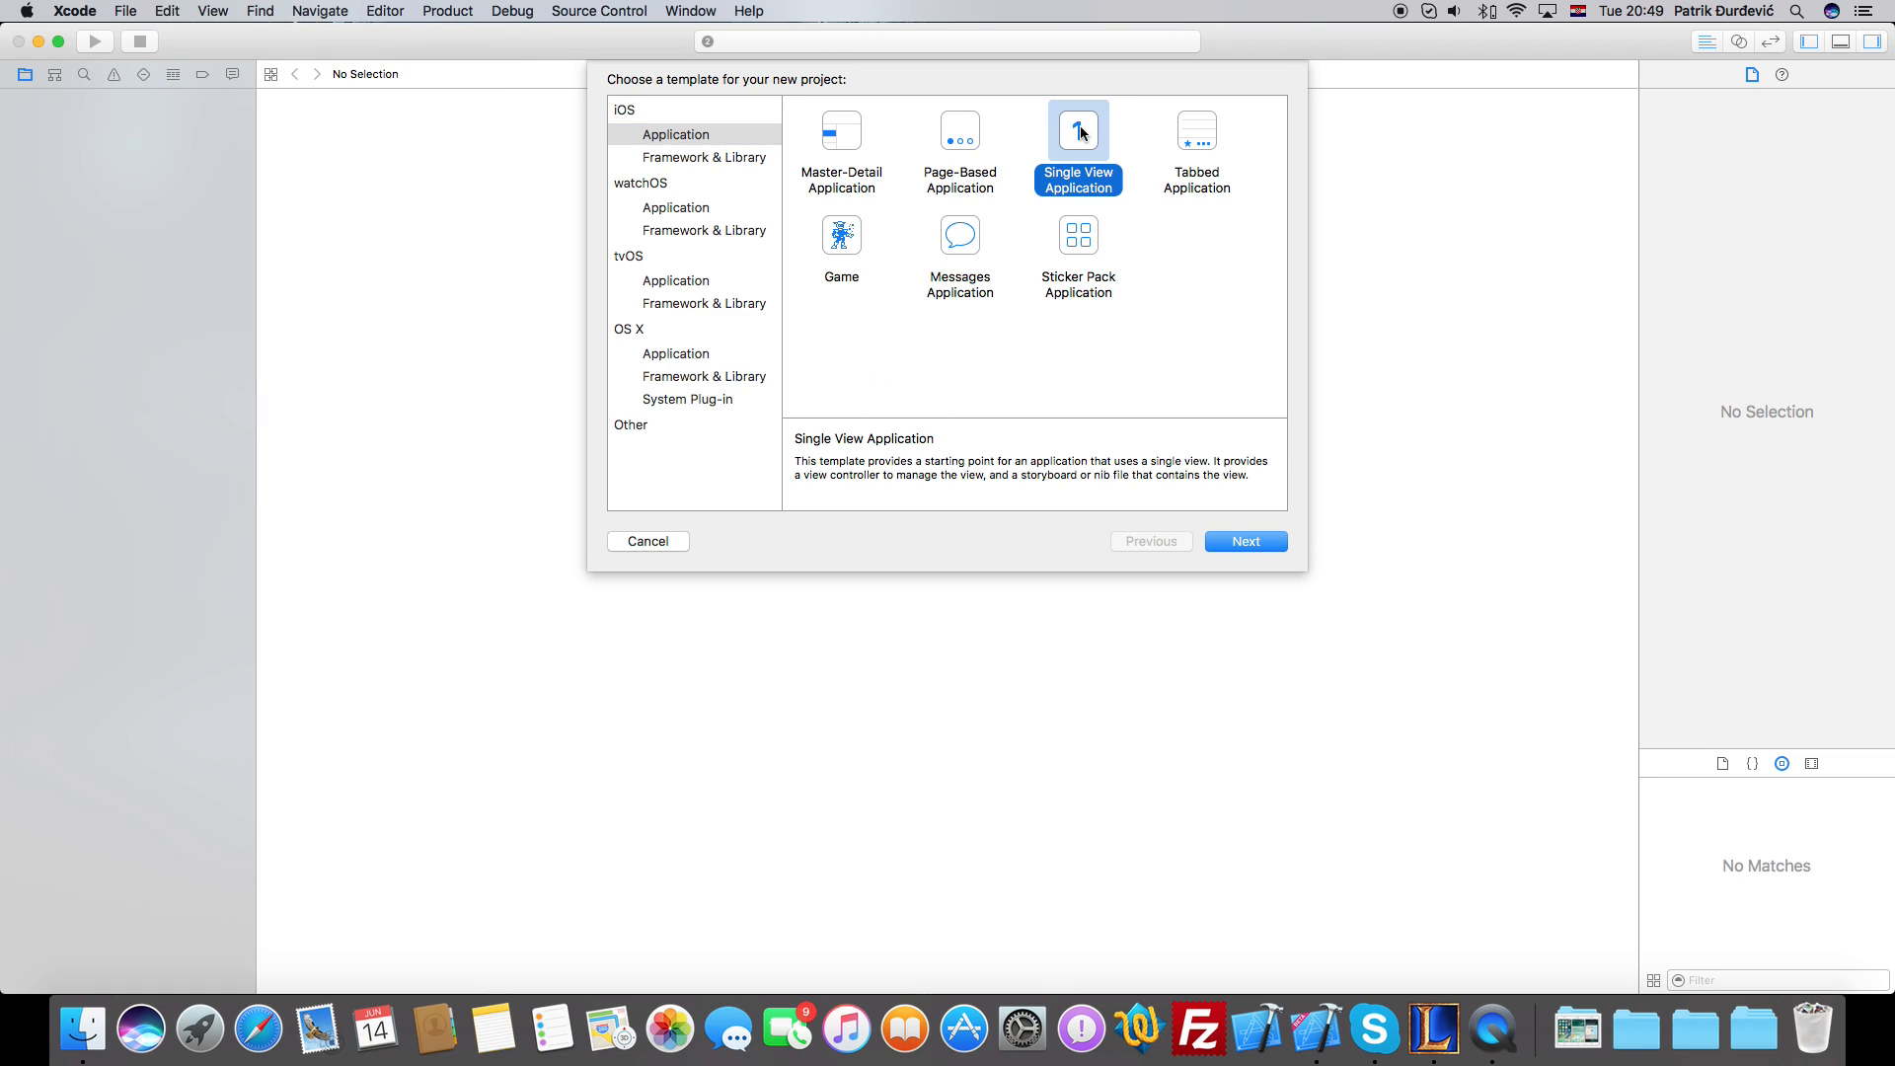
pyautogui.click(1246, 541)
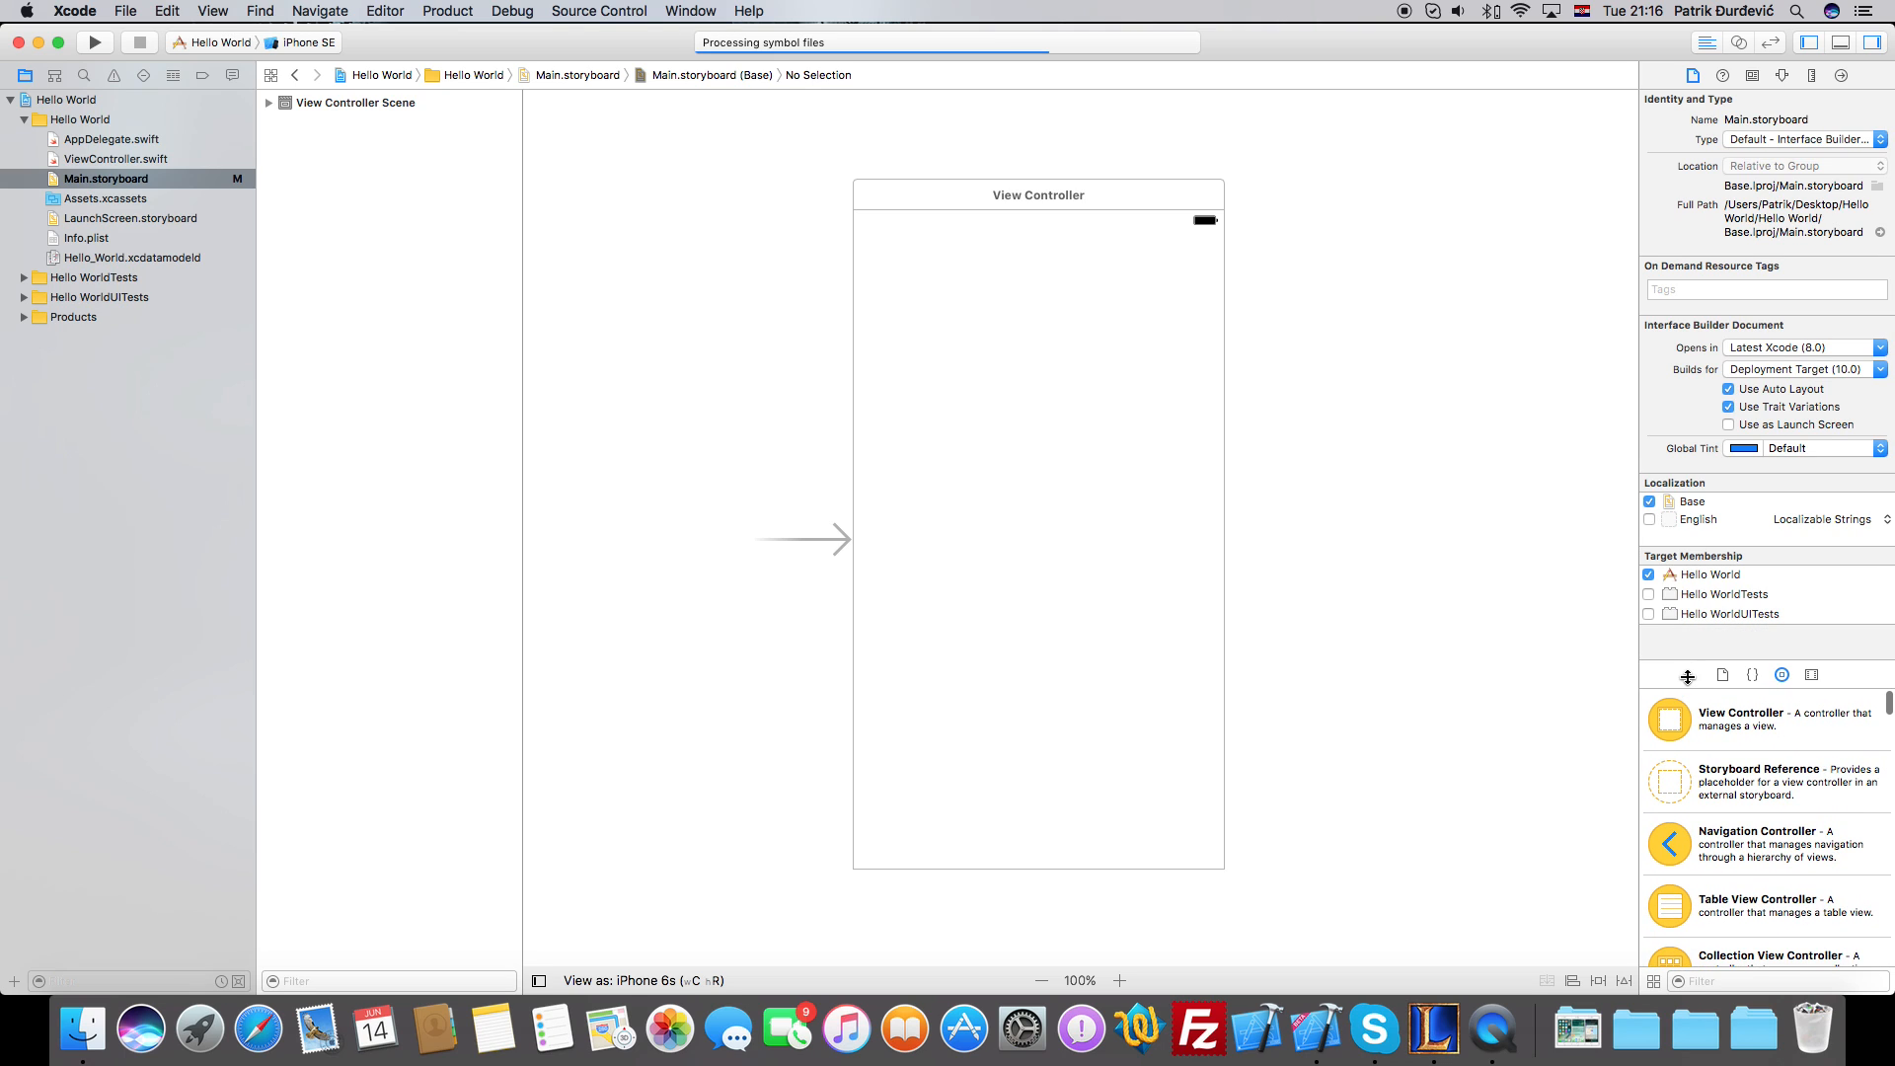
# Drag a Label from the Object Library onto the View Controller near its top-left.
pyautogui.scroll(-3)
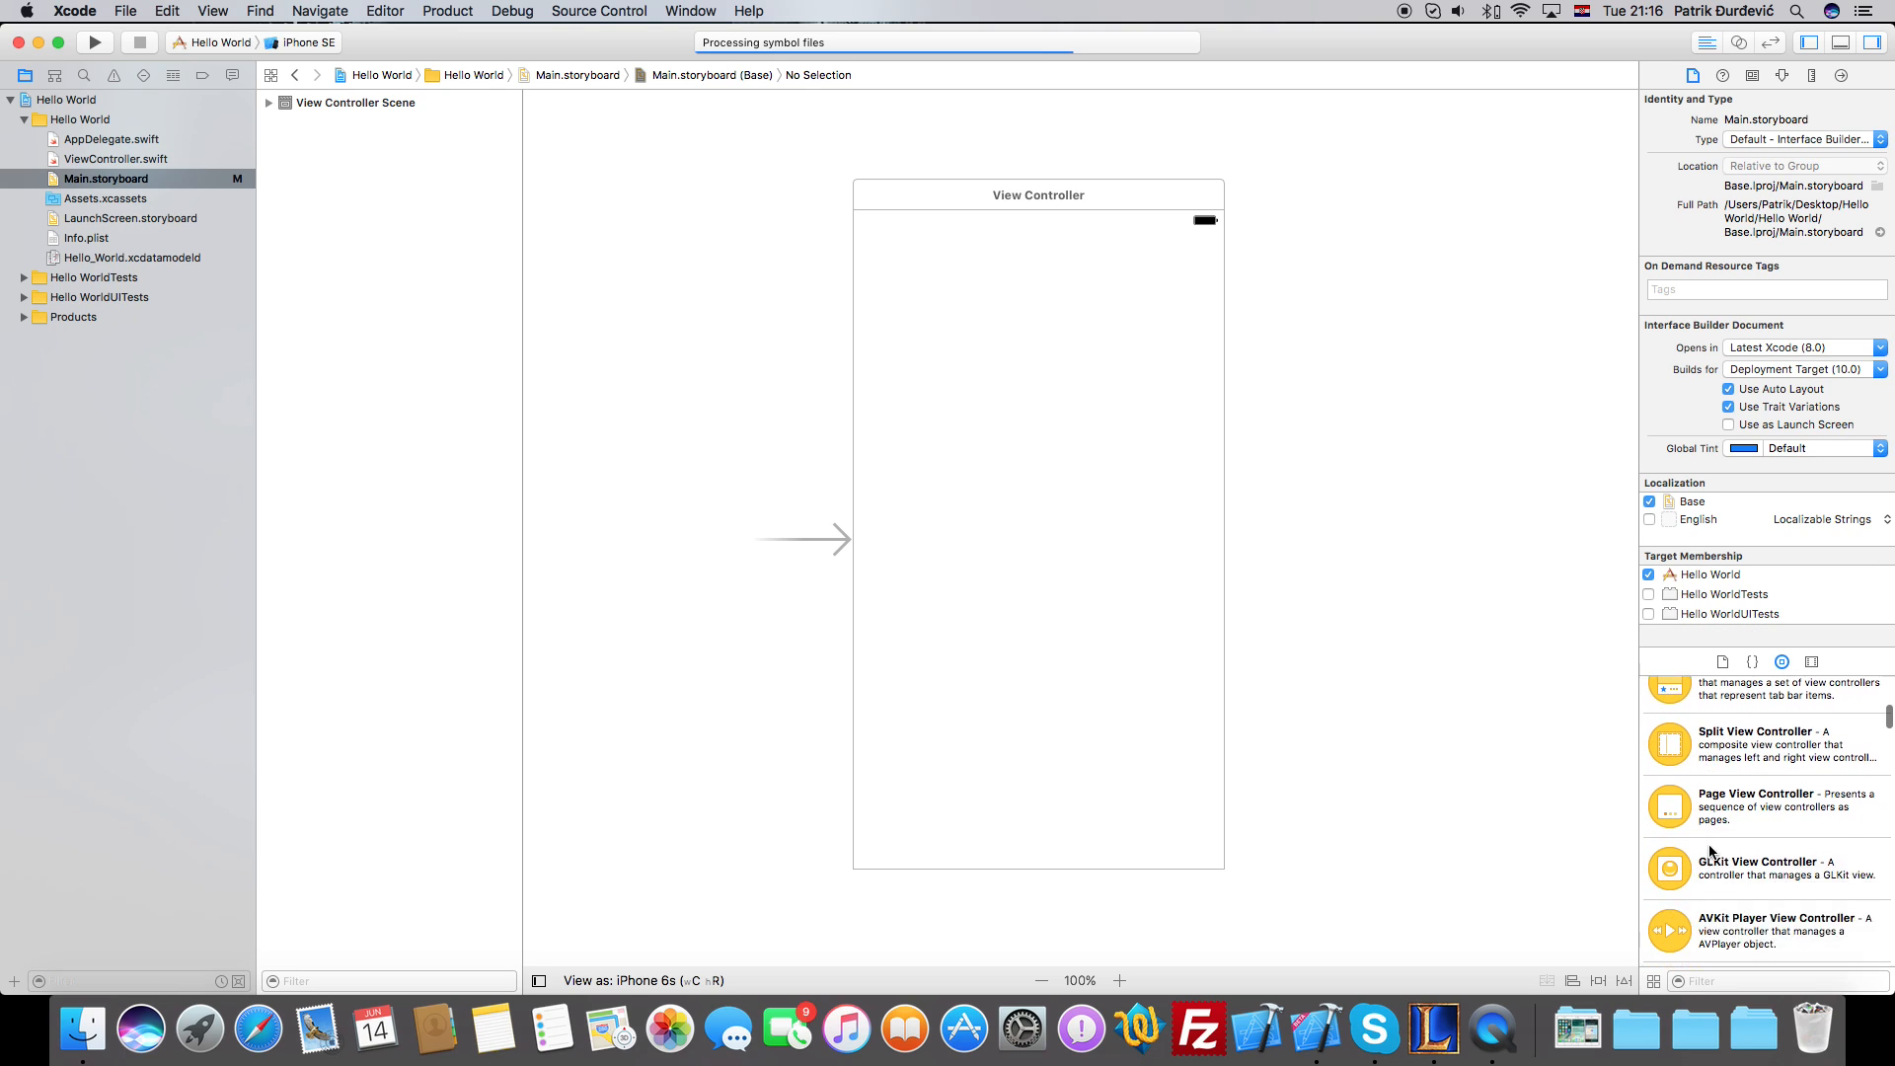
pyautogui.scroll(-3)
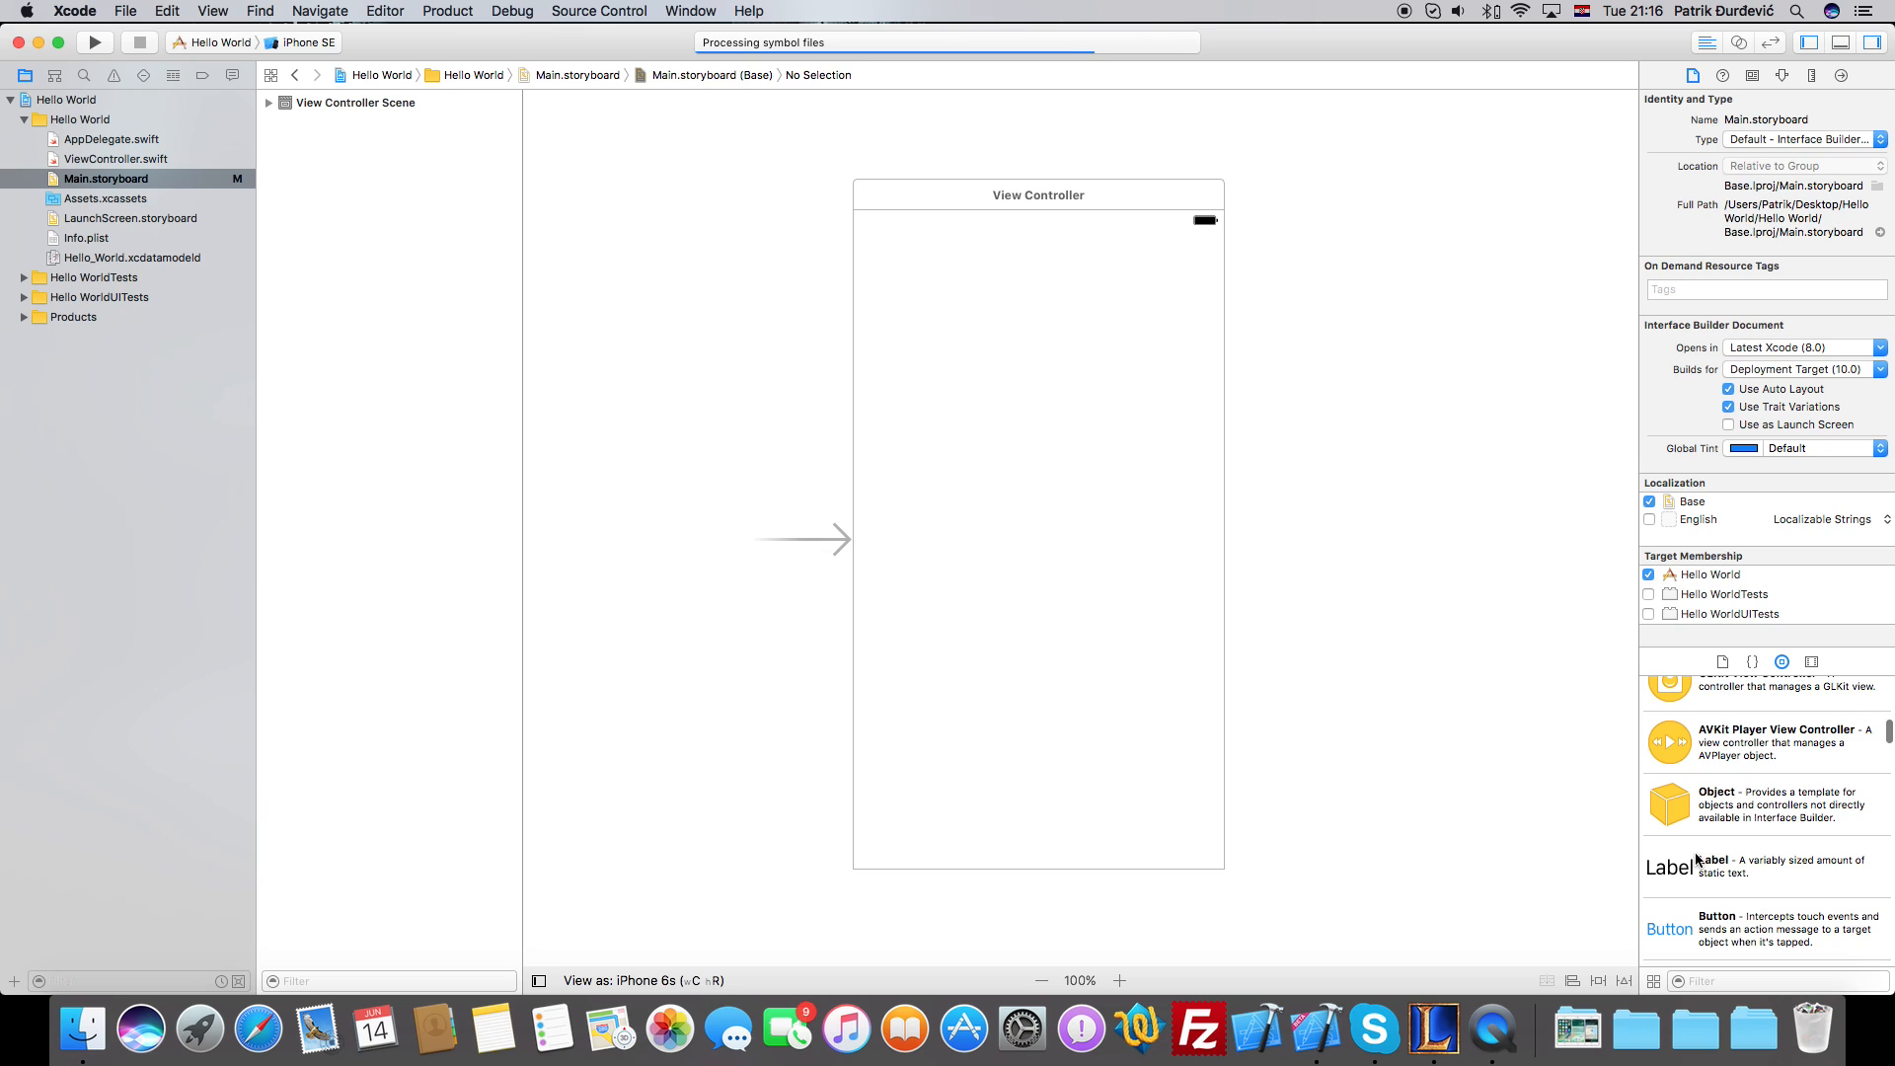
pyautogui.moveTo(1023, 670)
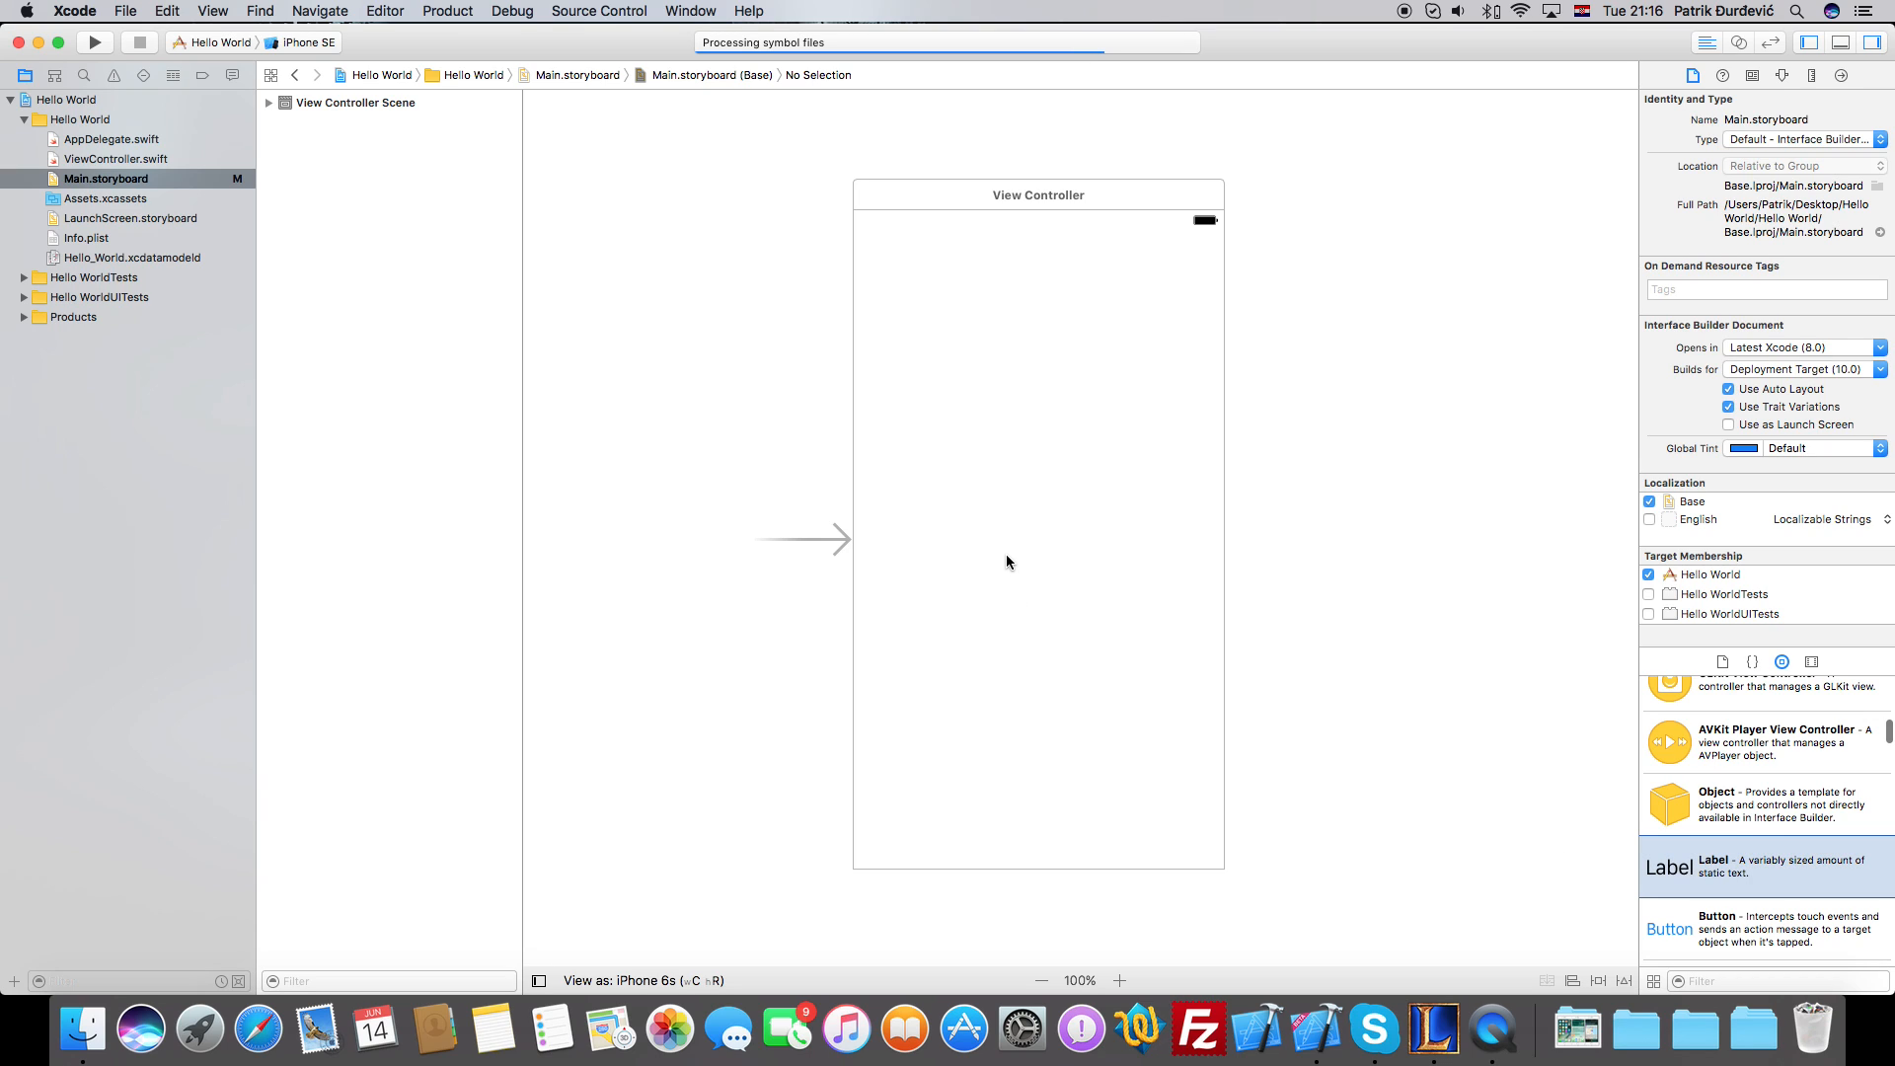
pyautogui.moveTo(1013, 553)
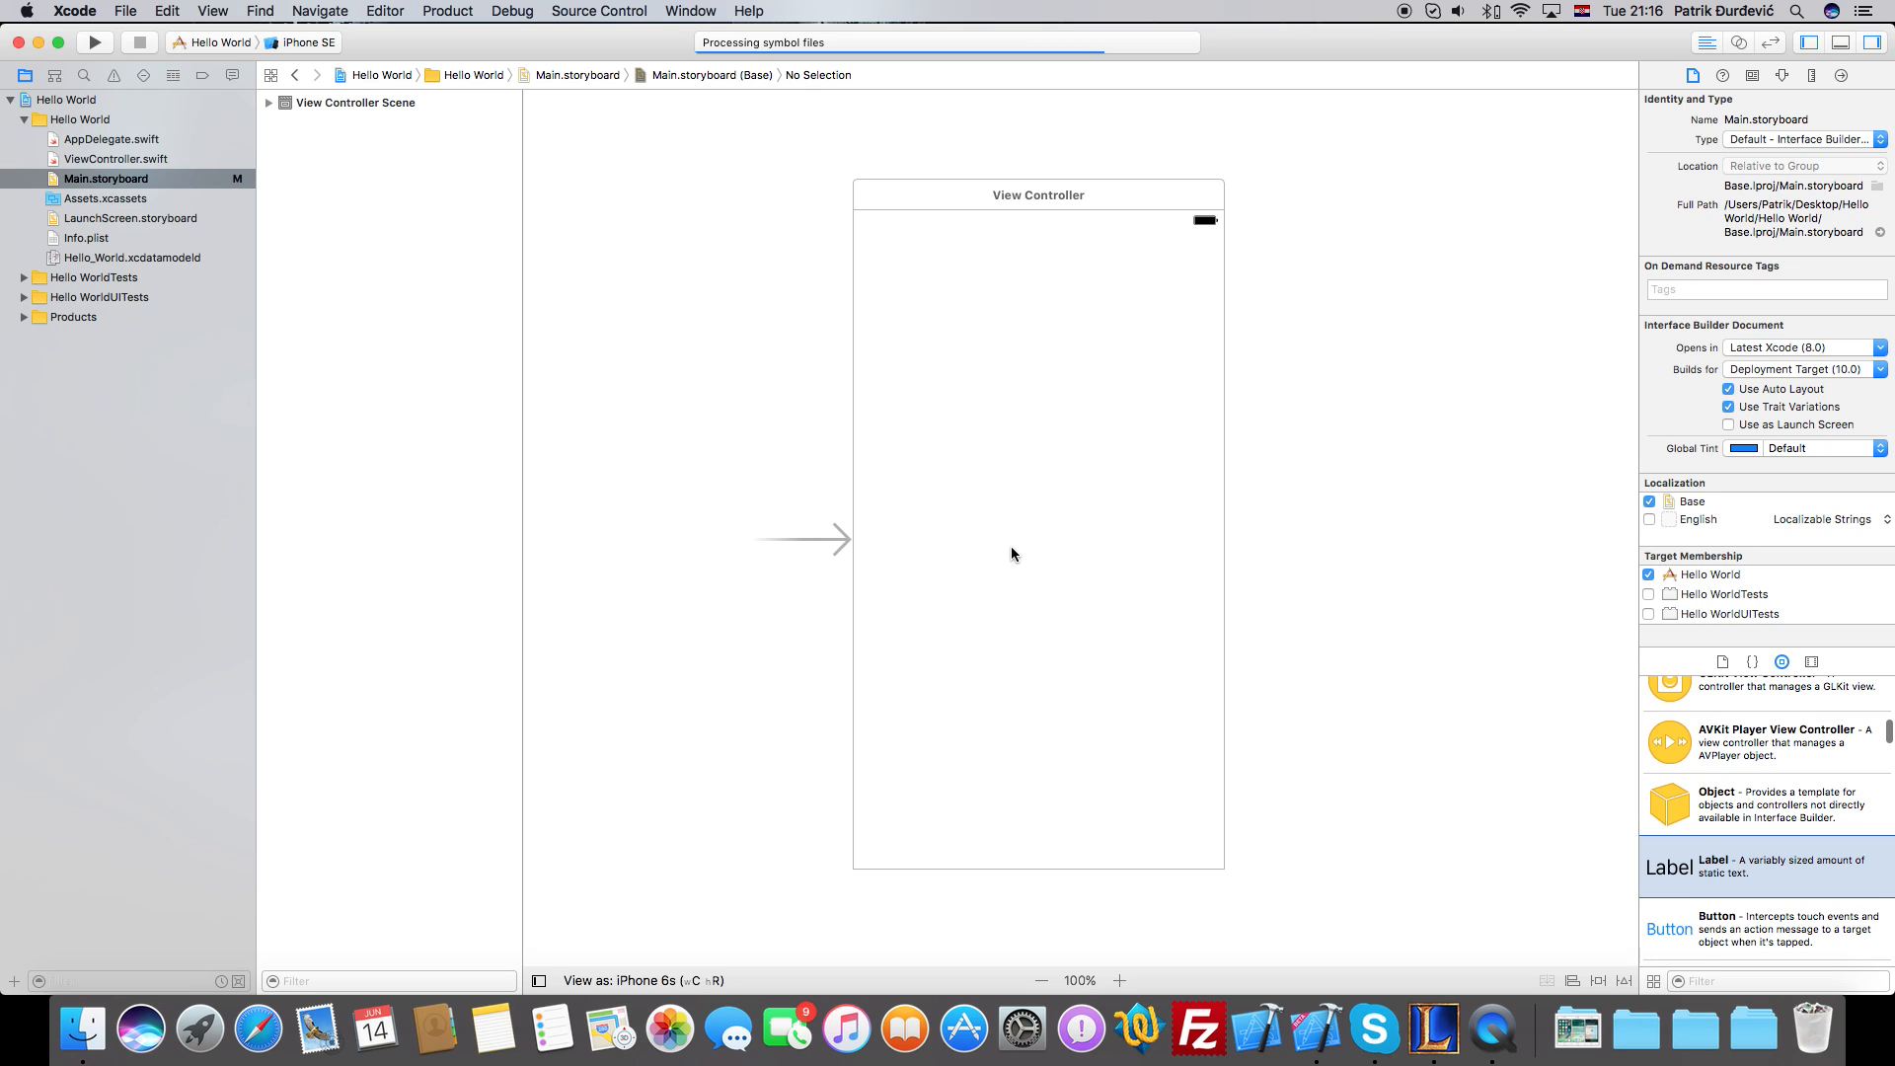
pyautogui.moveTo(1670, 859); pyautogui.dragTo(1019, 559)
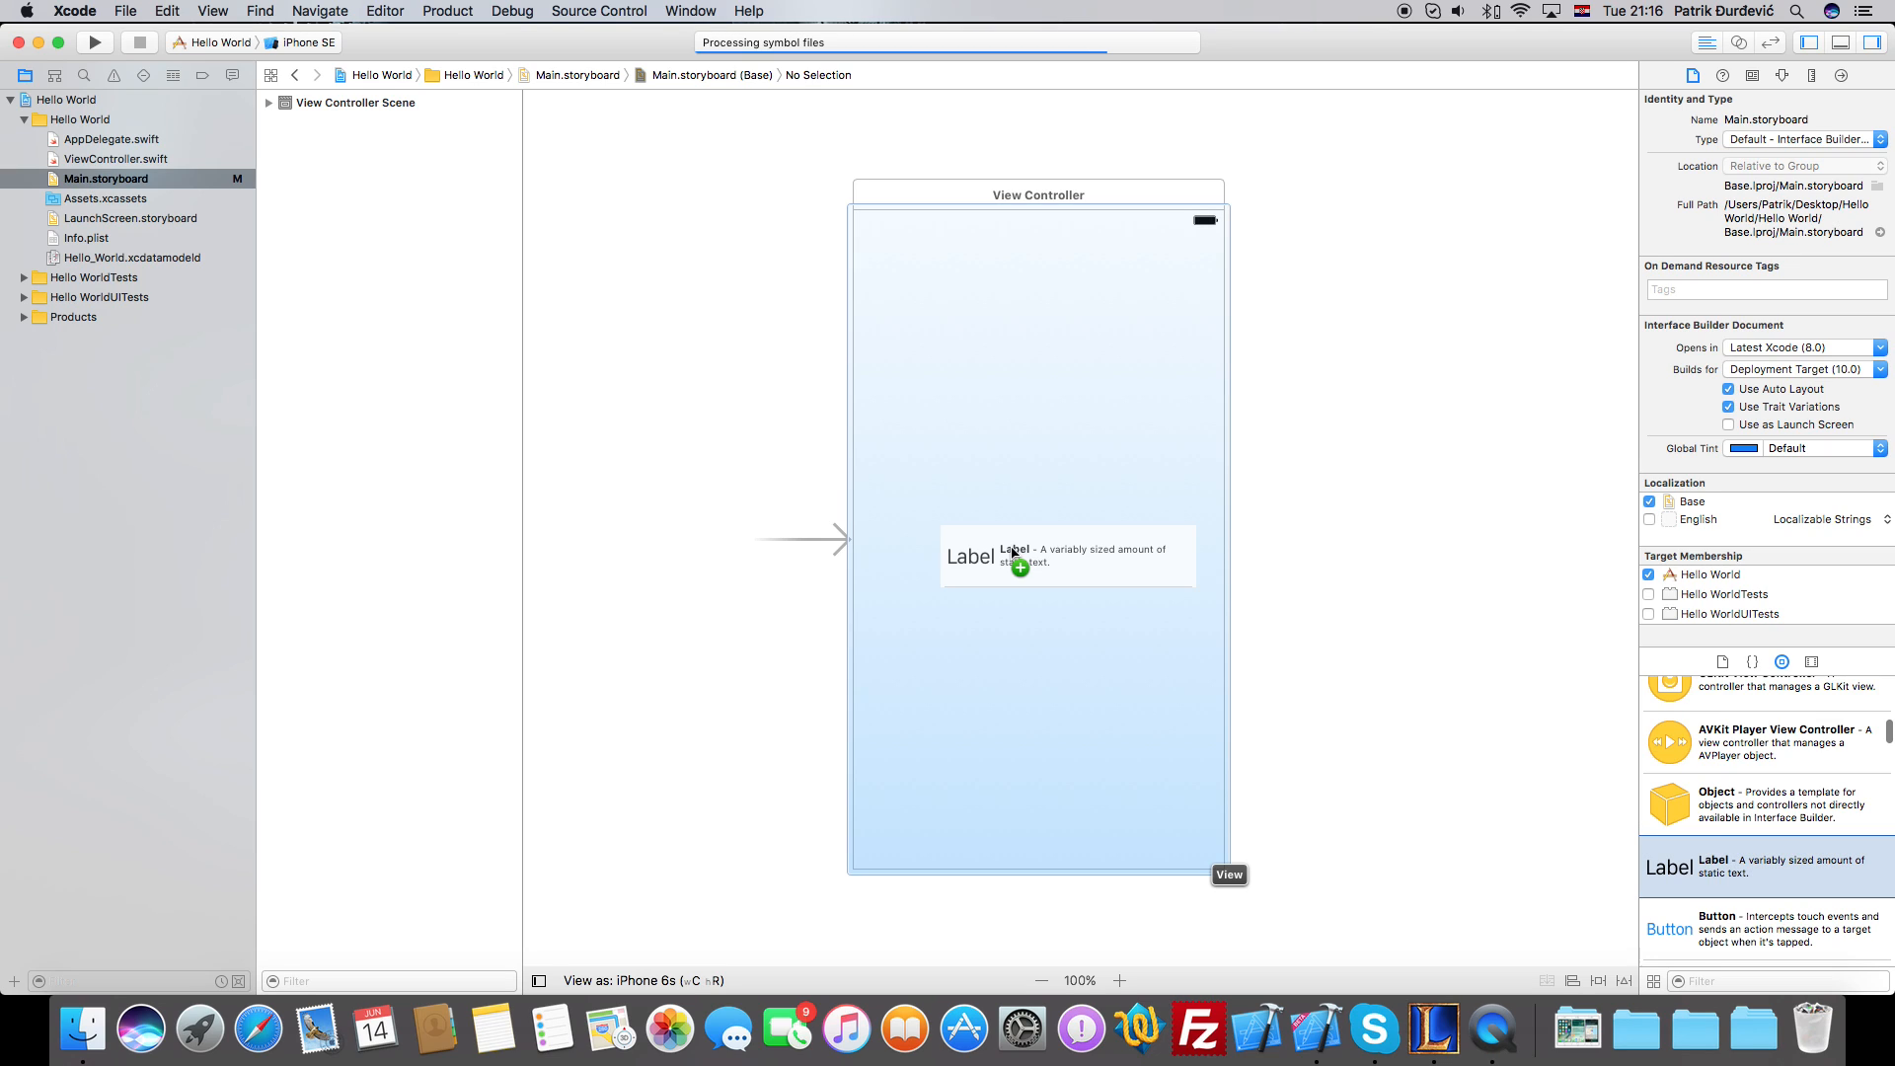
pyautogui.moveTo(1019, 562); pyautogui.dragTo(895, 278)
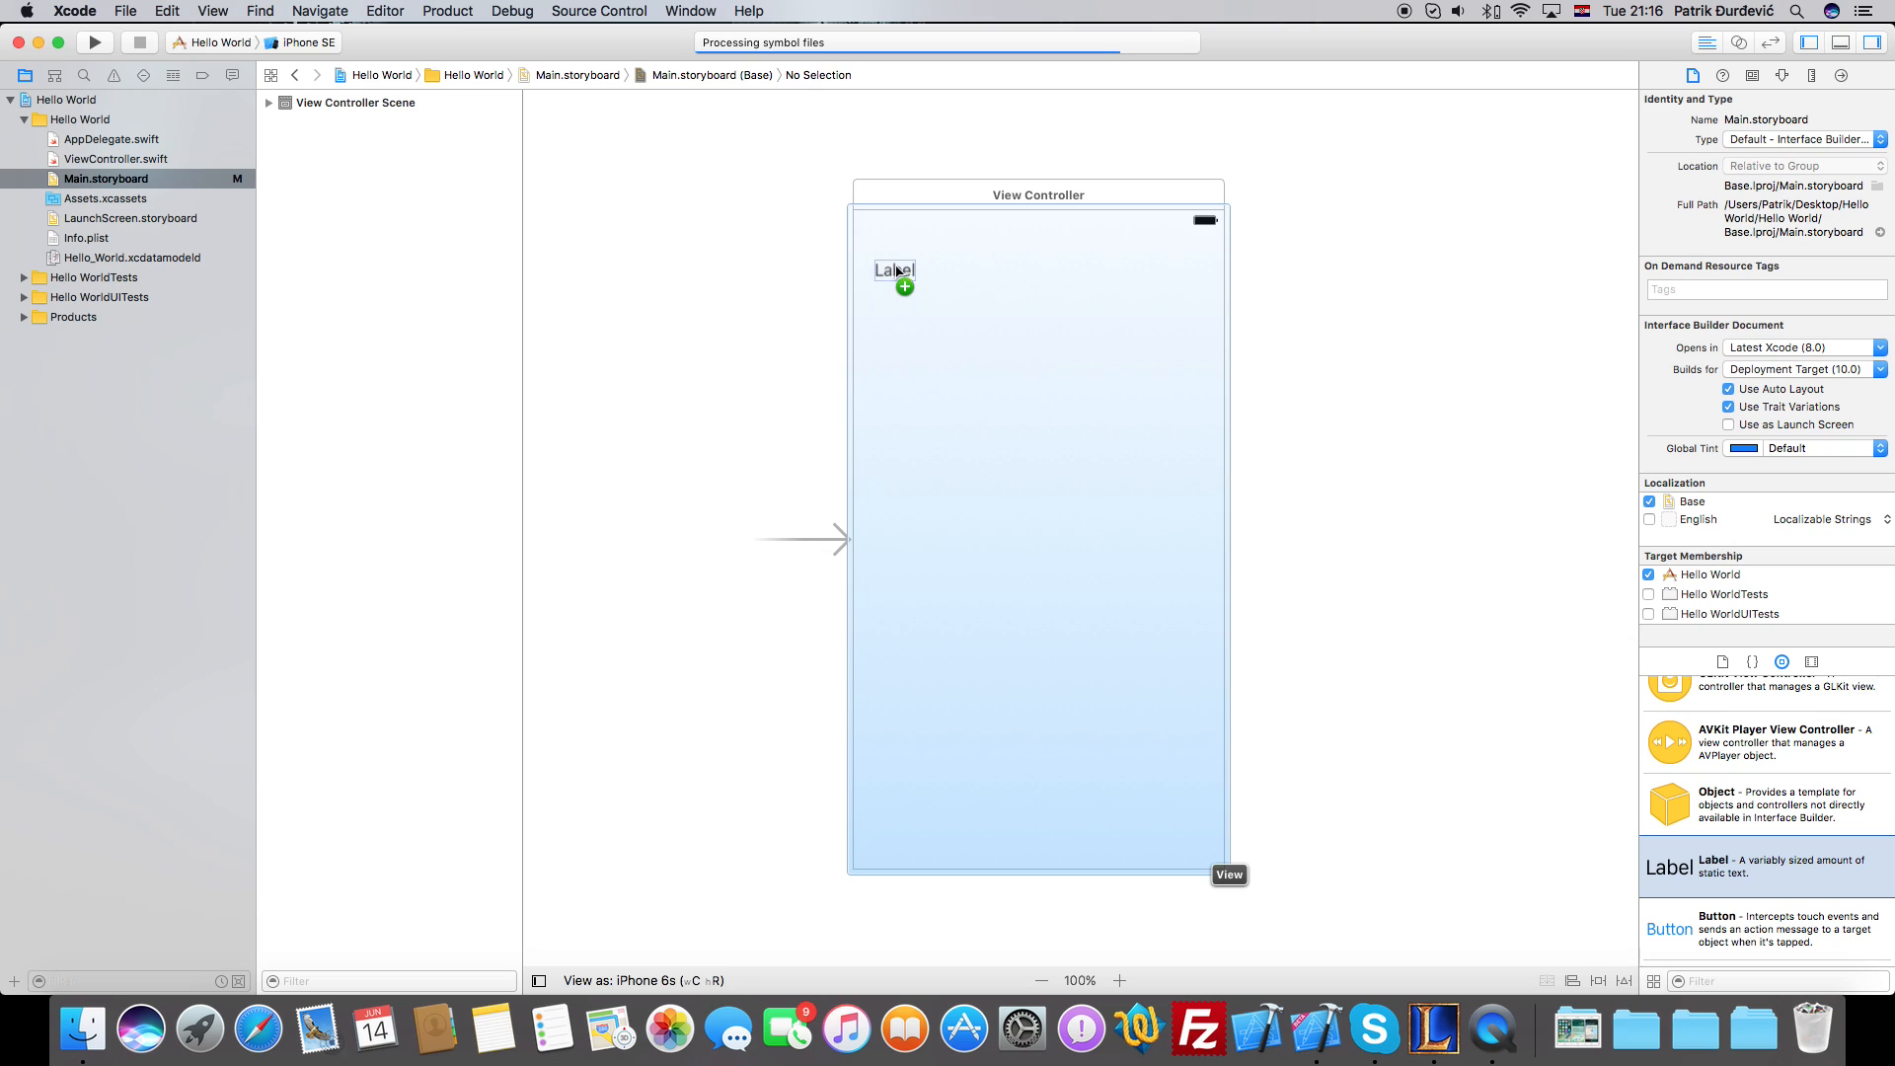
# Resize the label's frame so it stretches to fill the whole view.
pyautogui.moveTo(894, 268); pyautogui.dragTo(891, 239)
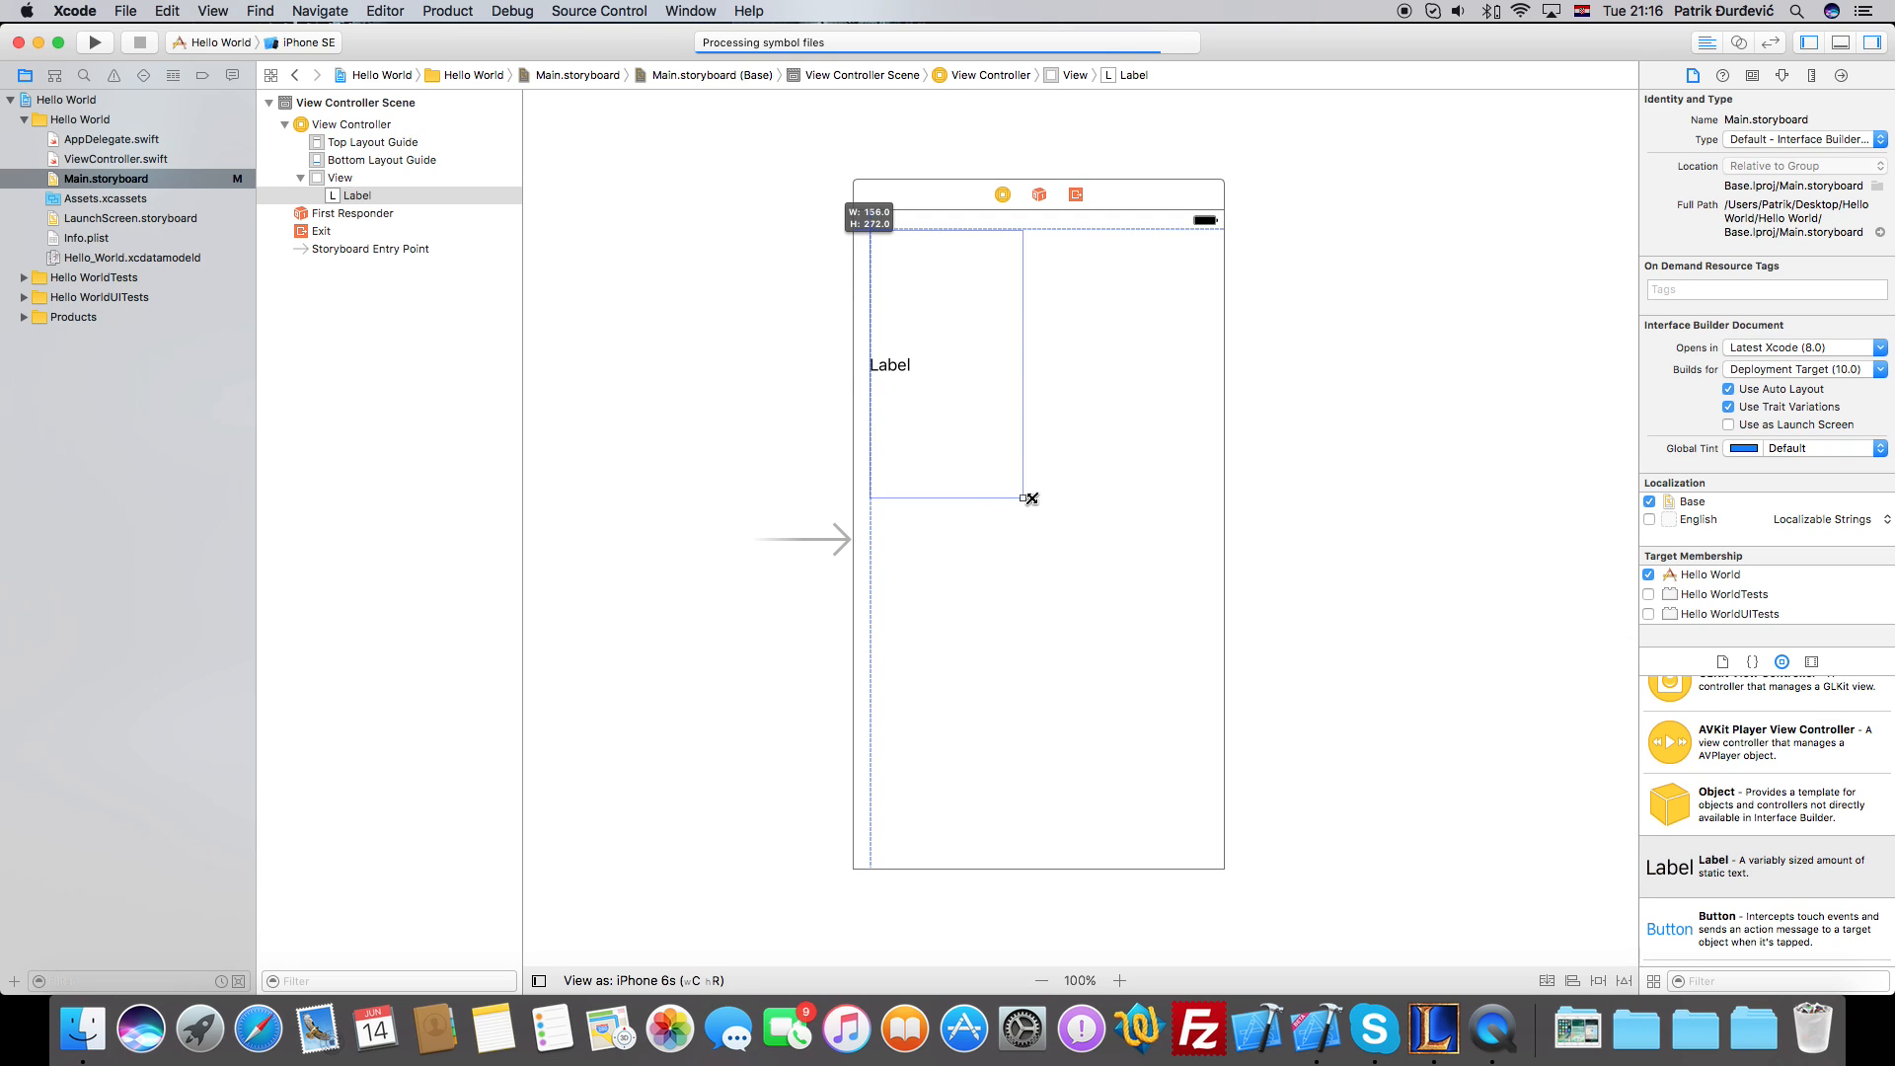
pyautogui.moveTo(1029, 498); pyautogui.dragTo(1212, 841)
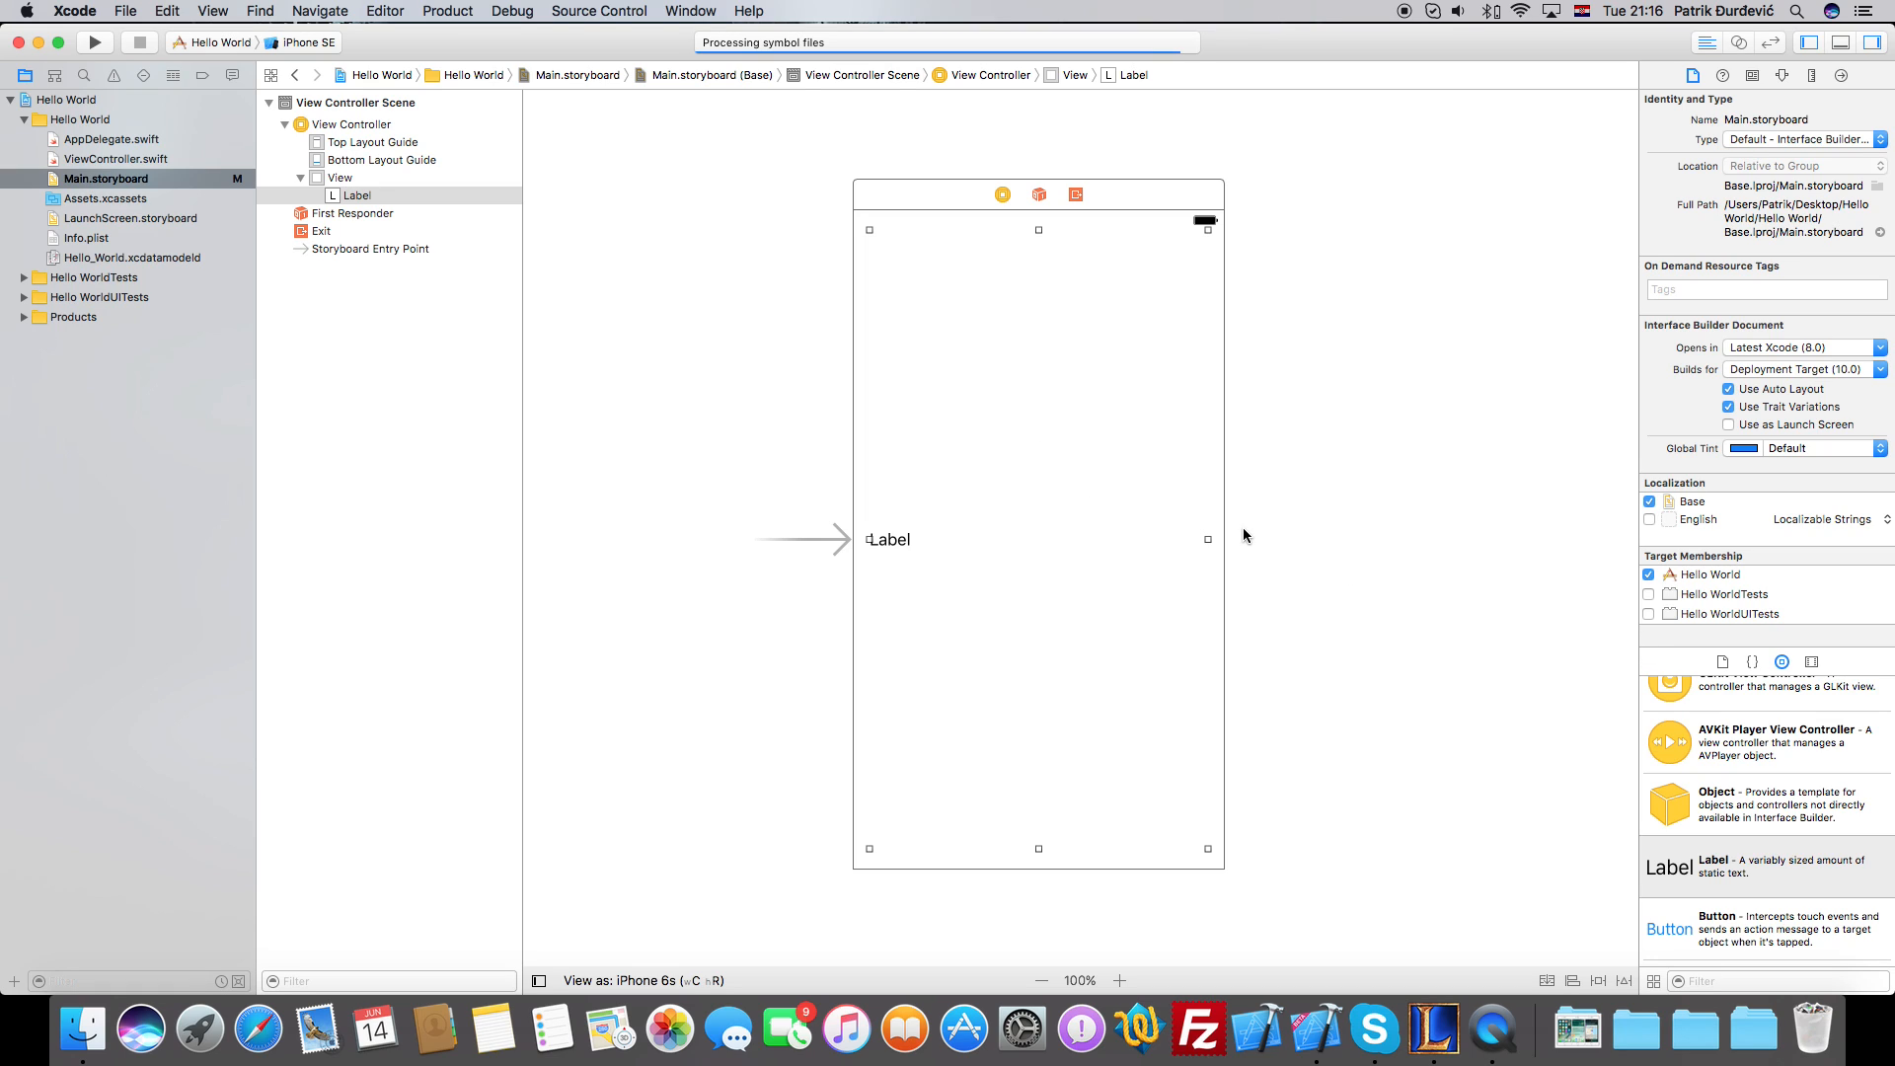
pyautogui.scroll(-3)
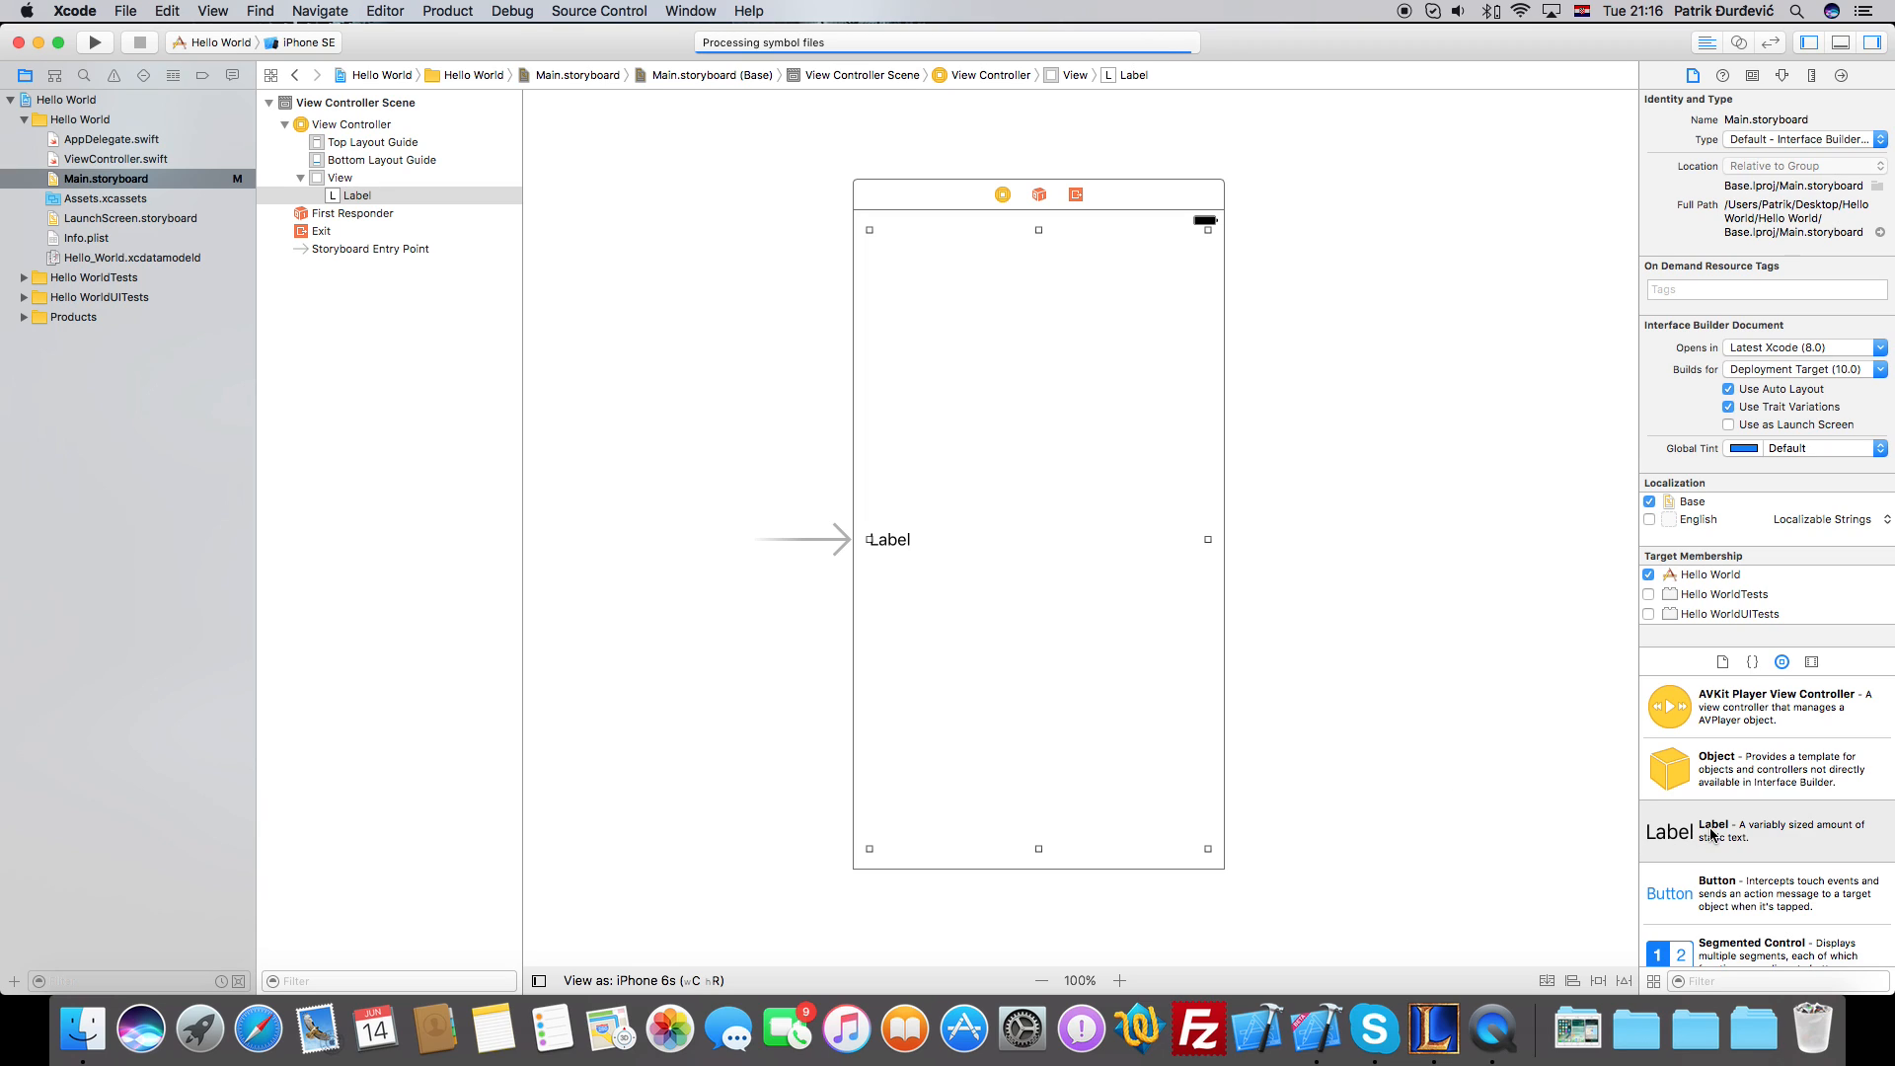
pyautogui.moveTo(979, 426)
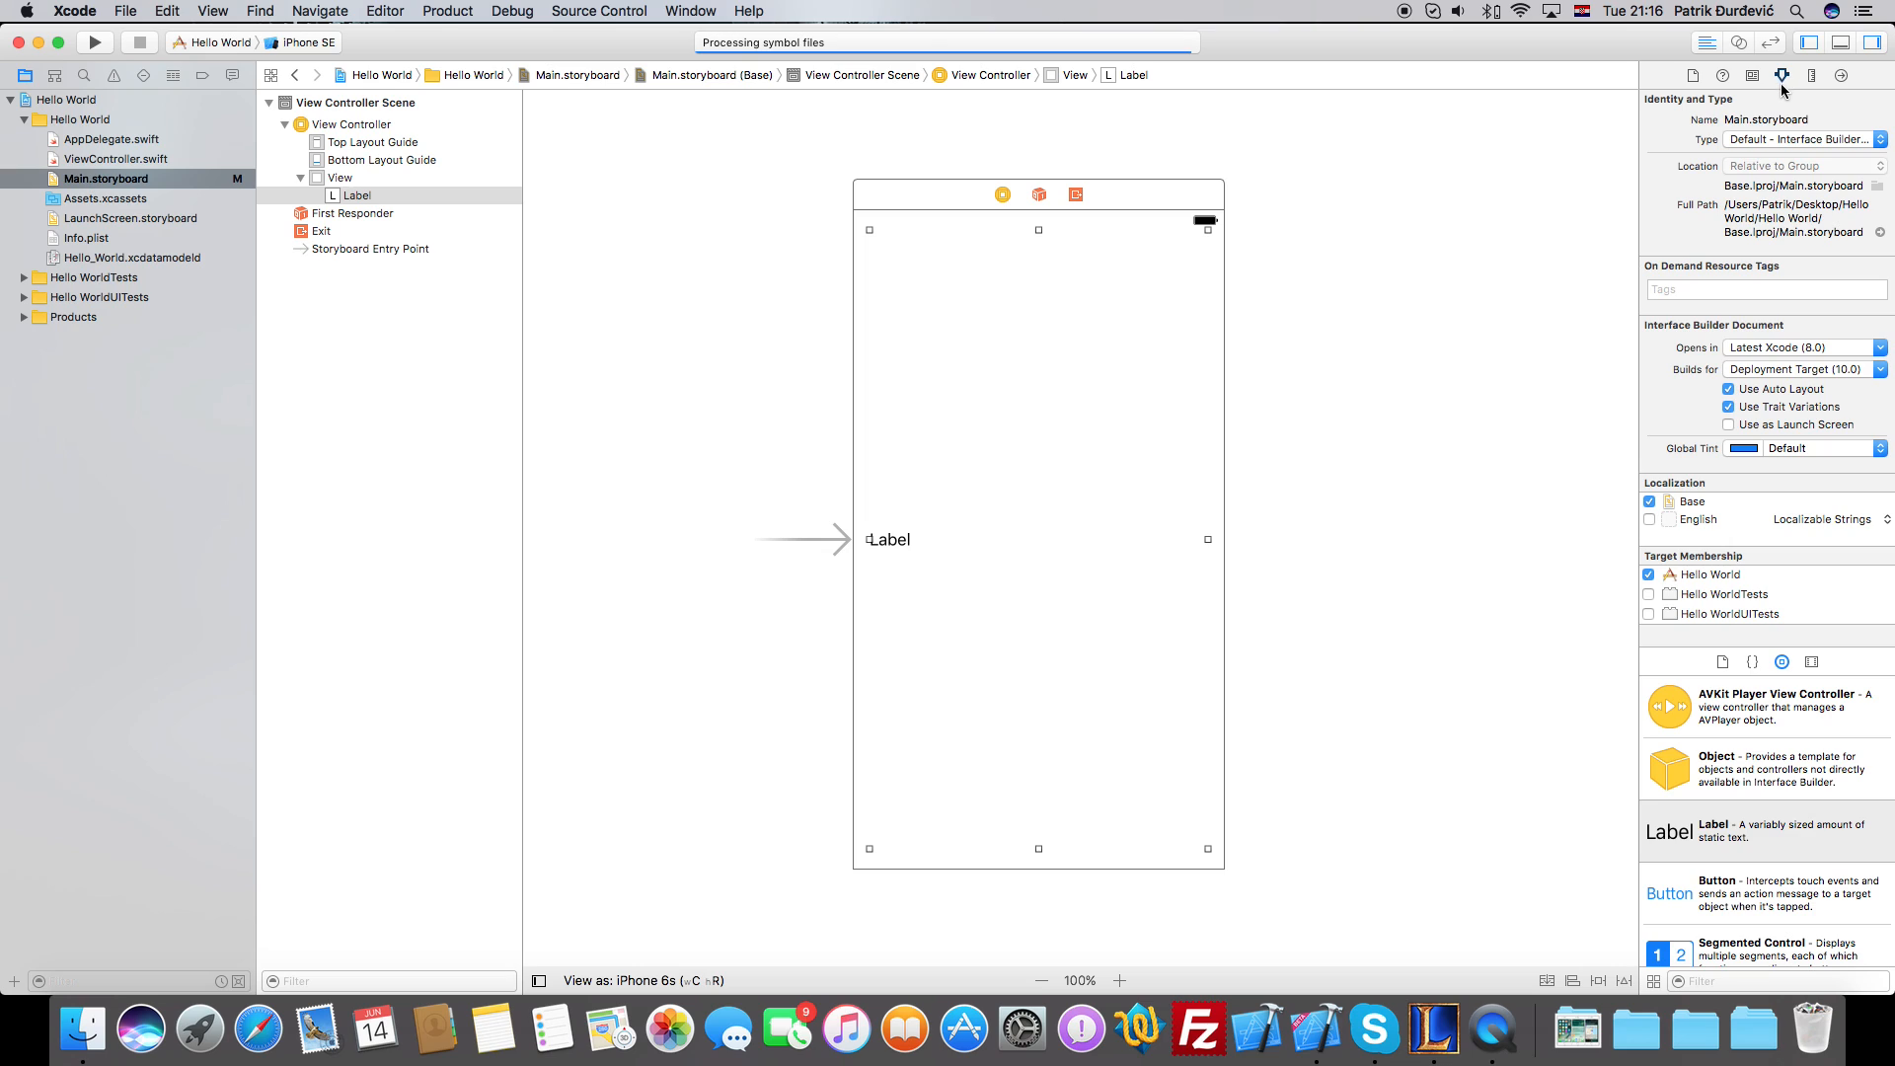
# In the Attributes inspector, switch the label's font from the system font to Custom.
pyautogui.click(1781, 77)
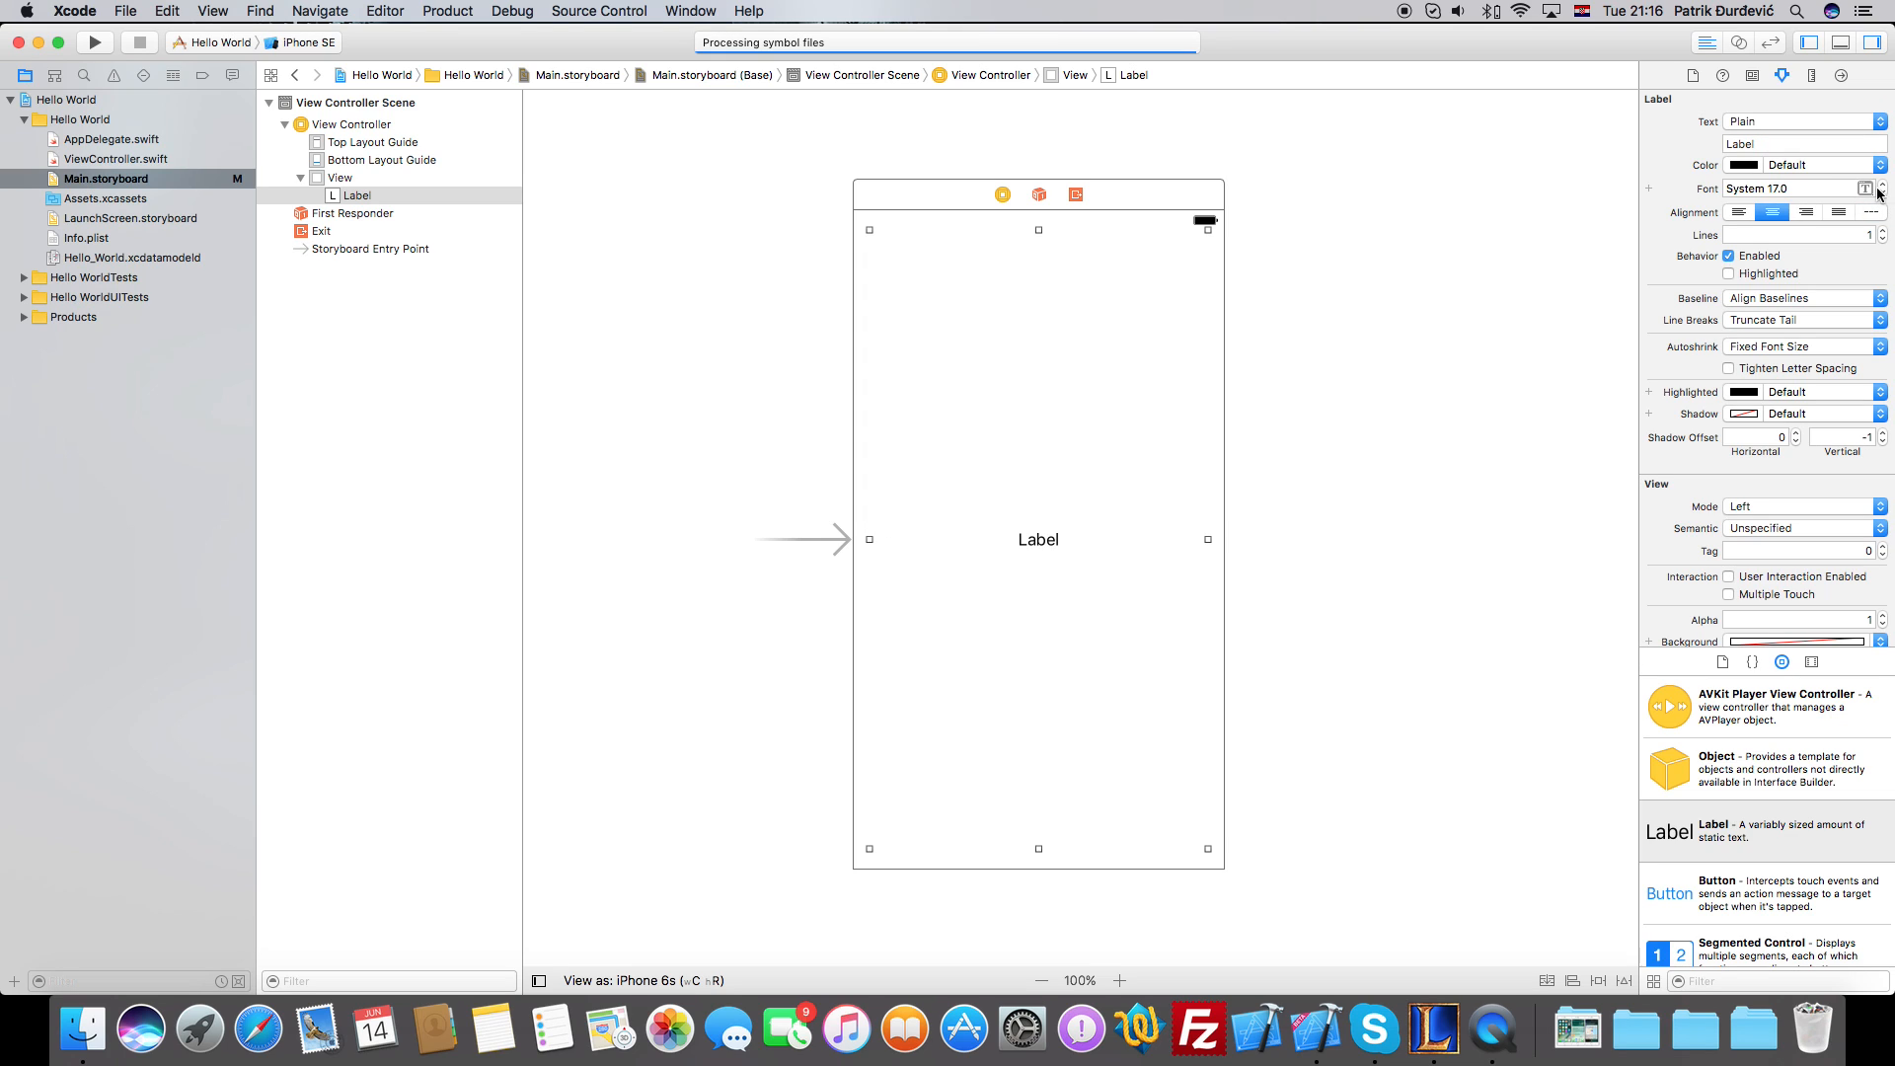
pyautogui.click(1870, 188)
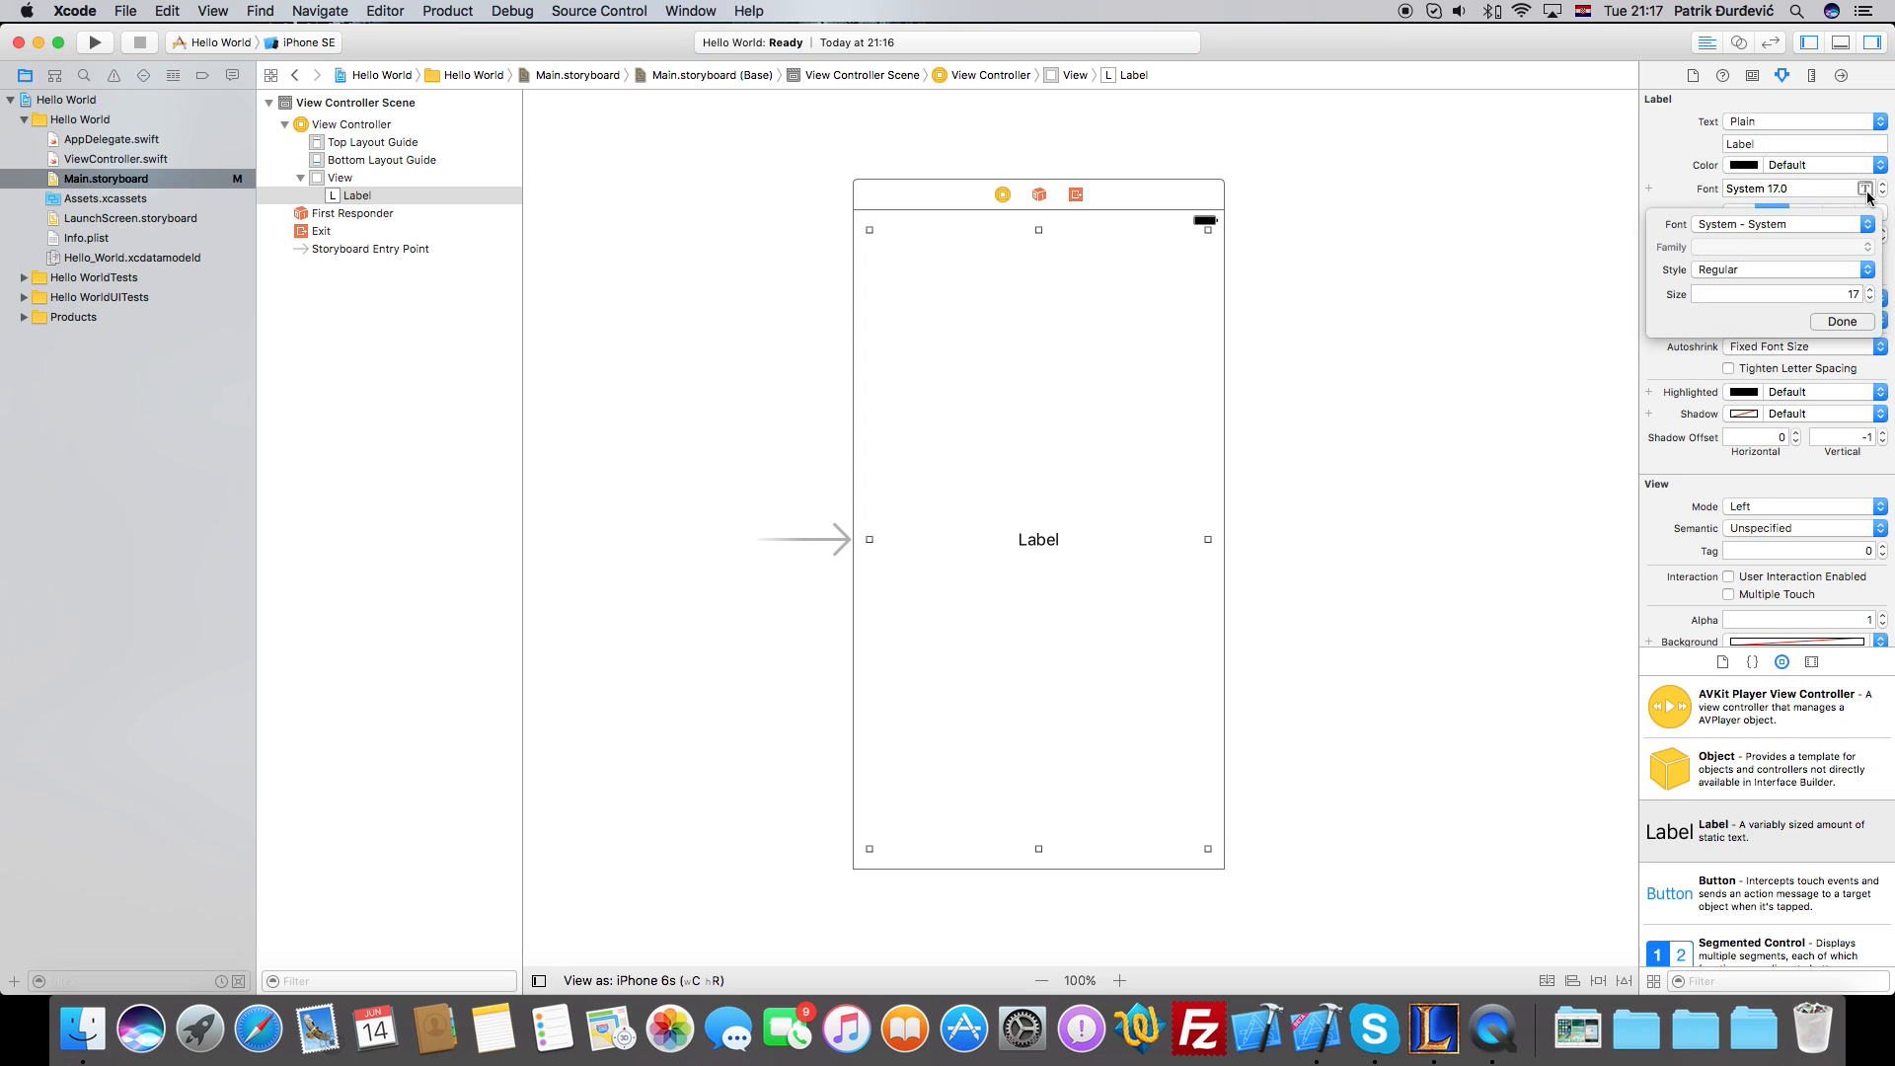
pyautogui.click(1842, 322)
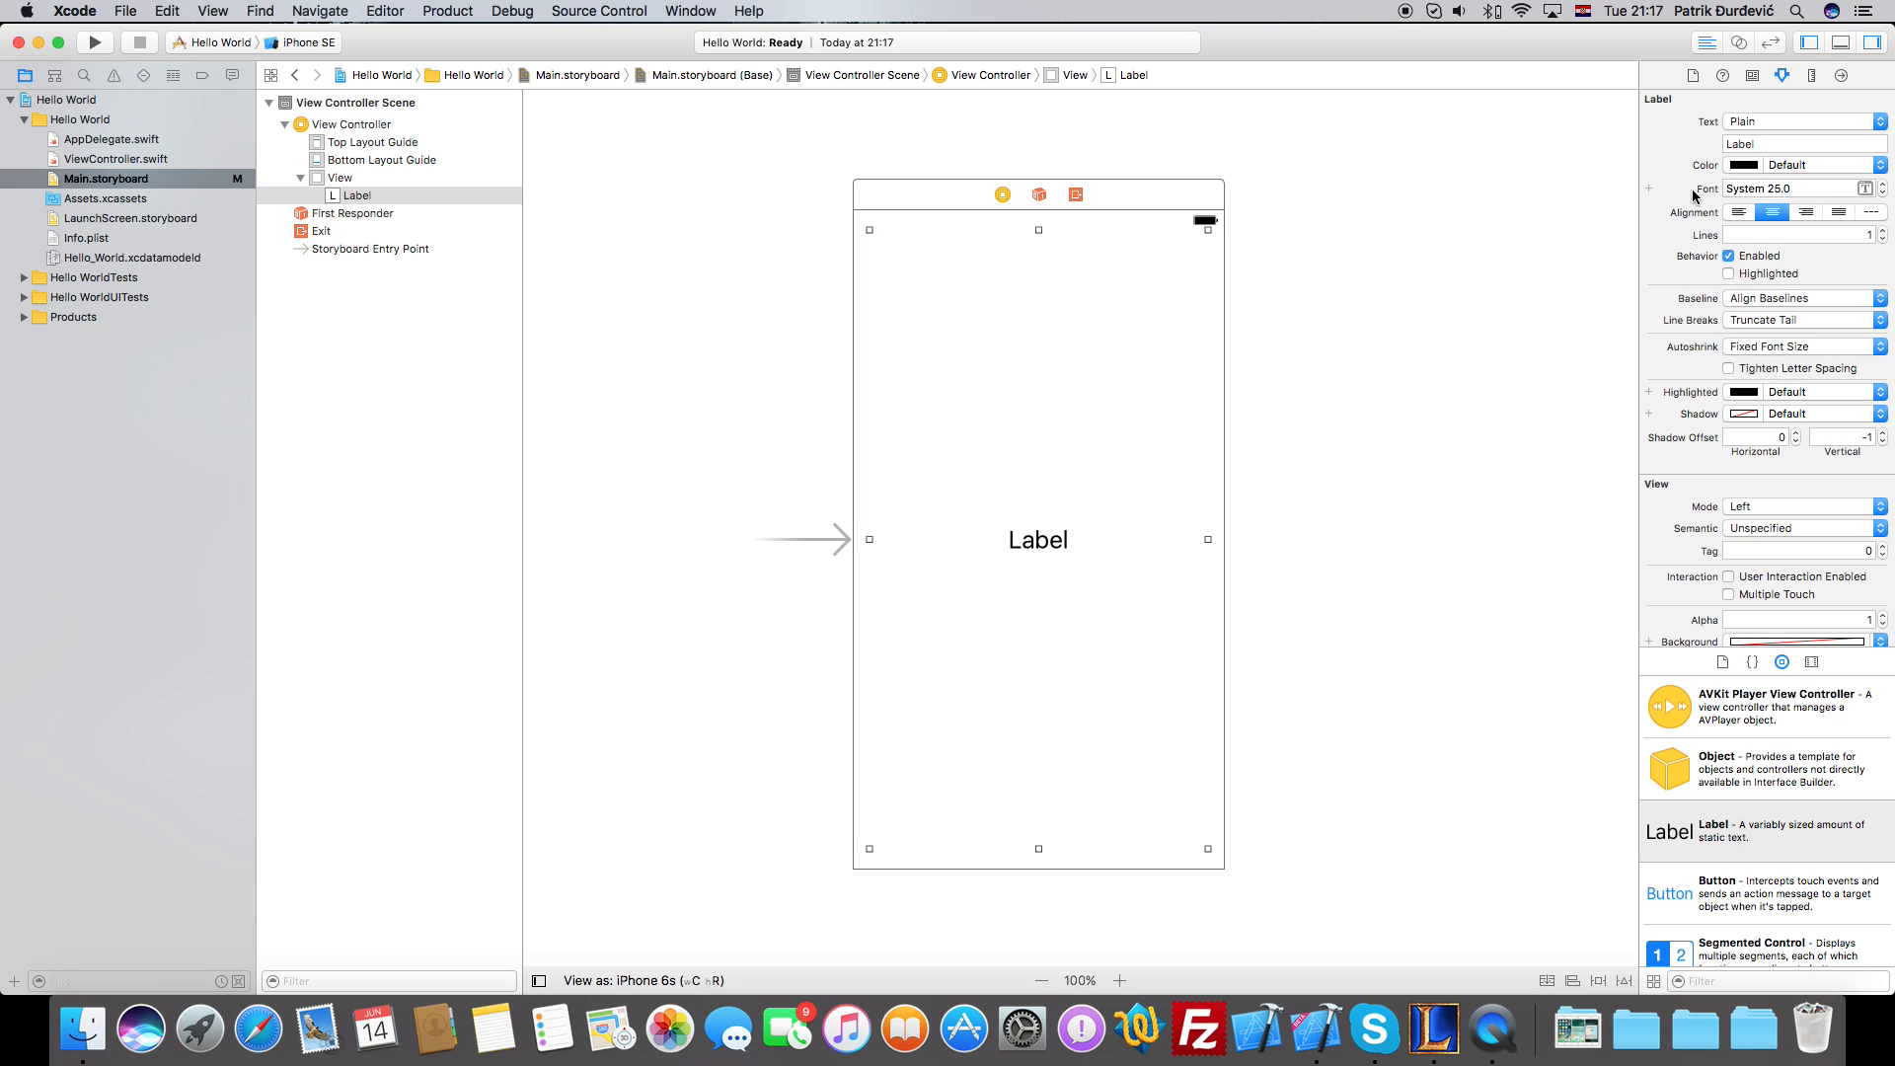
pyautogui.click(1866, 190)
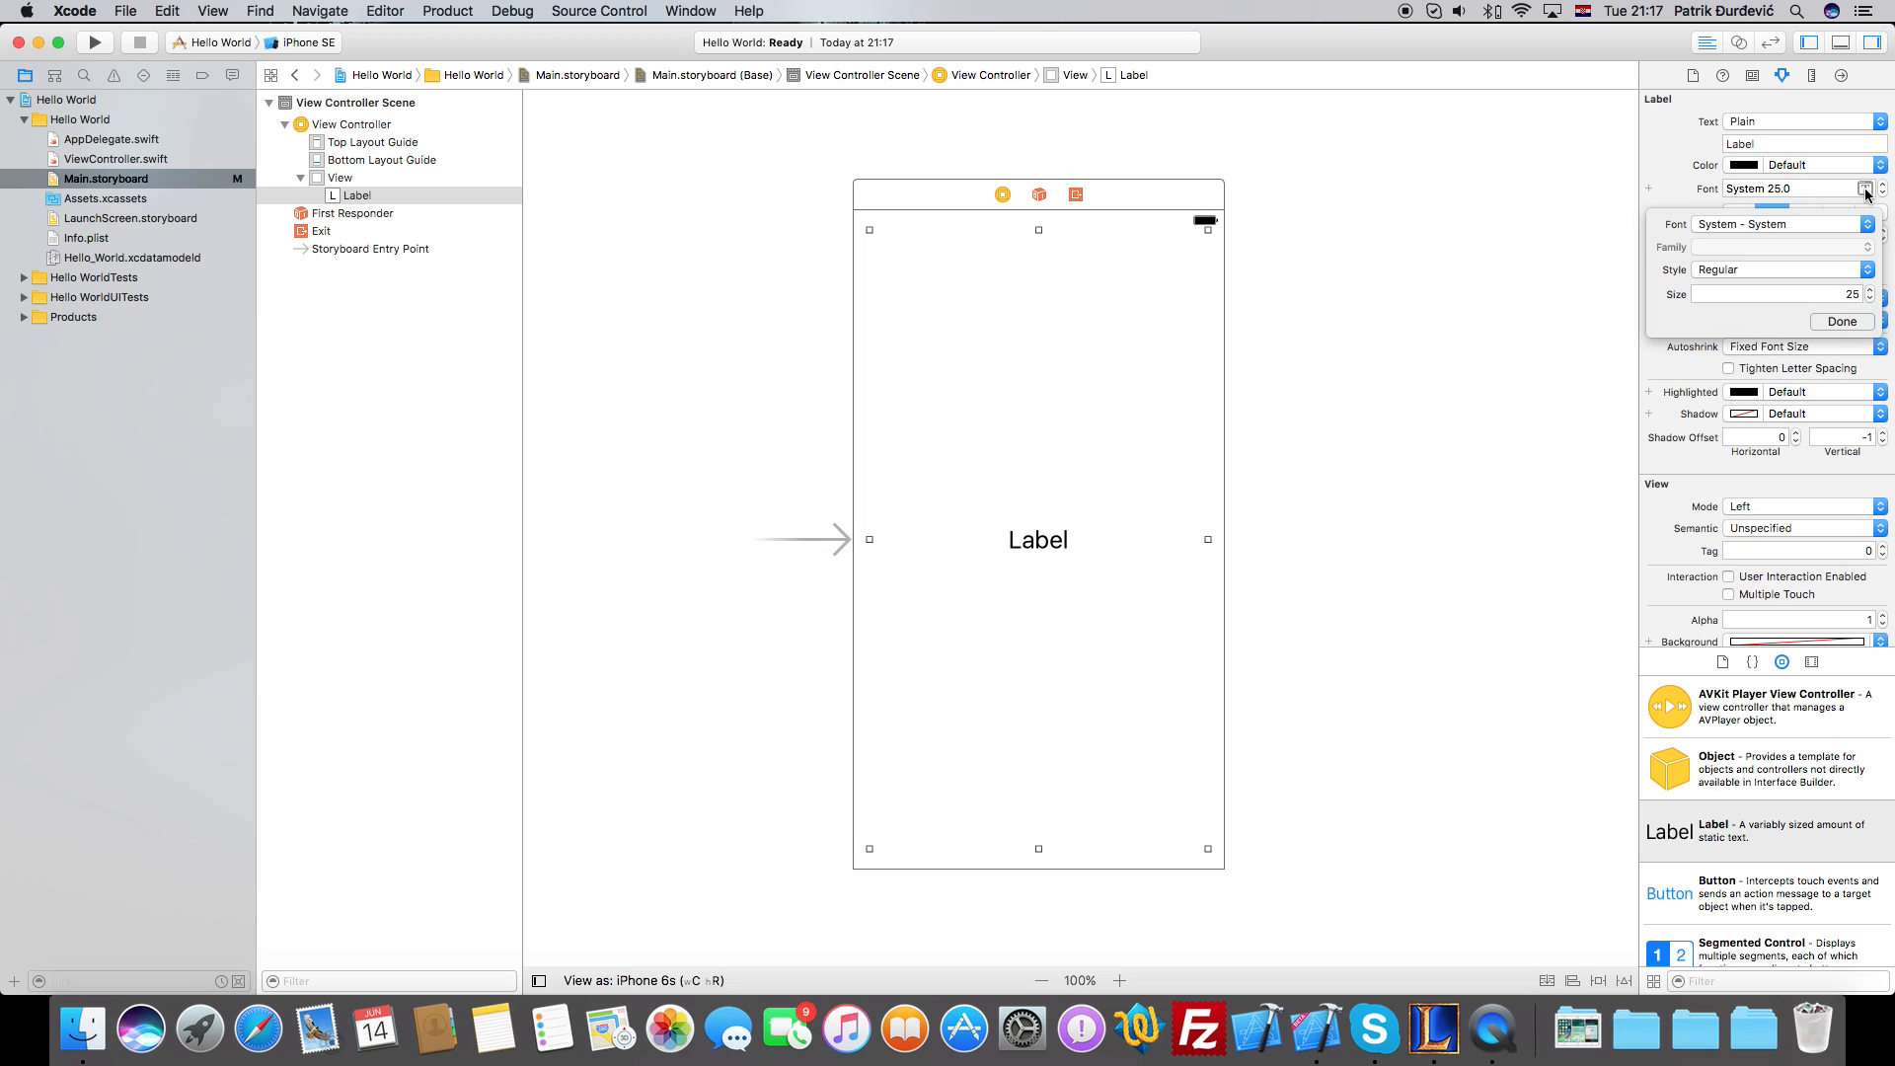
pyautogui.click(1787, 223)
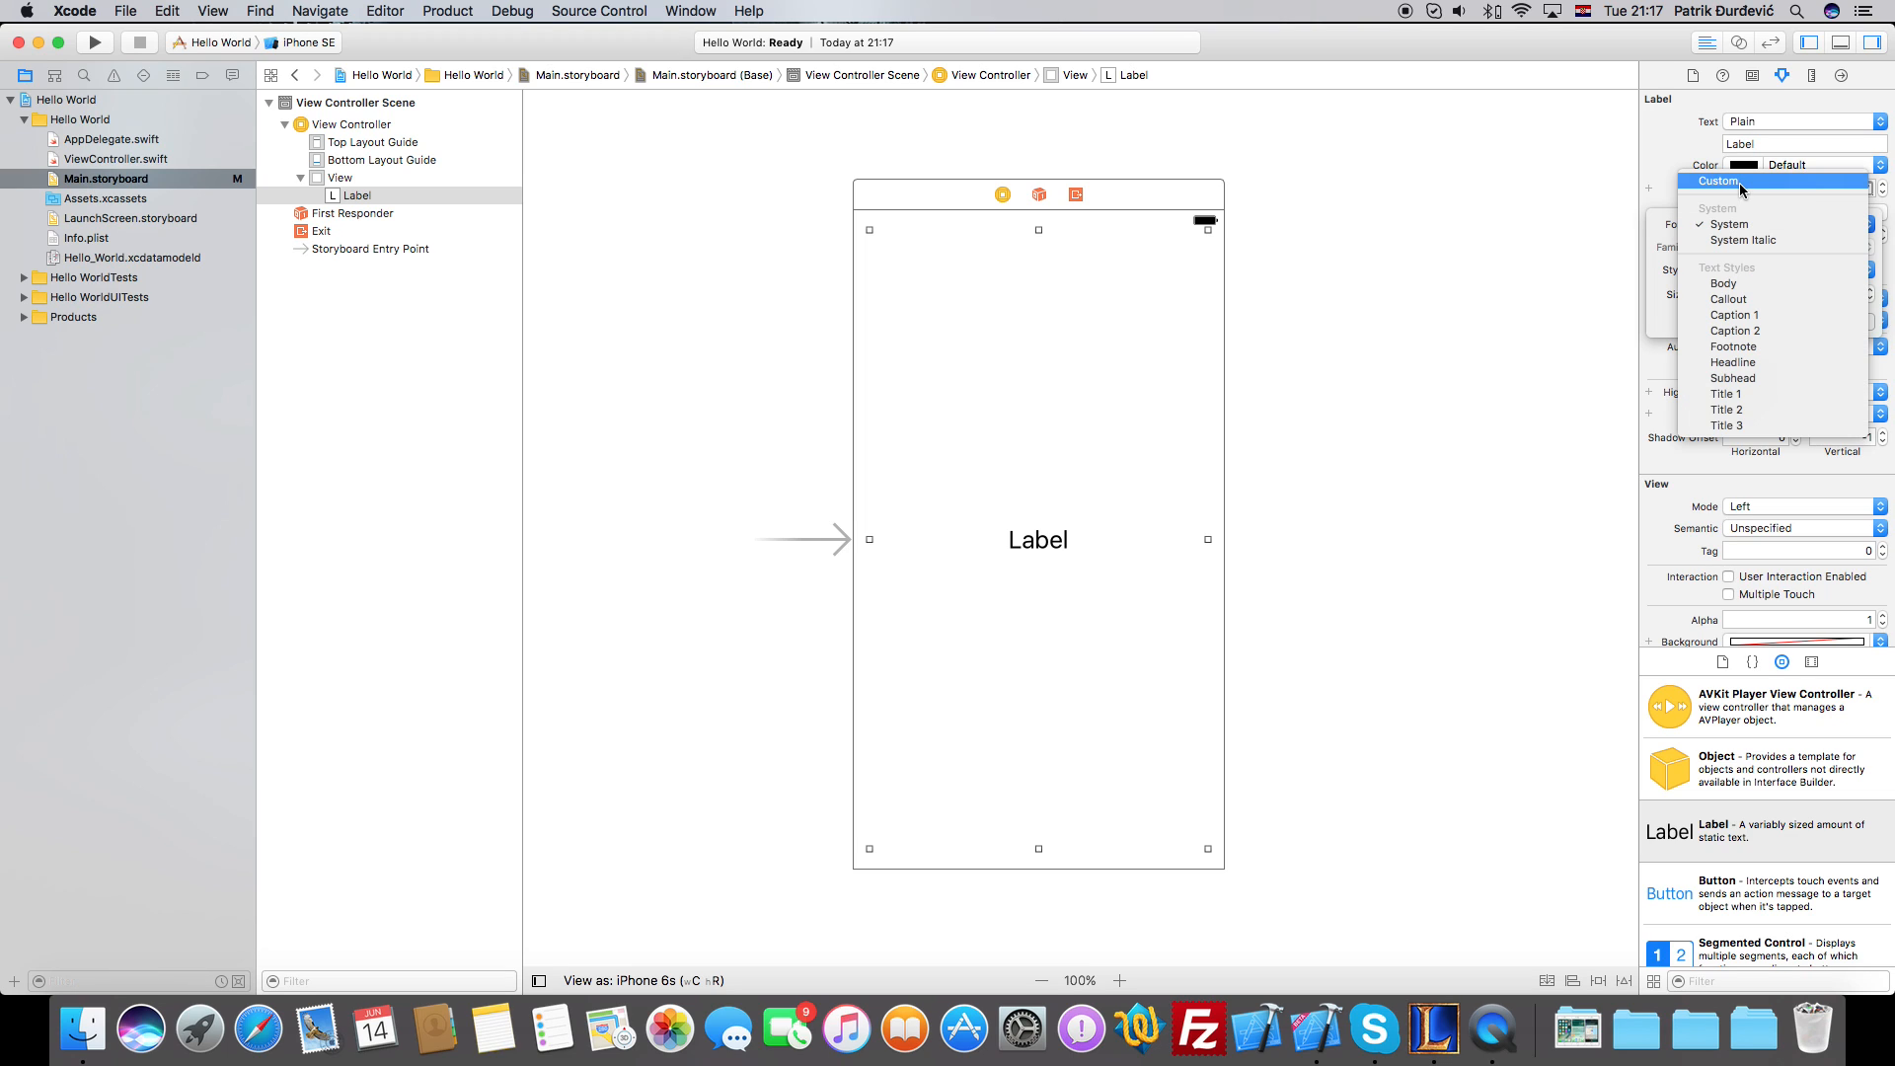
pyautogui.click(1720, 182)
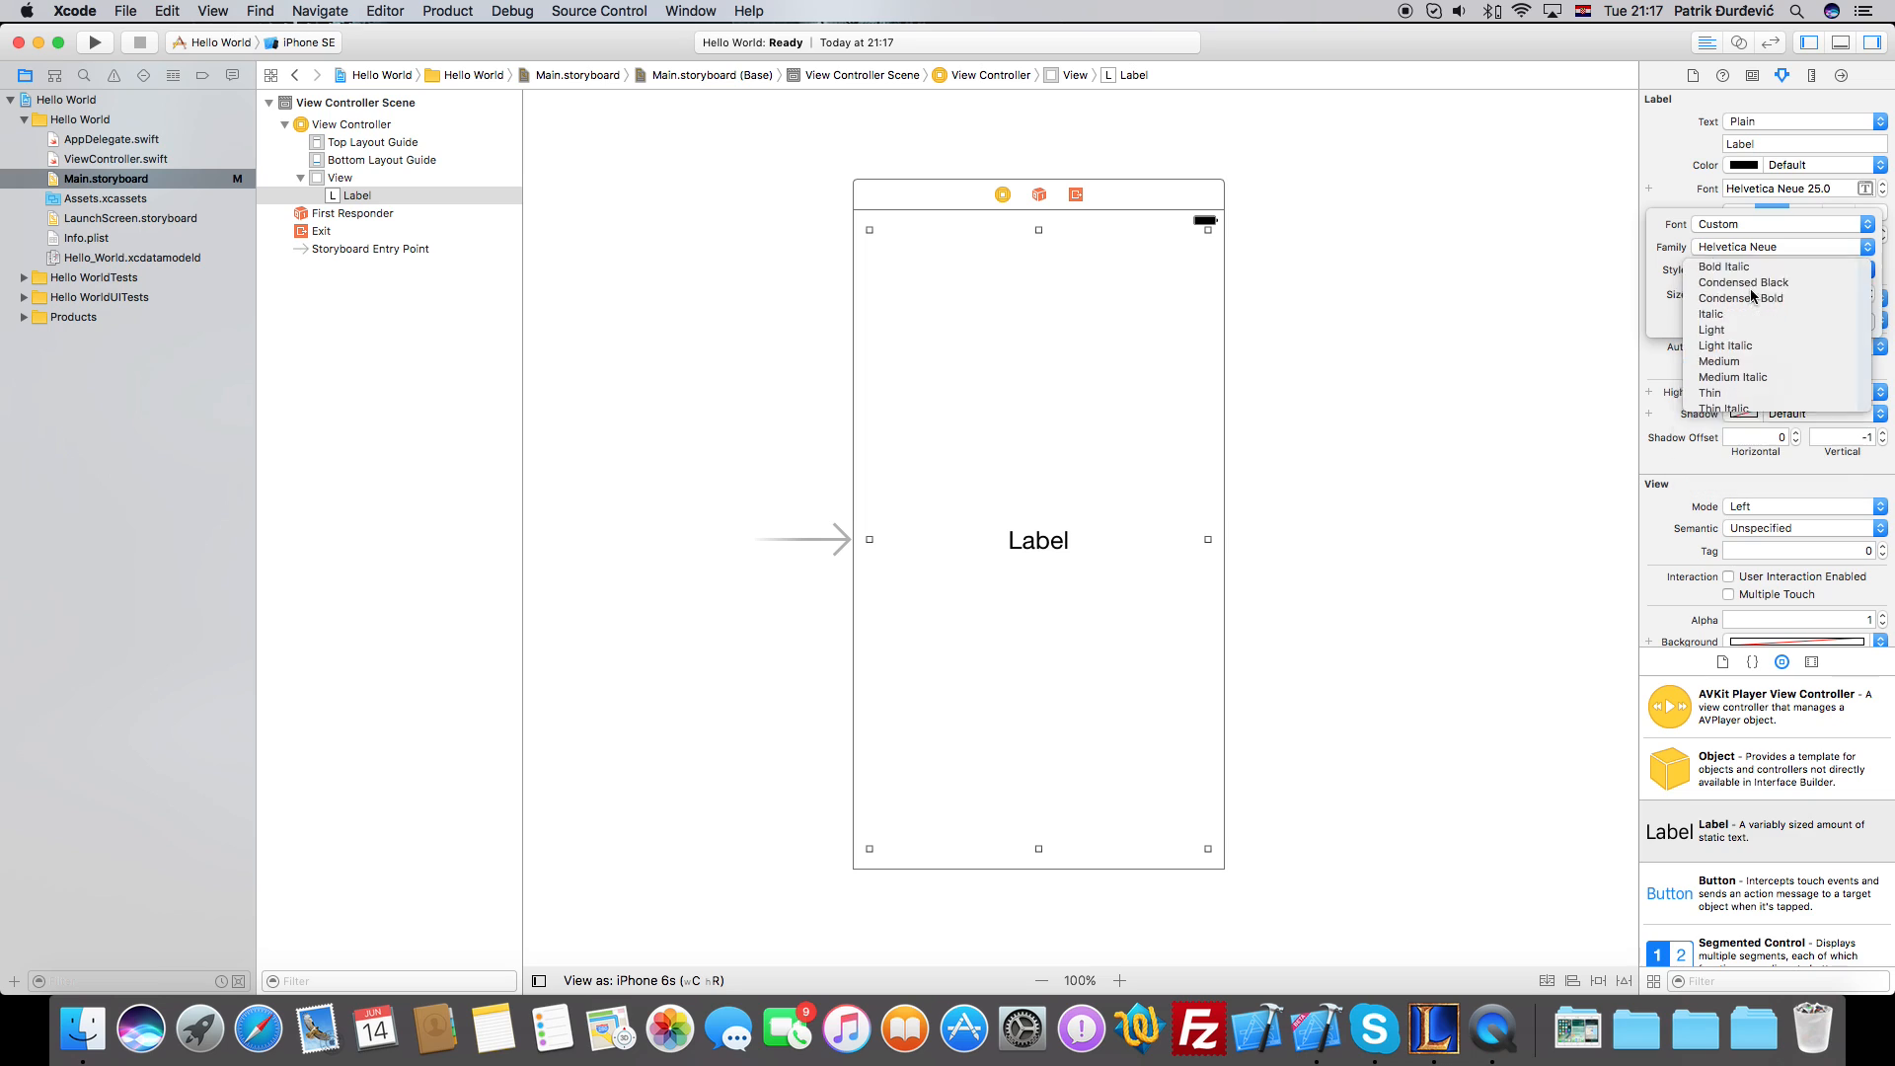
# Choose Helvetica Neue Light, raise the size to 30, and confirm the font.
pyautogui.click(1712, 329)
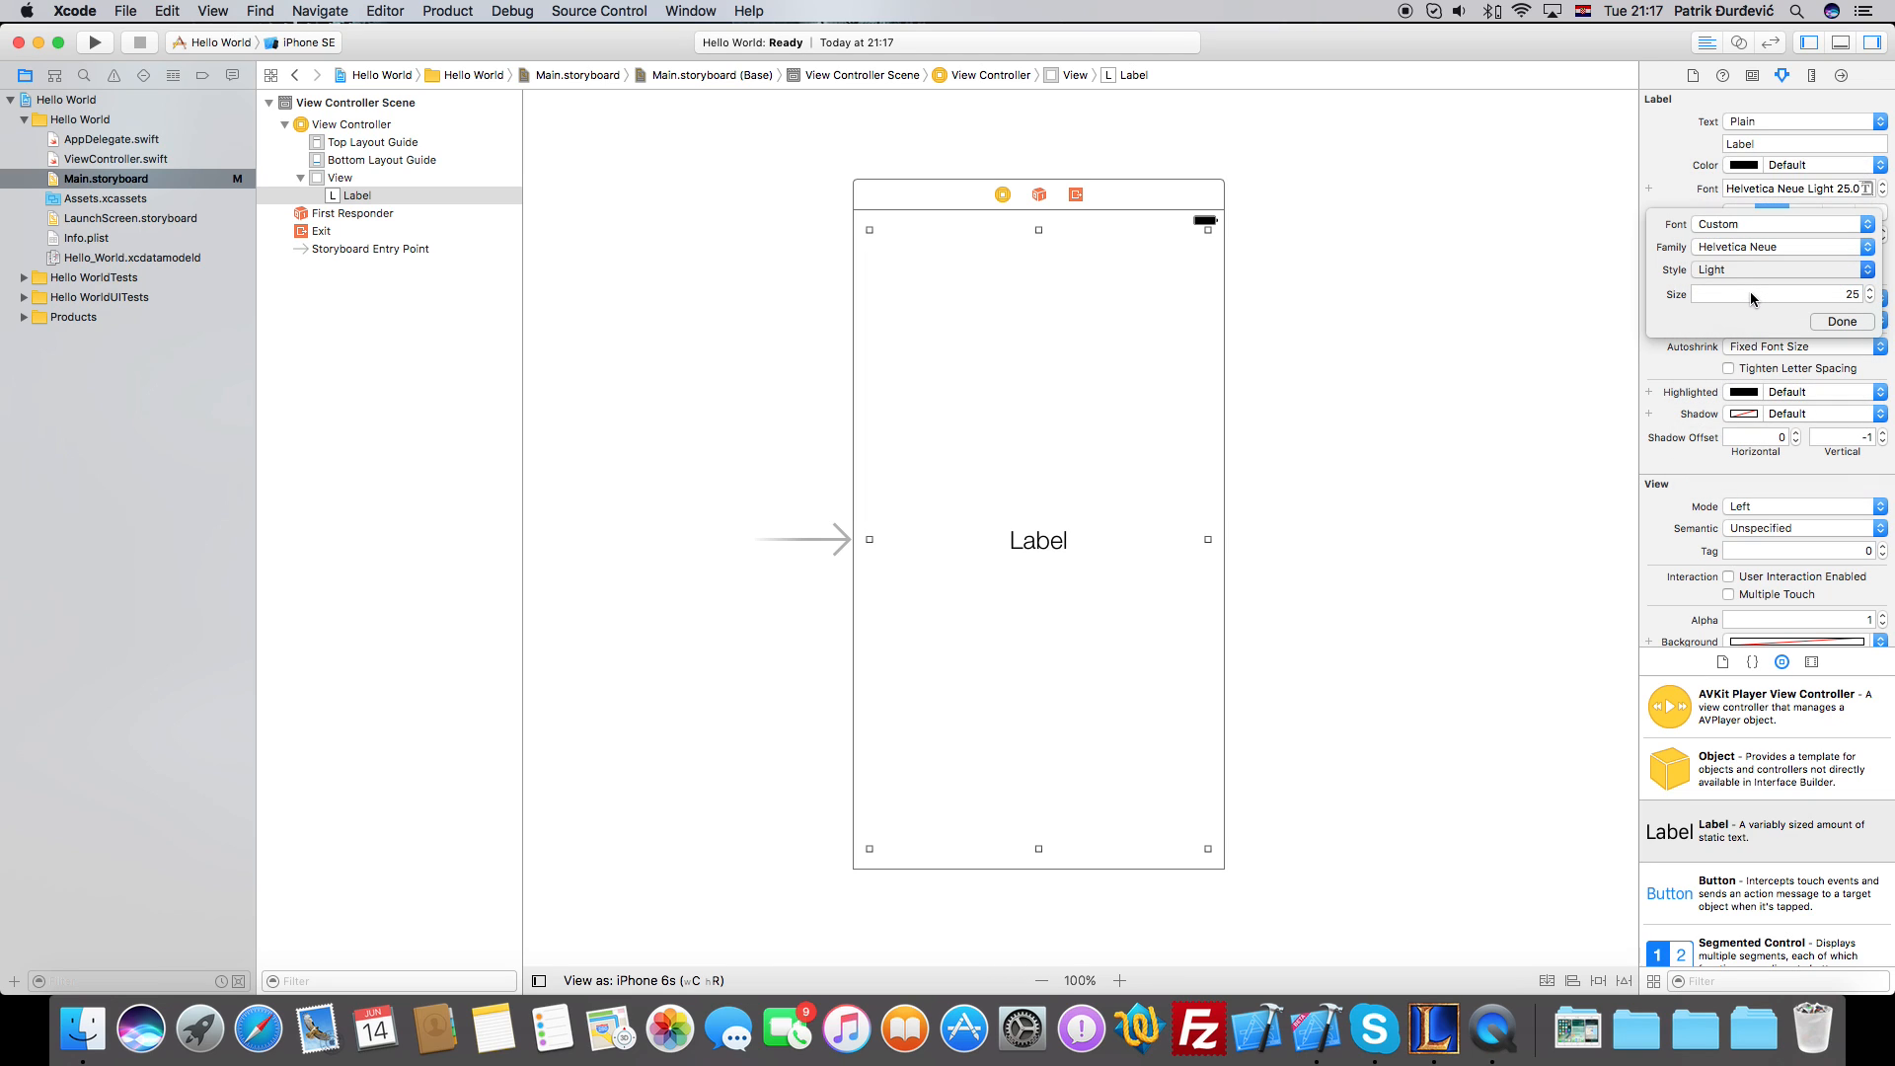
pyautogui.click(1781, 270)
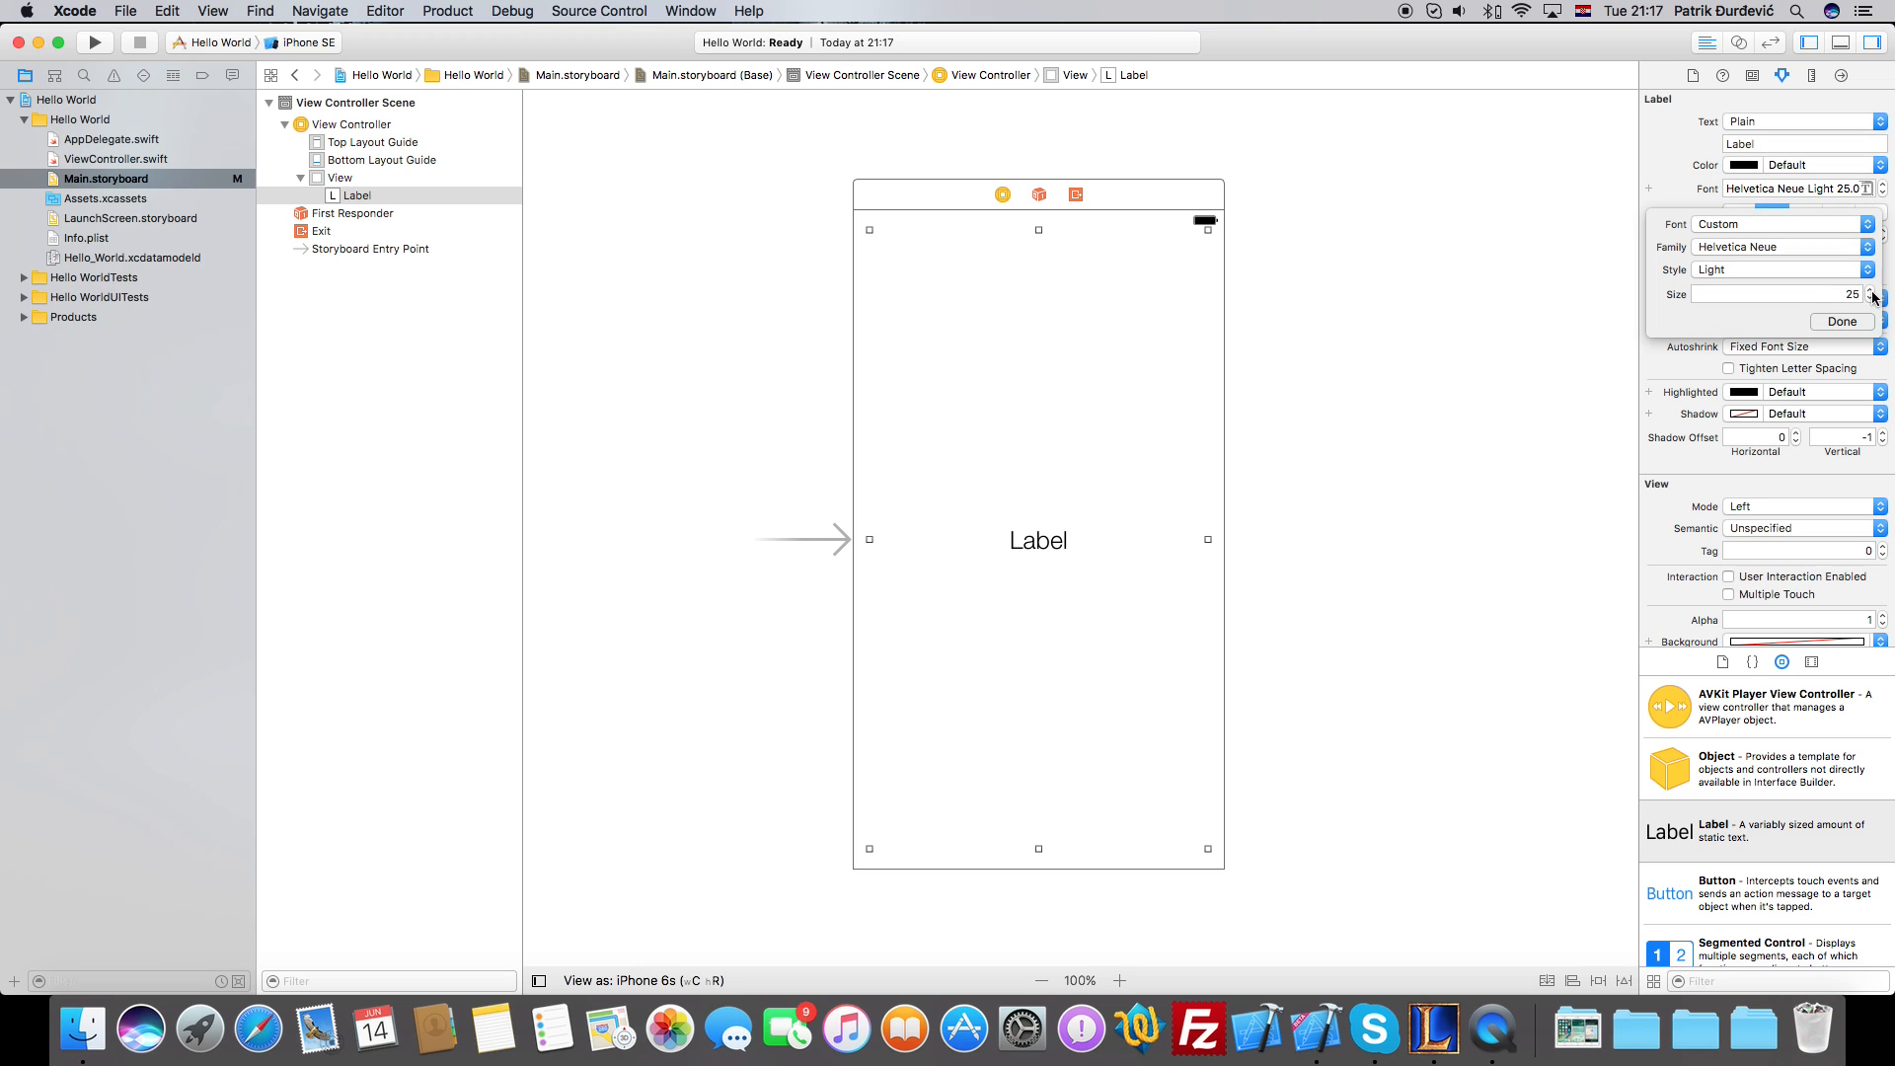
pyautogui.click(1872, 290)
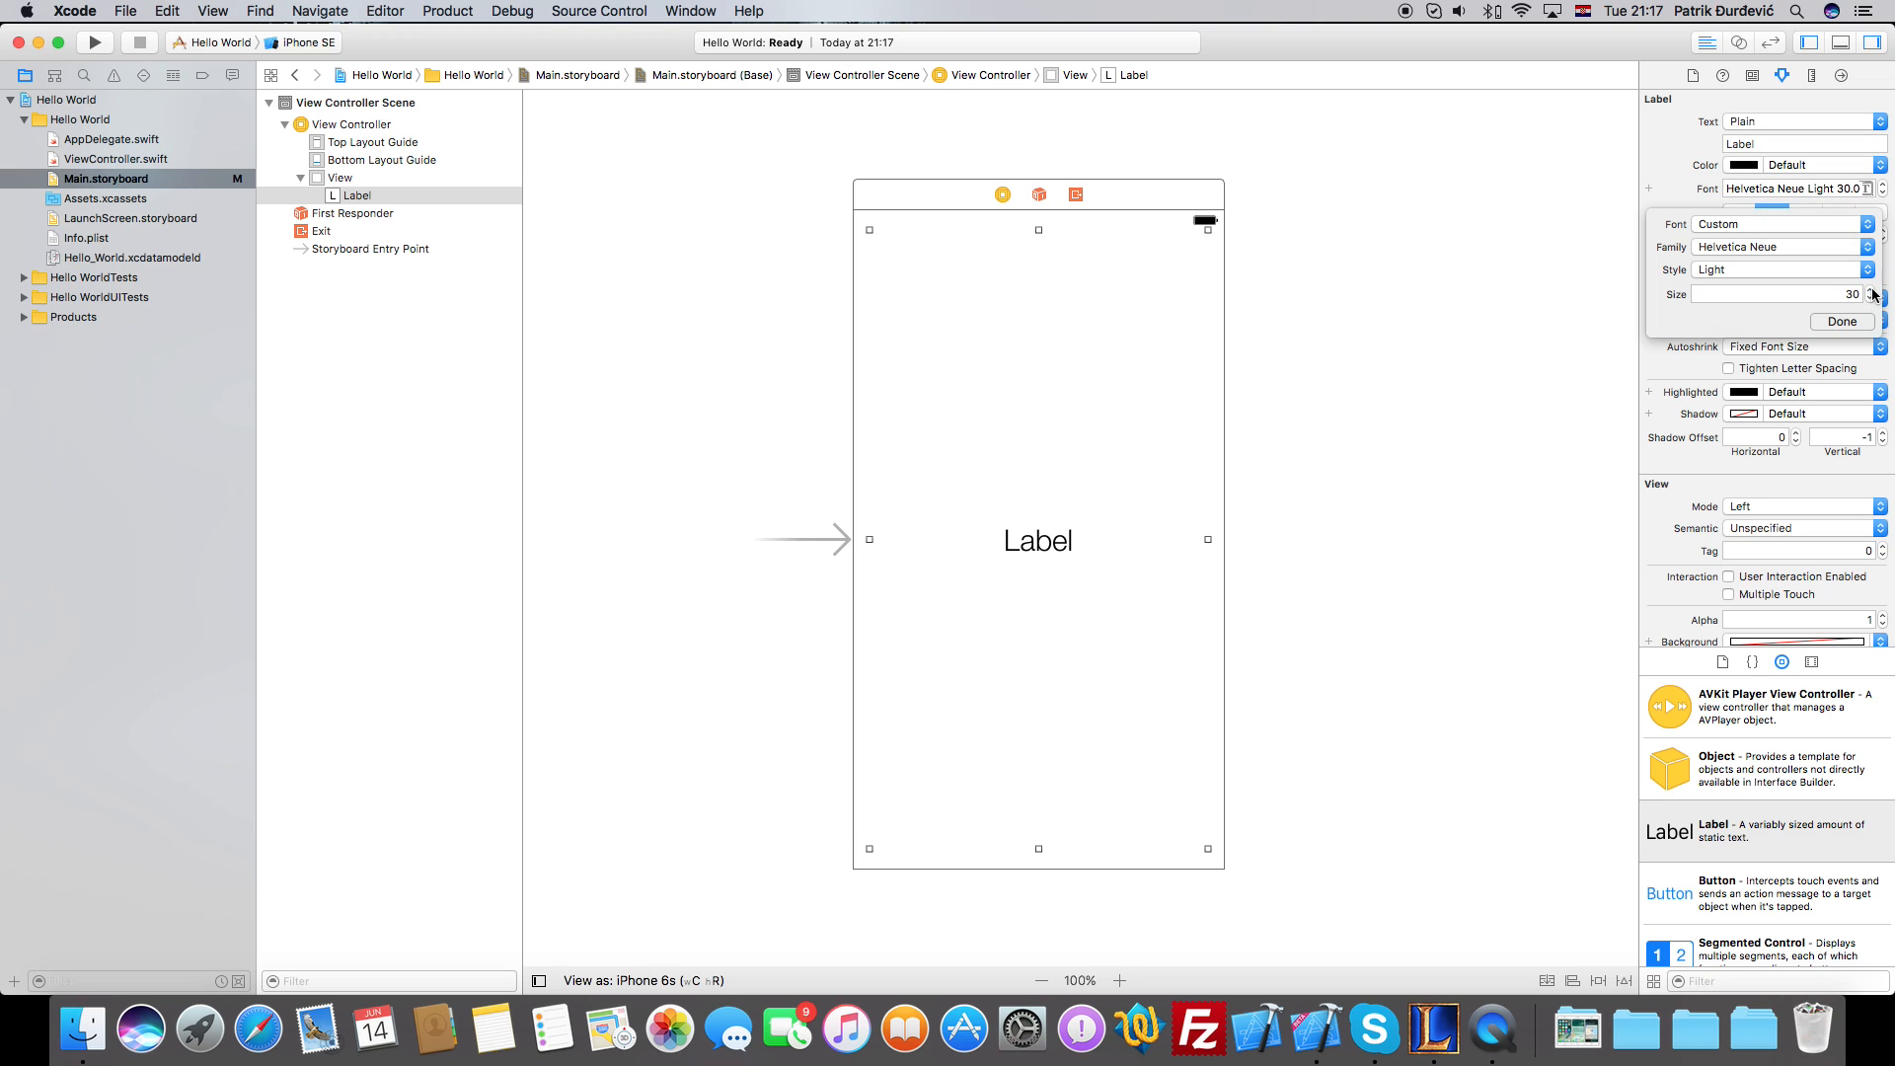
pyautogui.click(1842, 321)
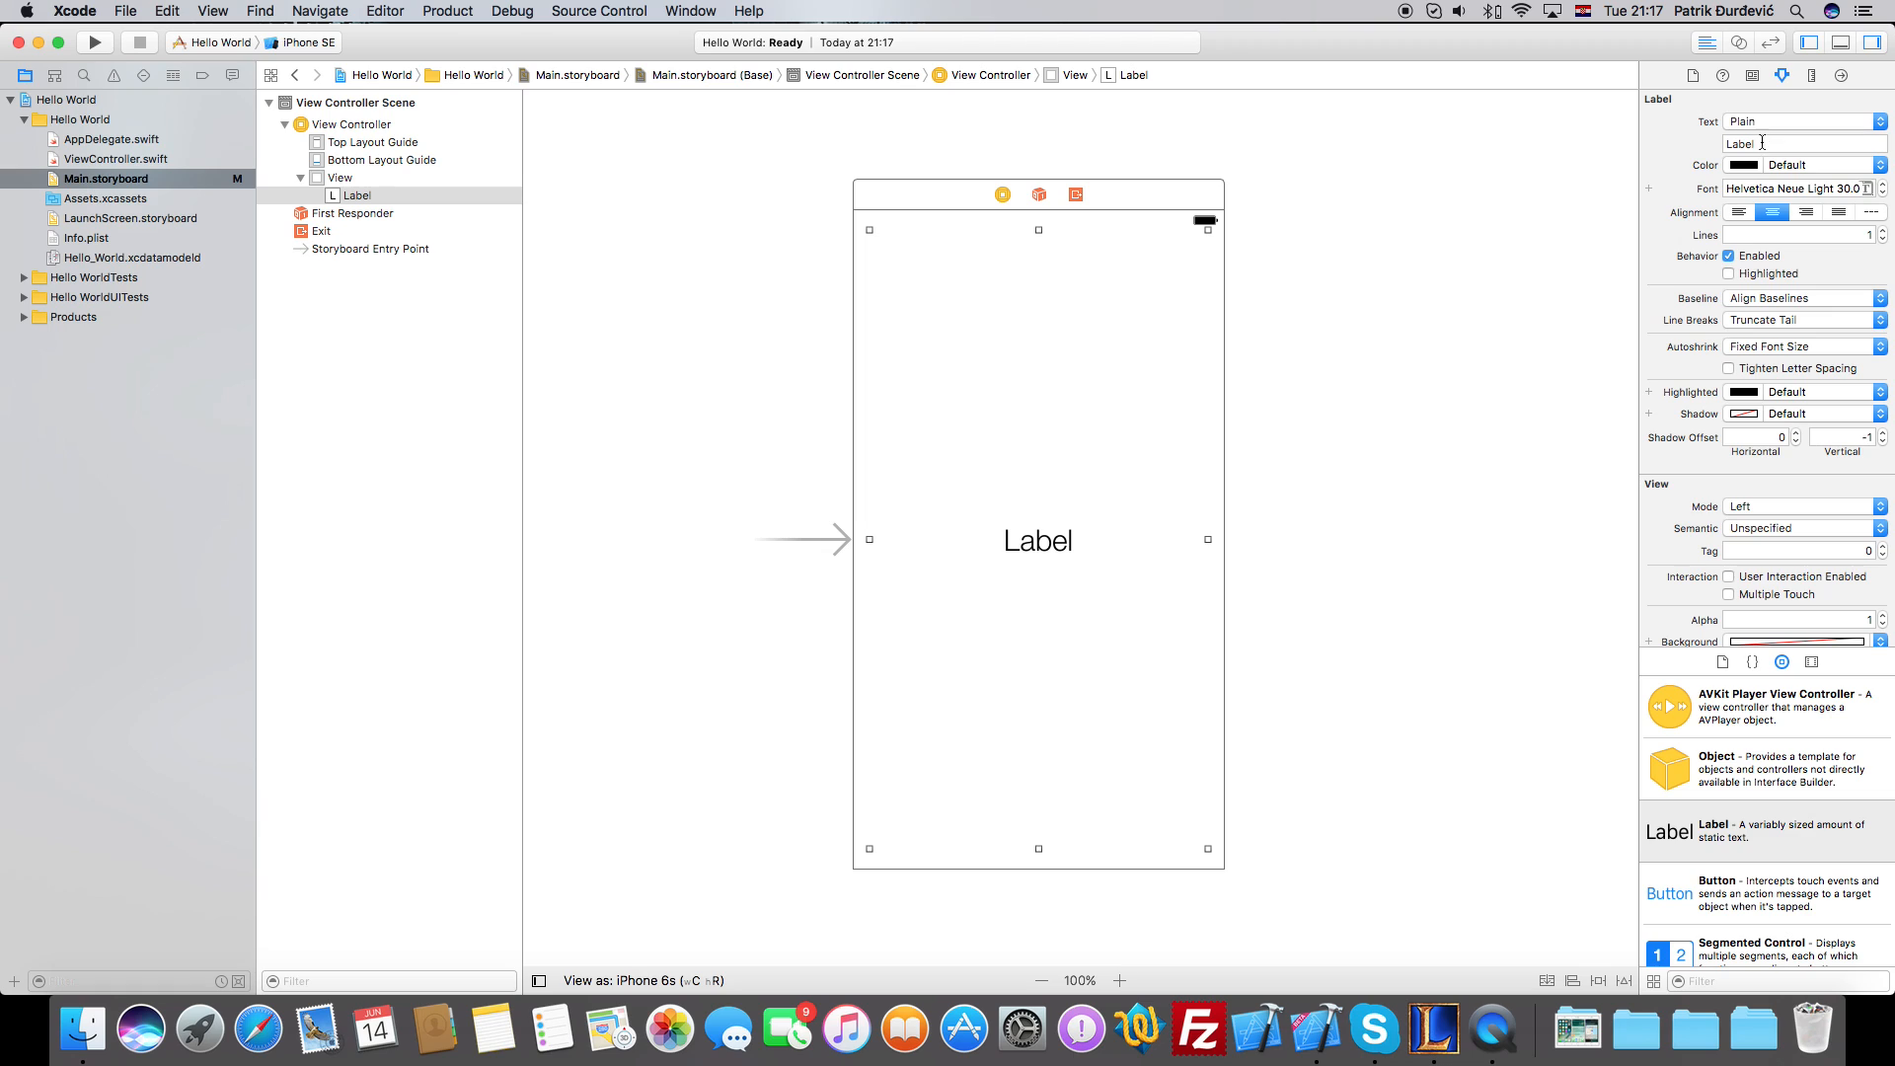
# Replace the label's text 'Label' with 'Hello World!' in the Attributes inspector.
pyautogui.click(1795, 144)
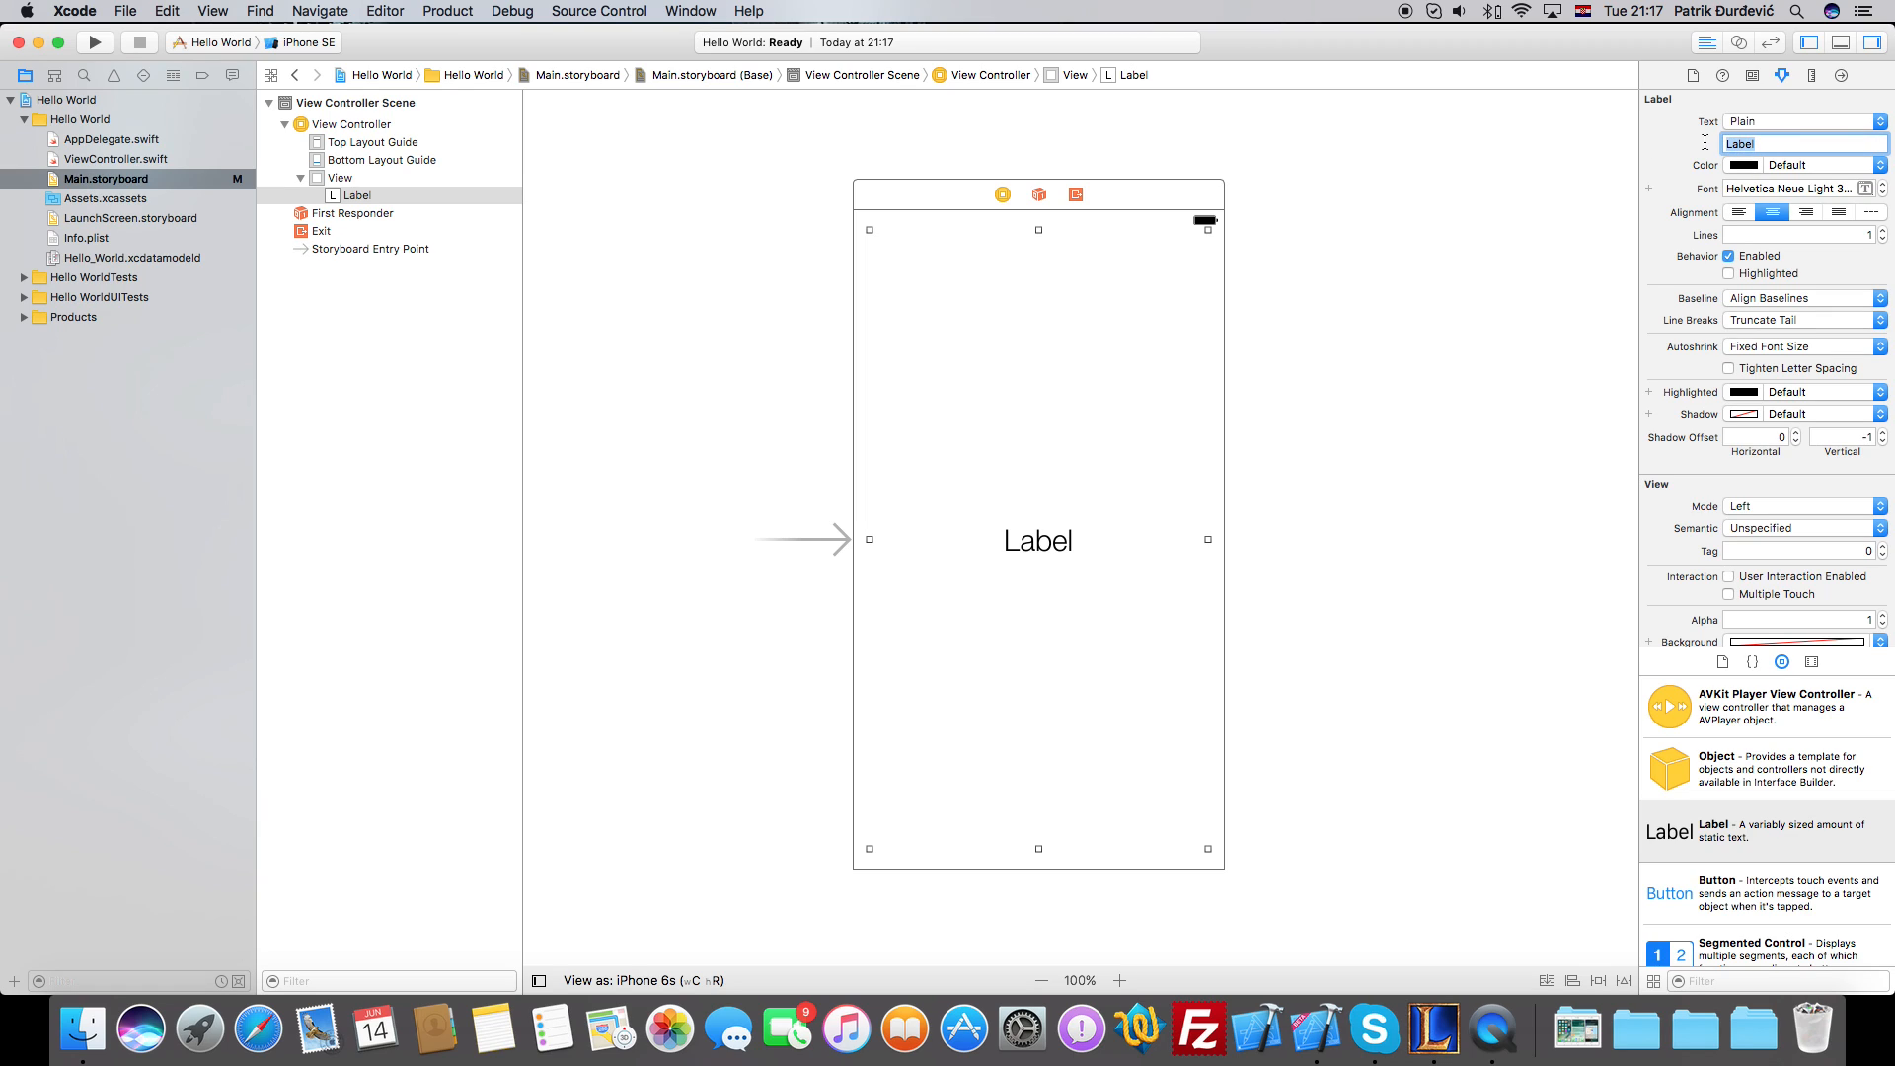
pyautogui.click(1037, 541)
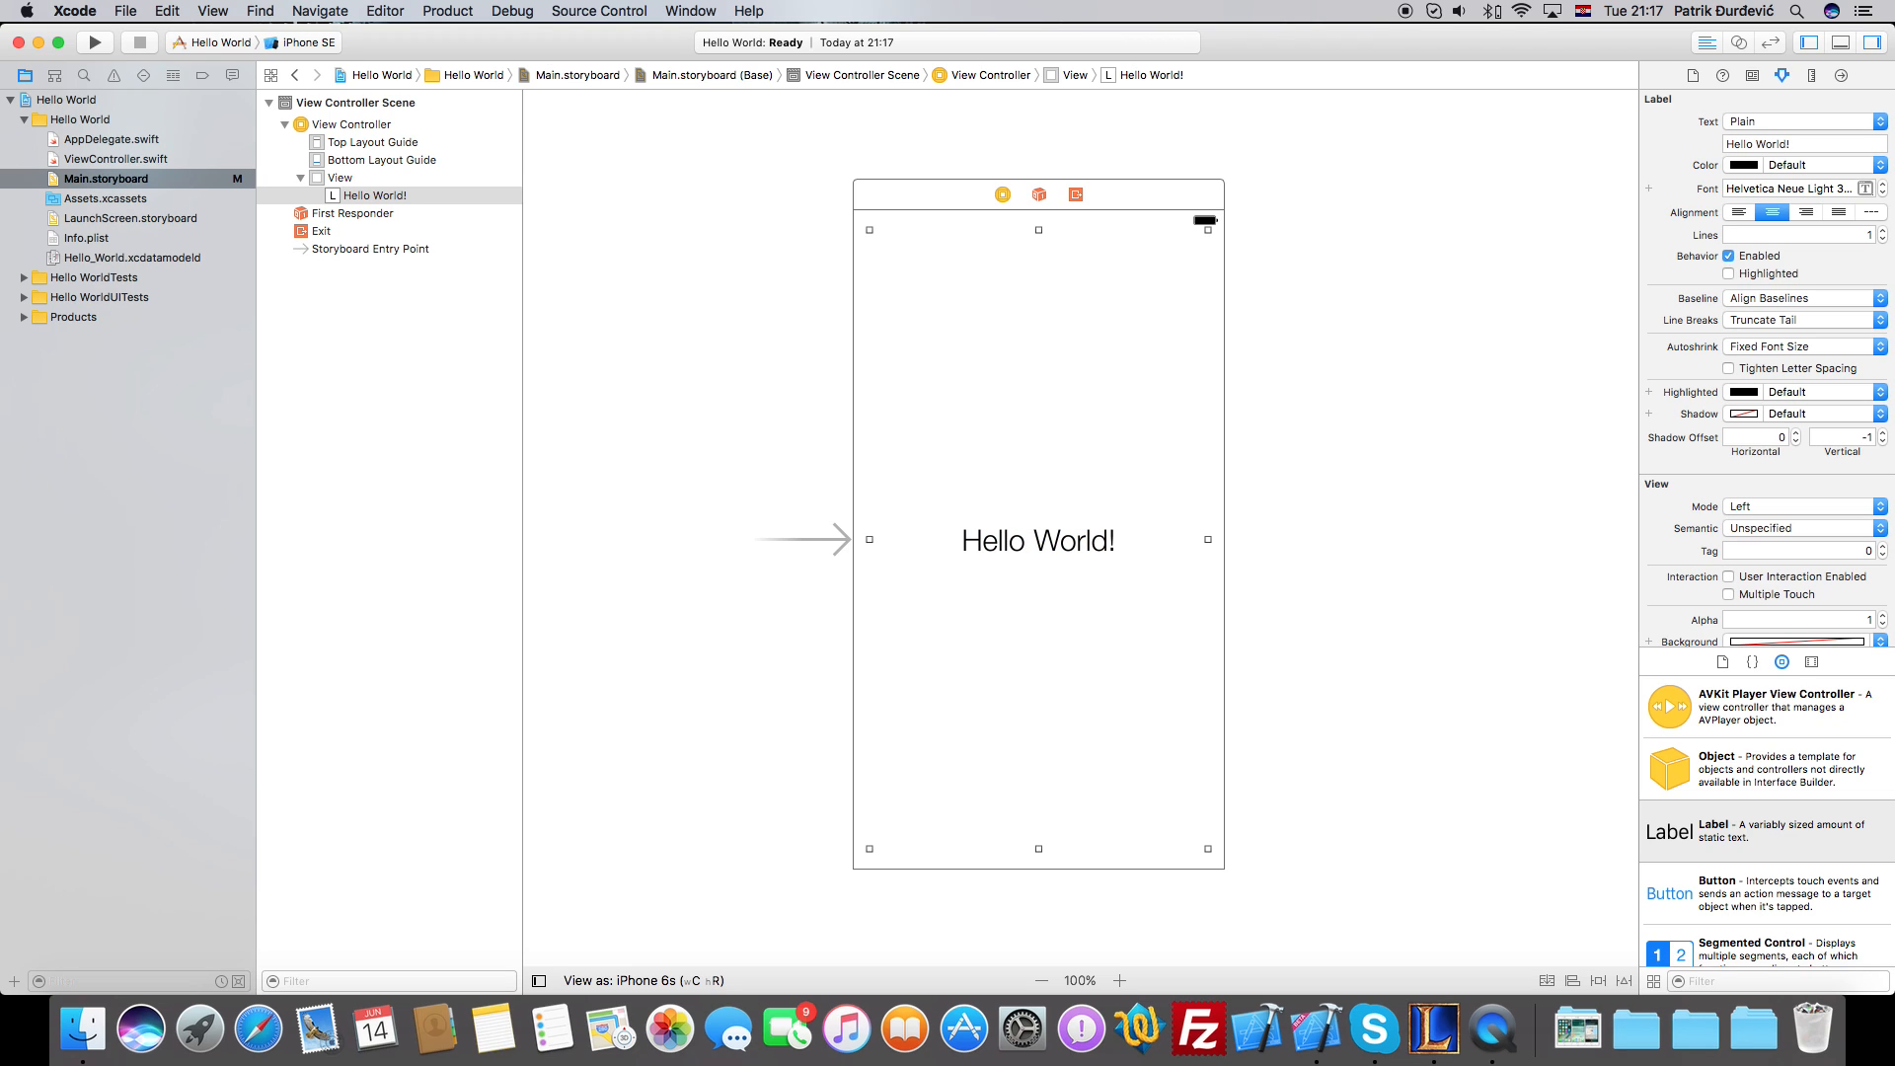
pyautogui.moveTo(1299, 574)
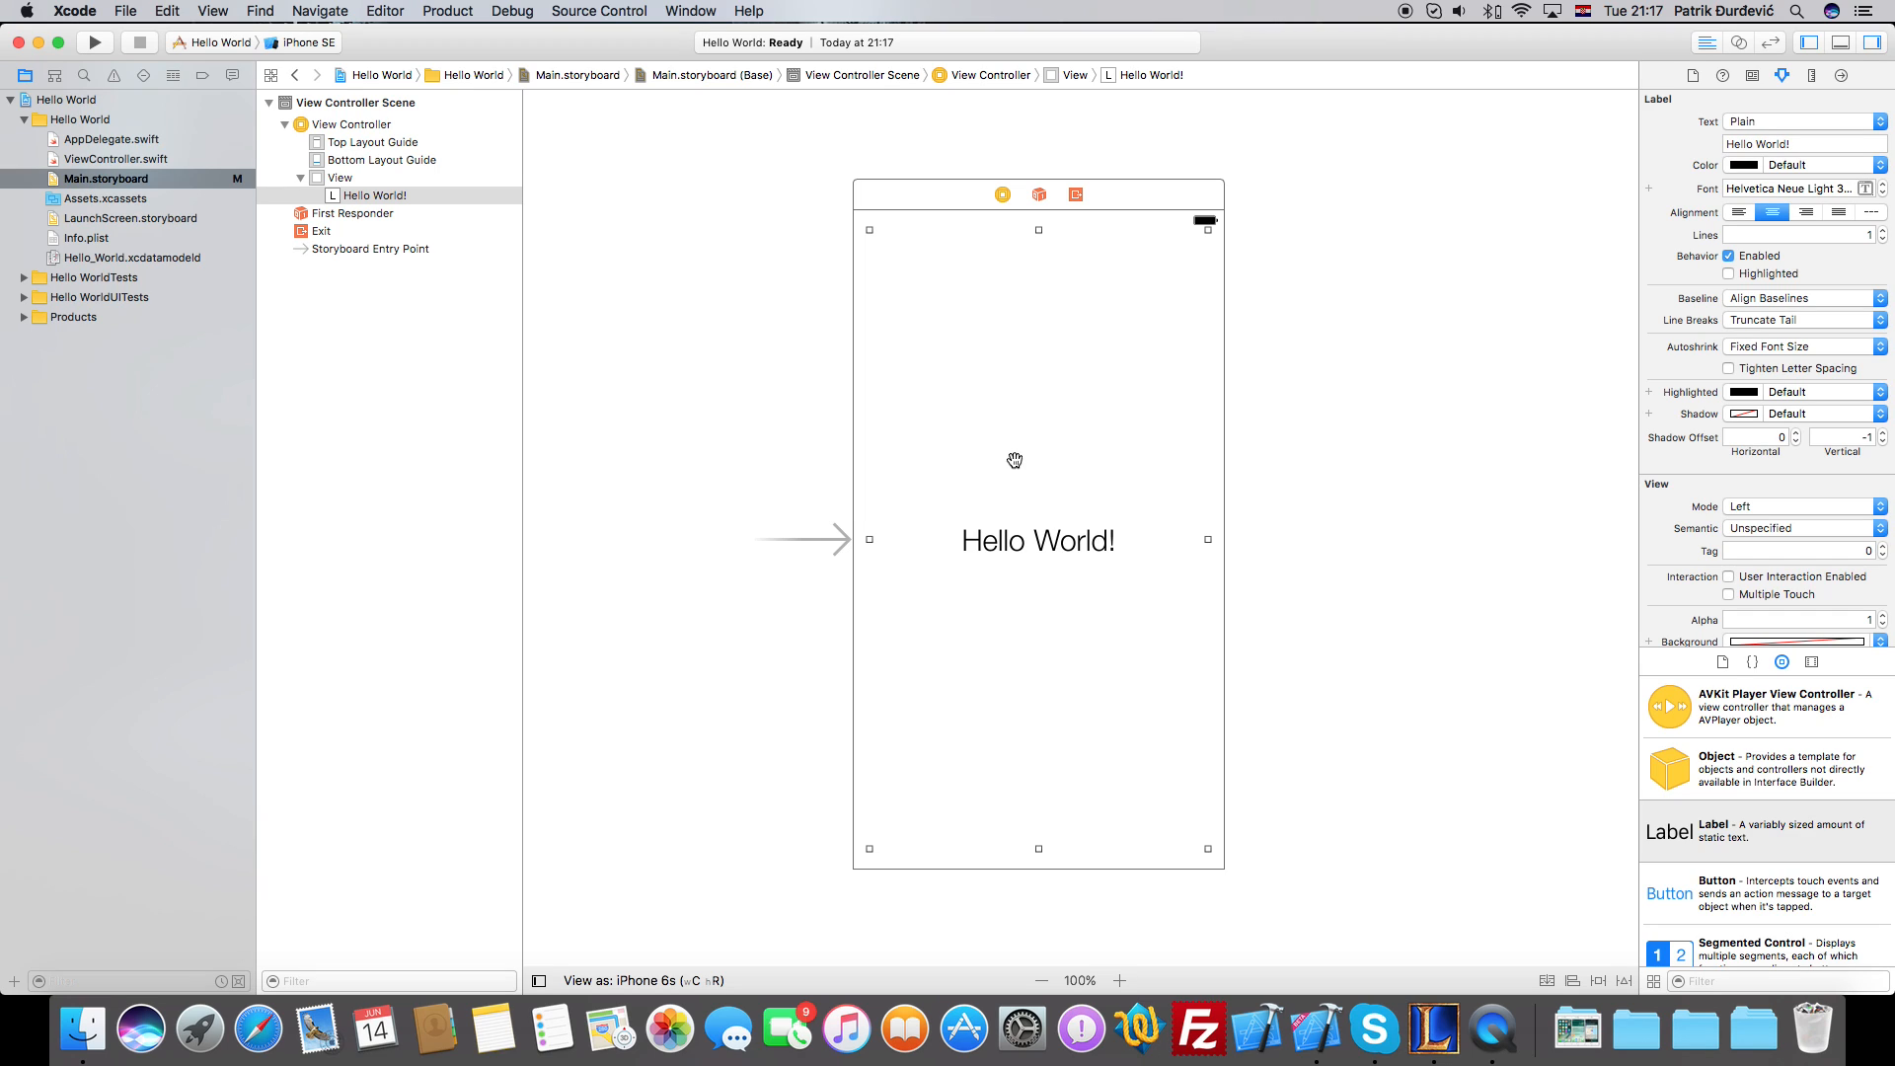
pyautogui.moveTo(1159, 434)
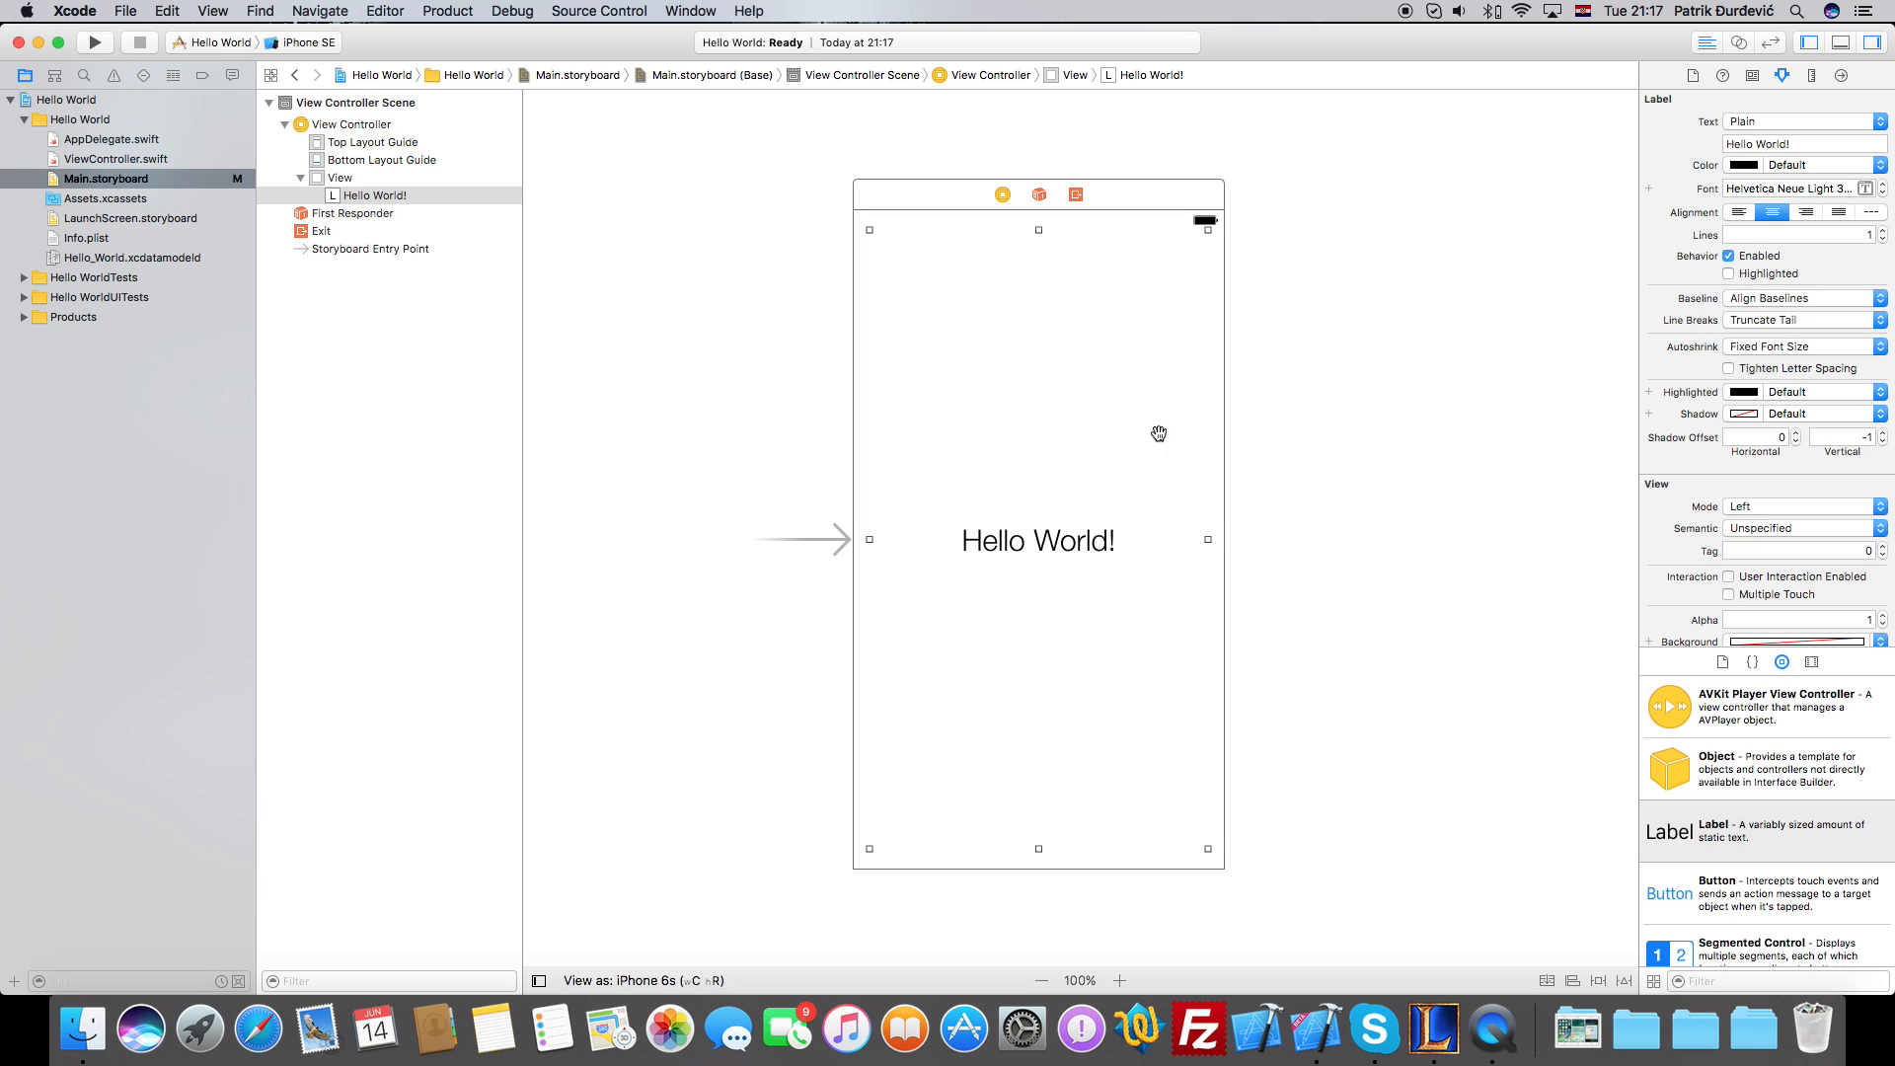
pyautogui.moveTo(1080, 450)
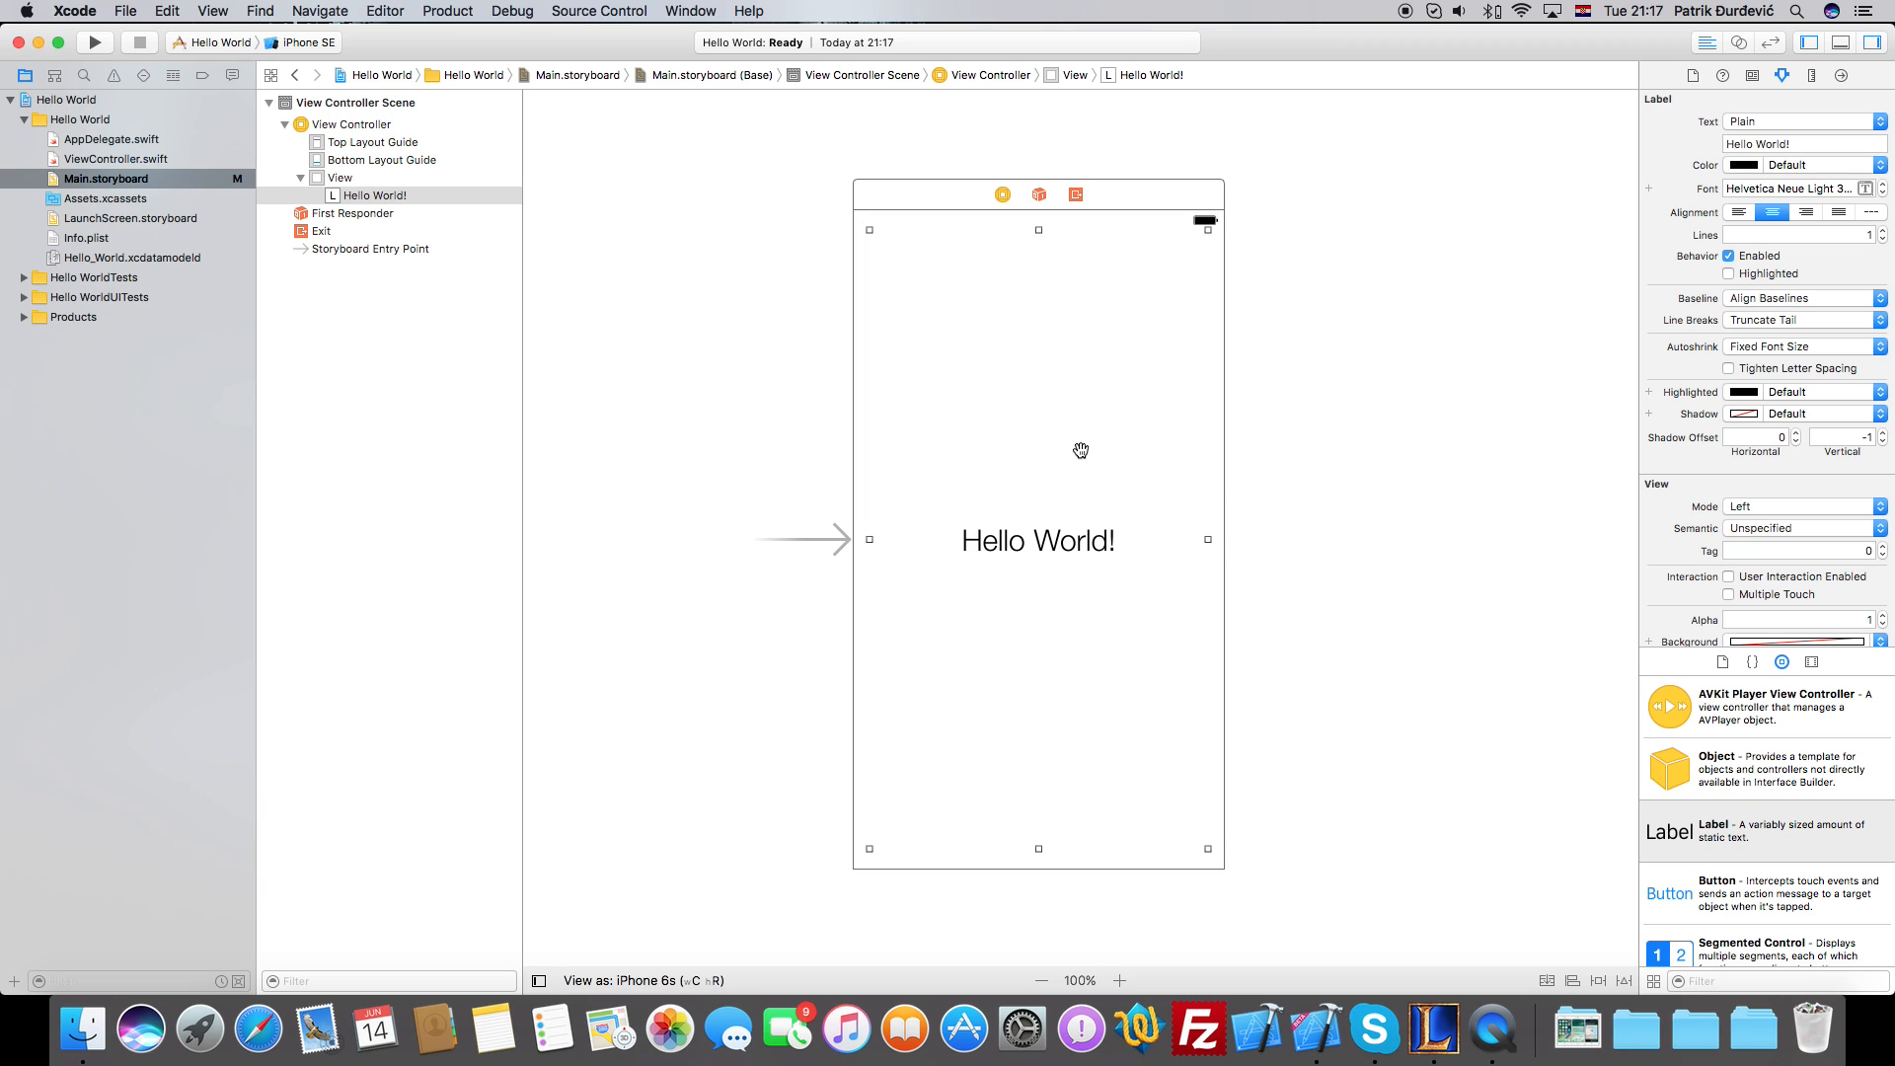
pyautogui.click(373, 195)
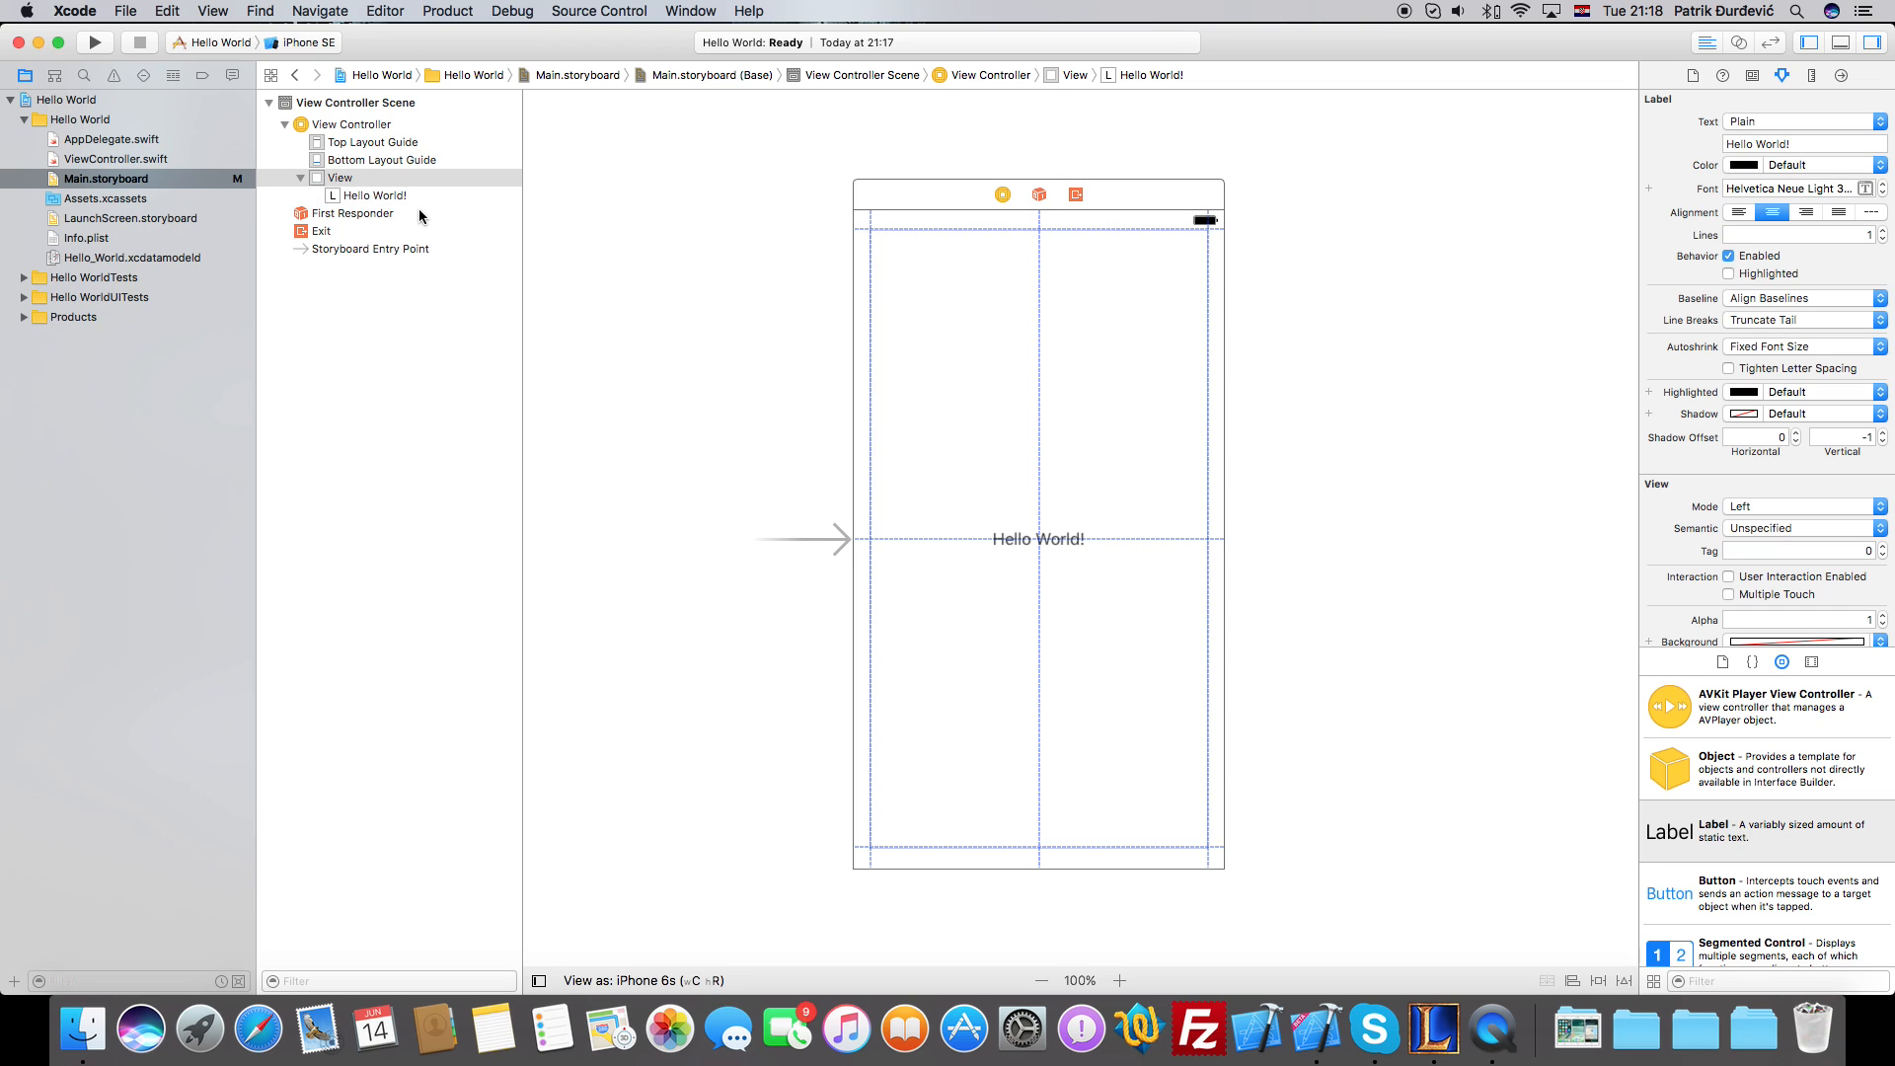
pyautogui.click(375, 196)
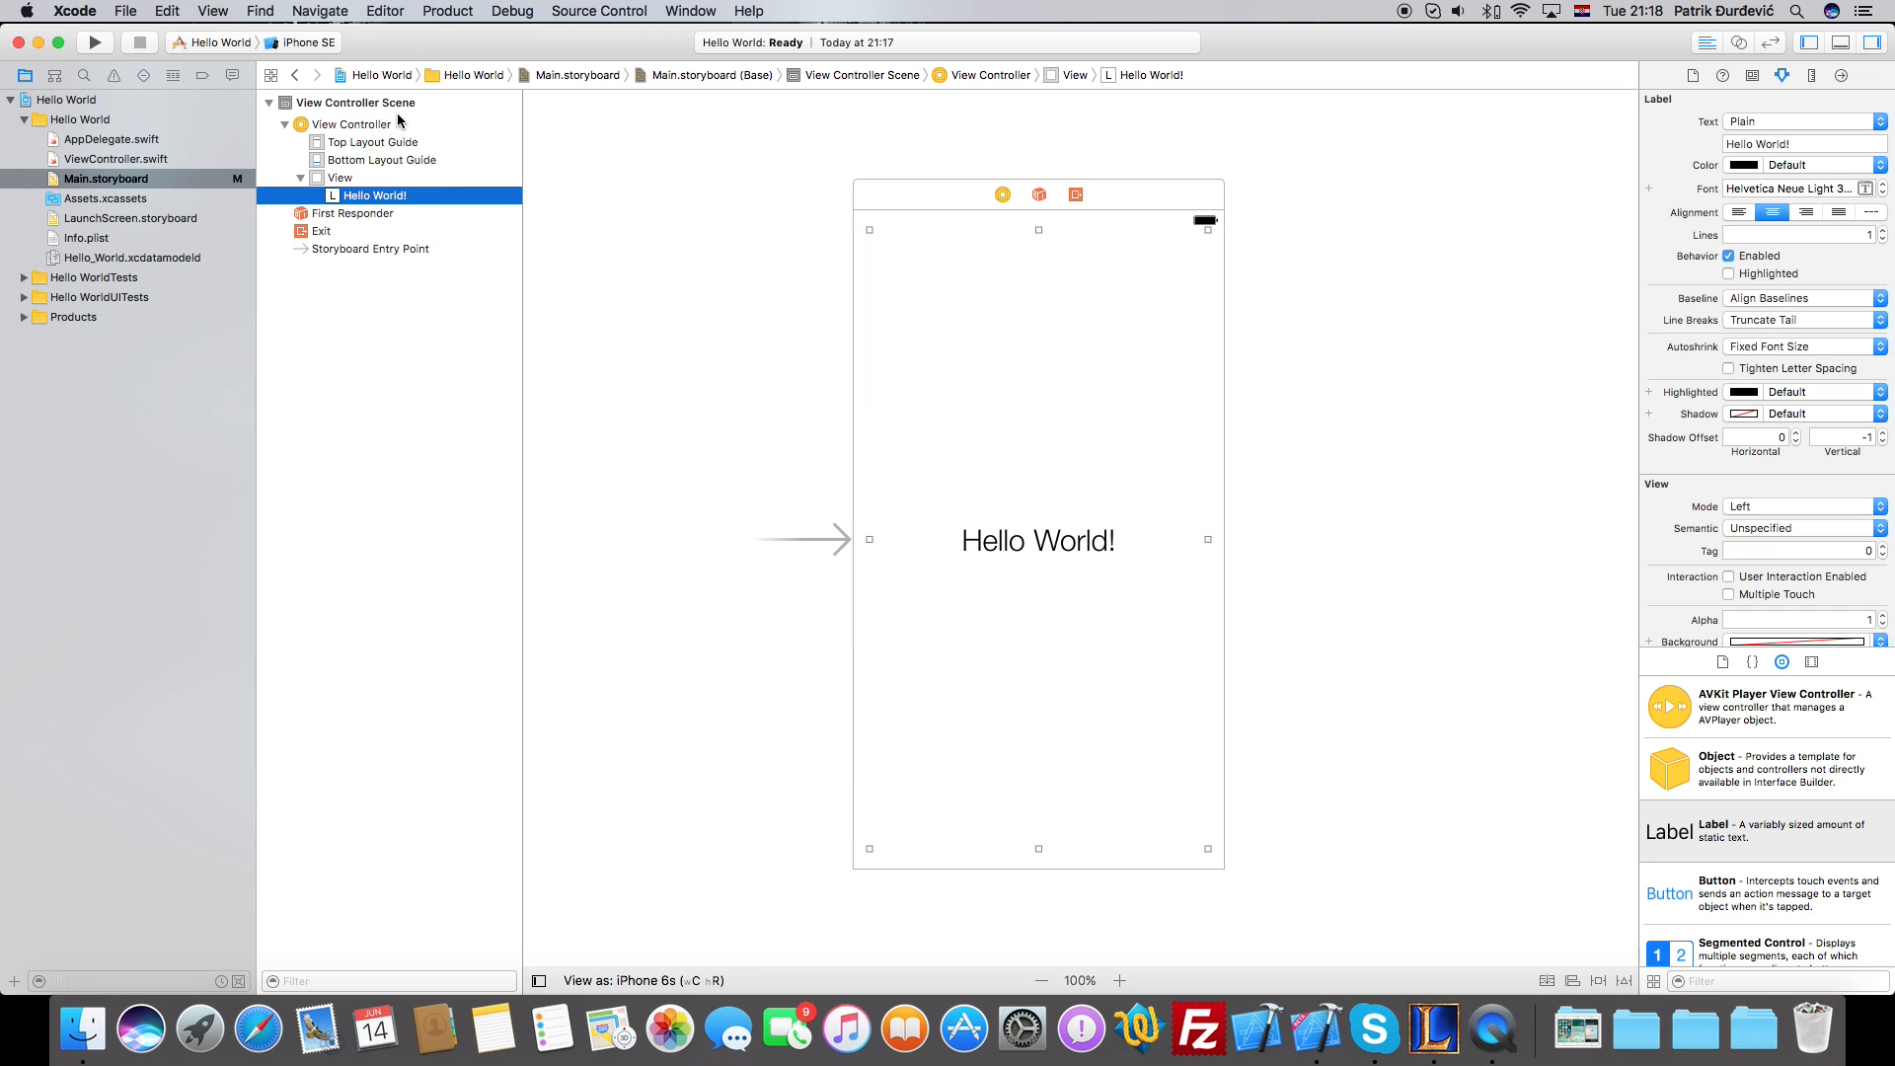
pyautogui.moveTo(387, 158)
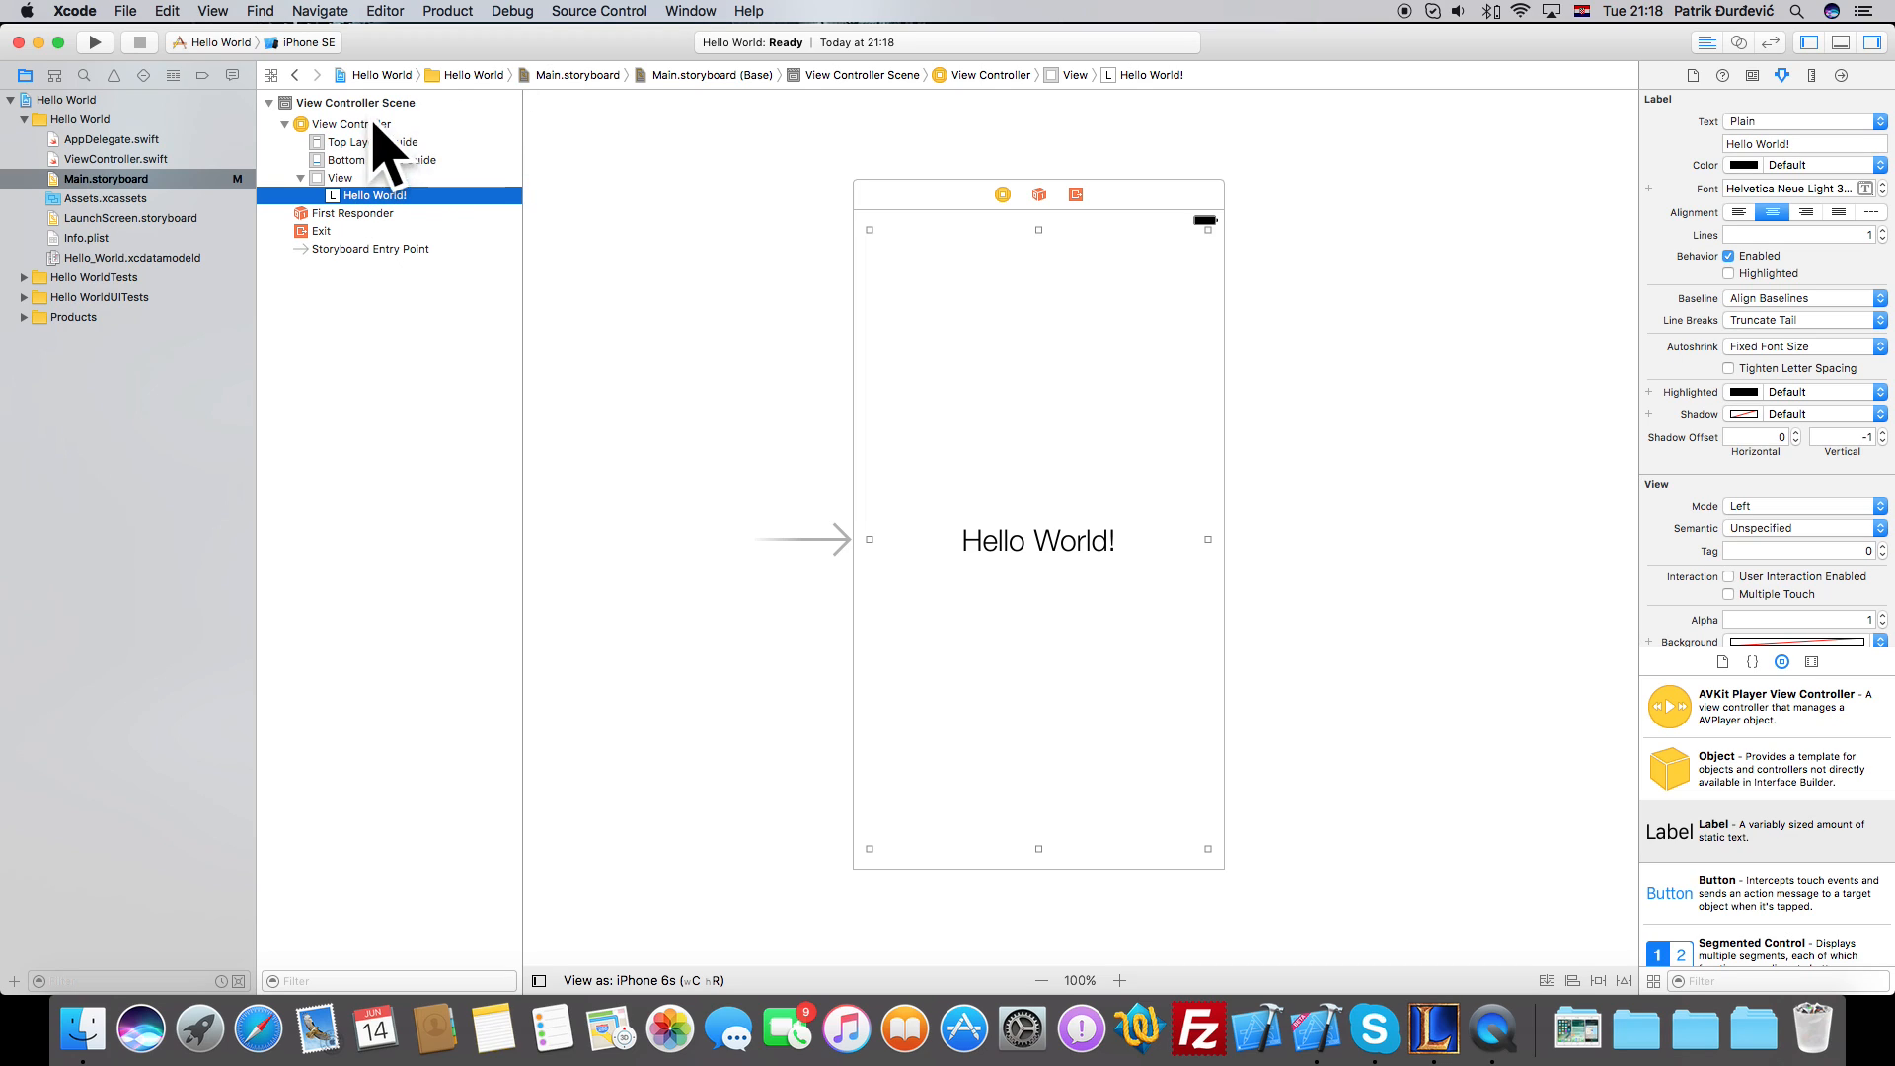
pyautogui.moveTo(426, 225)
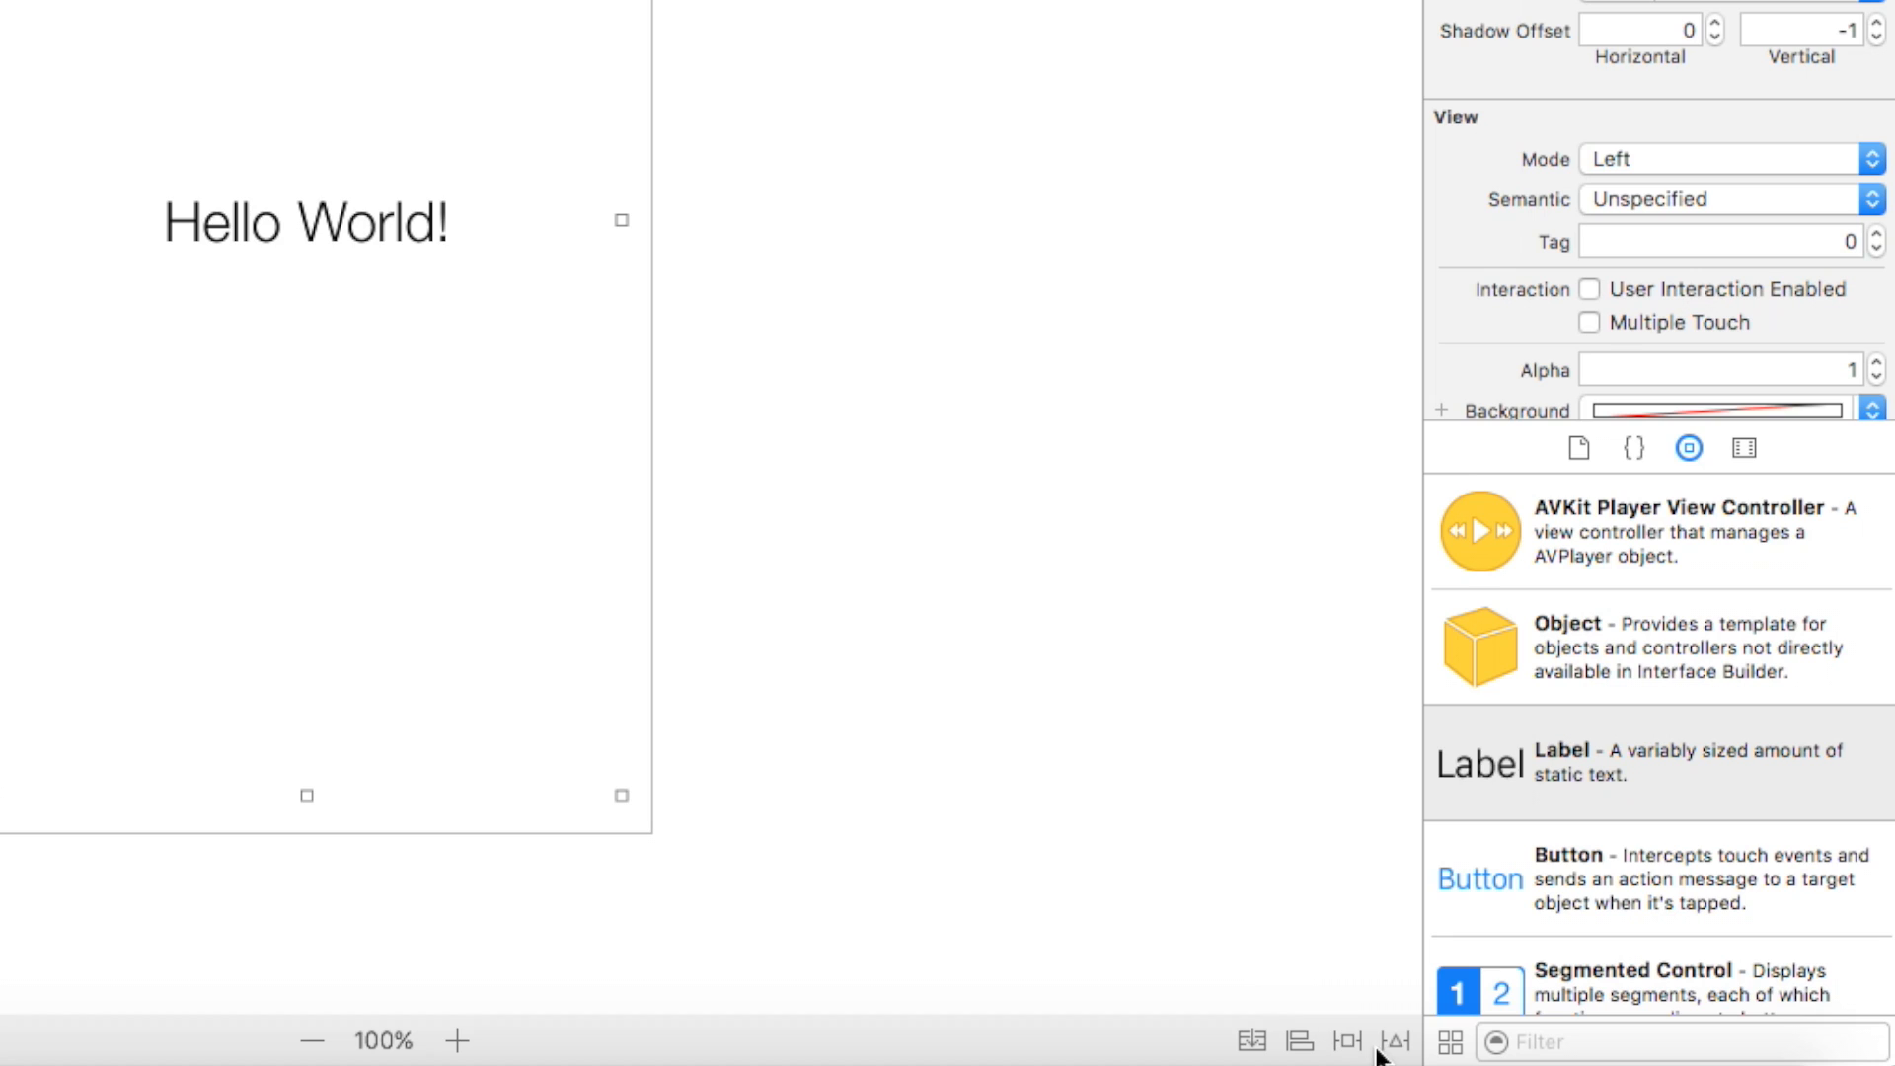
pyautogui.click(1344, 1041)
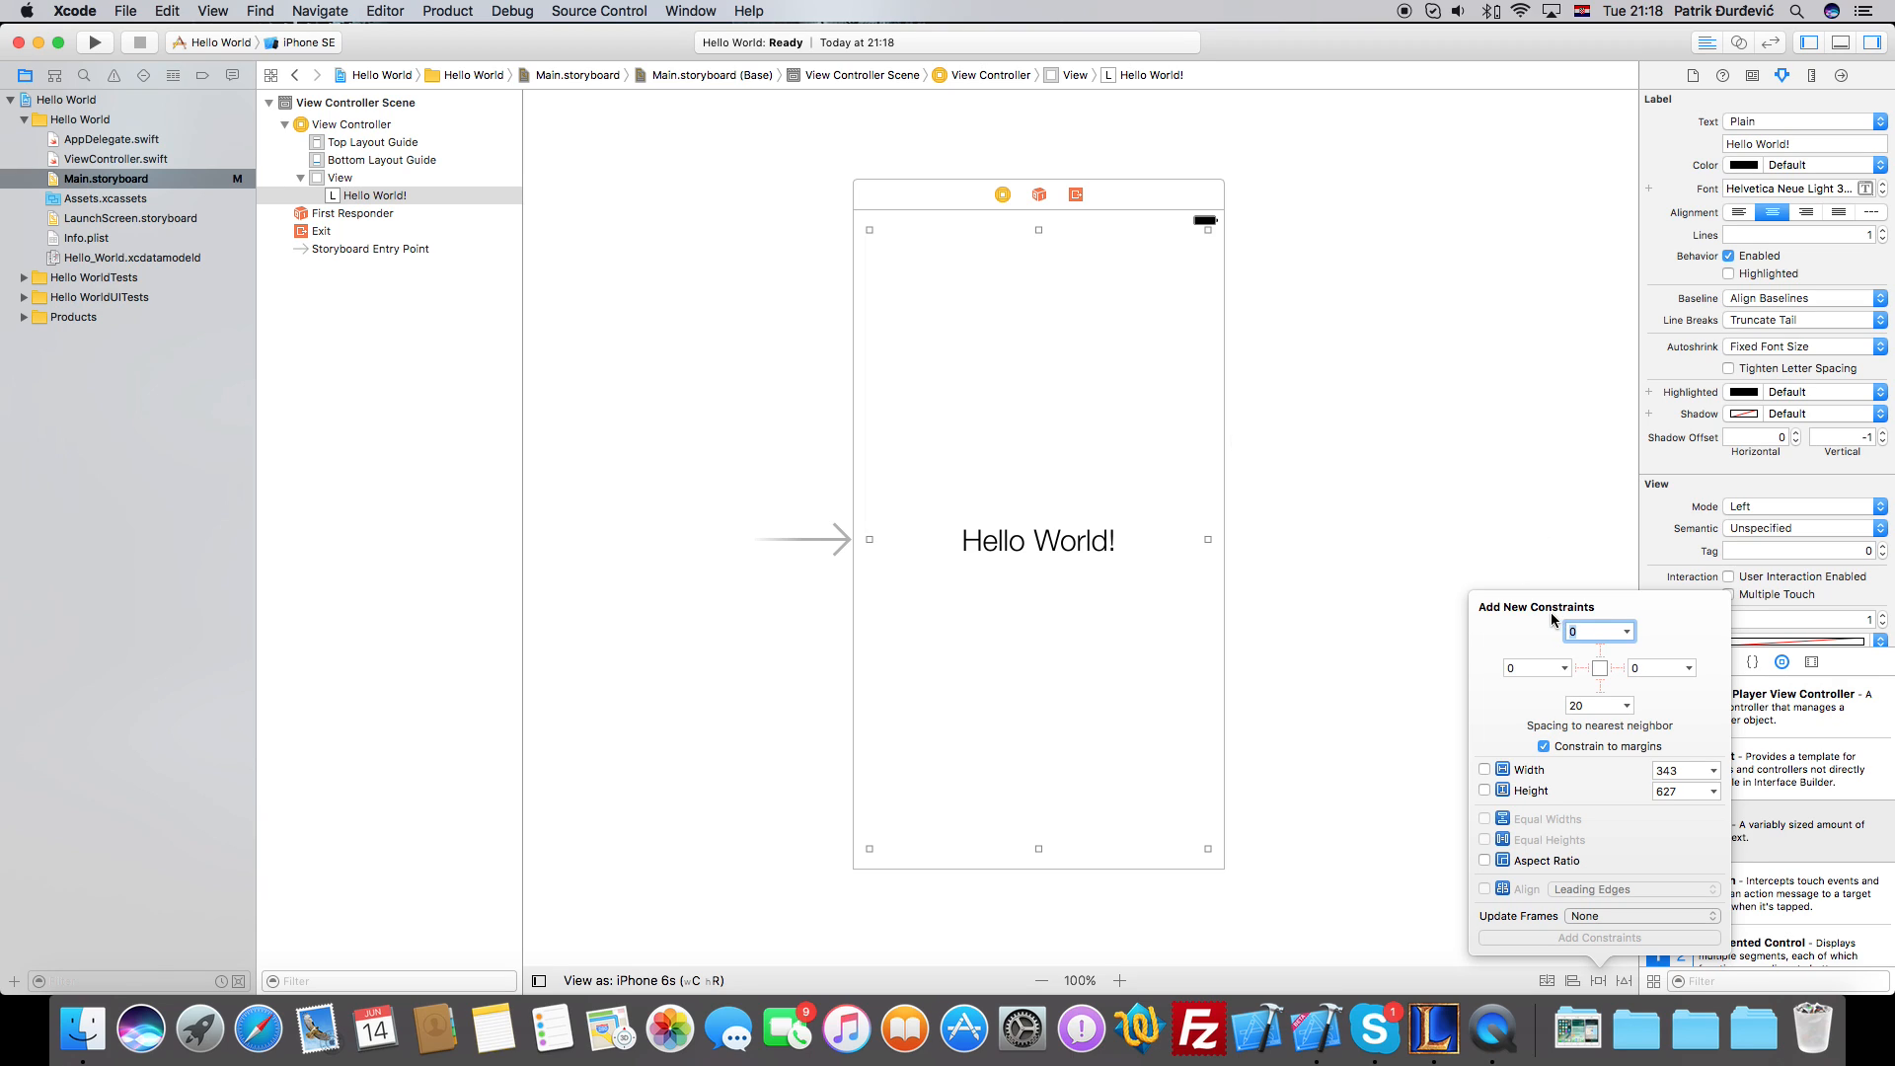
pyautogui.click(1544, 746)
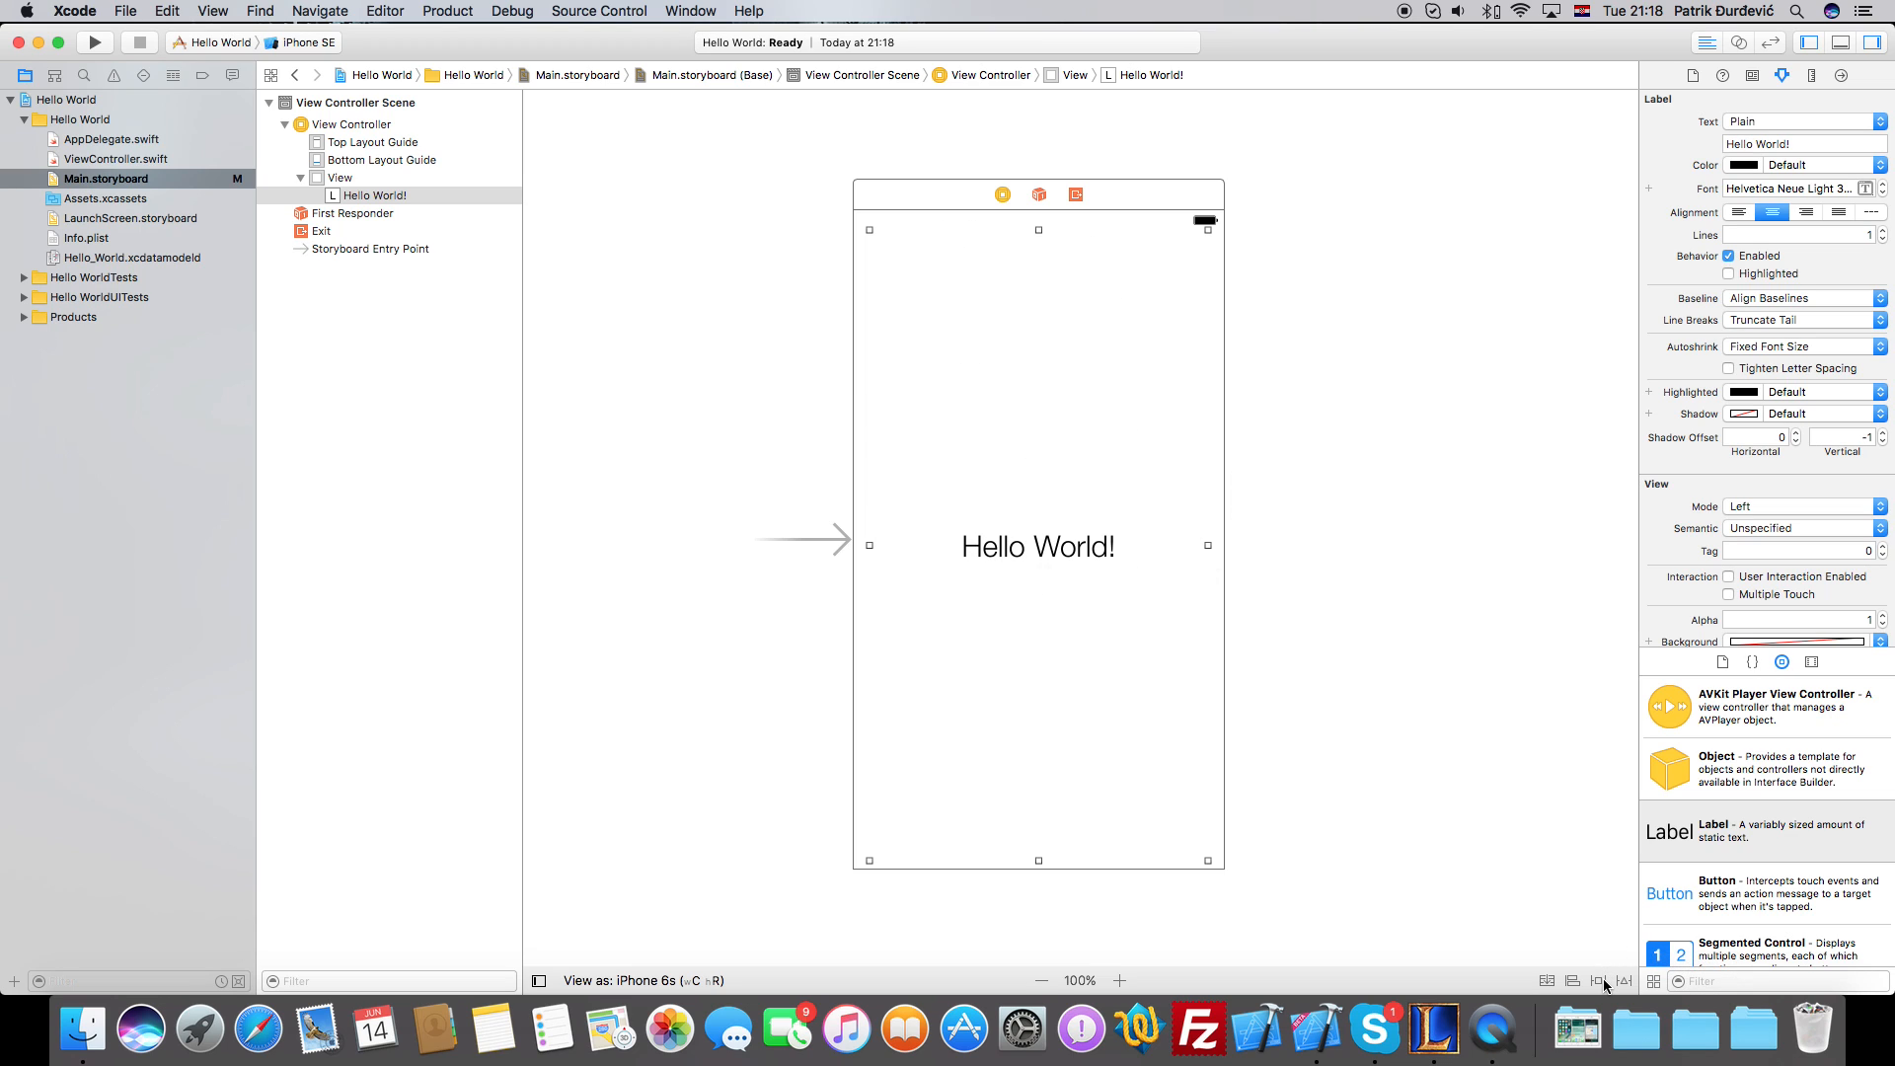
pyautogui.click(1598, 981)
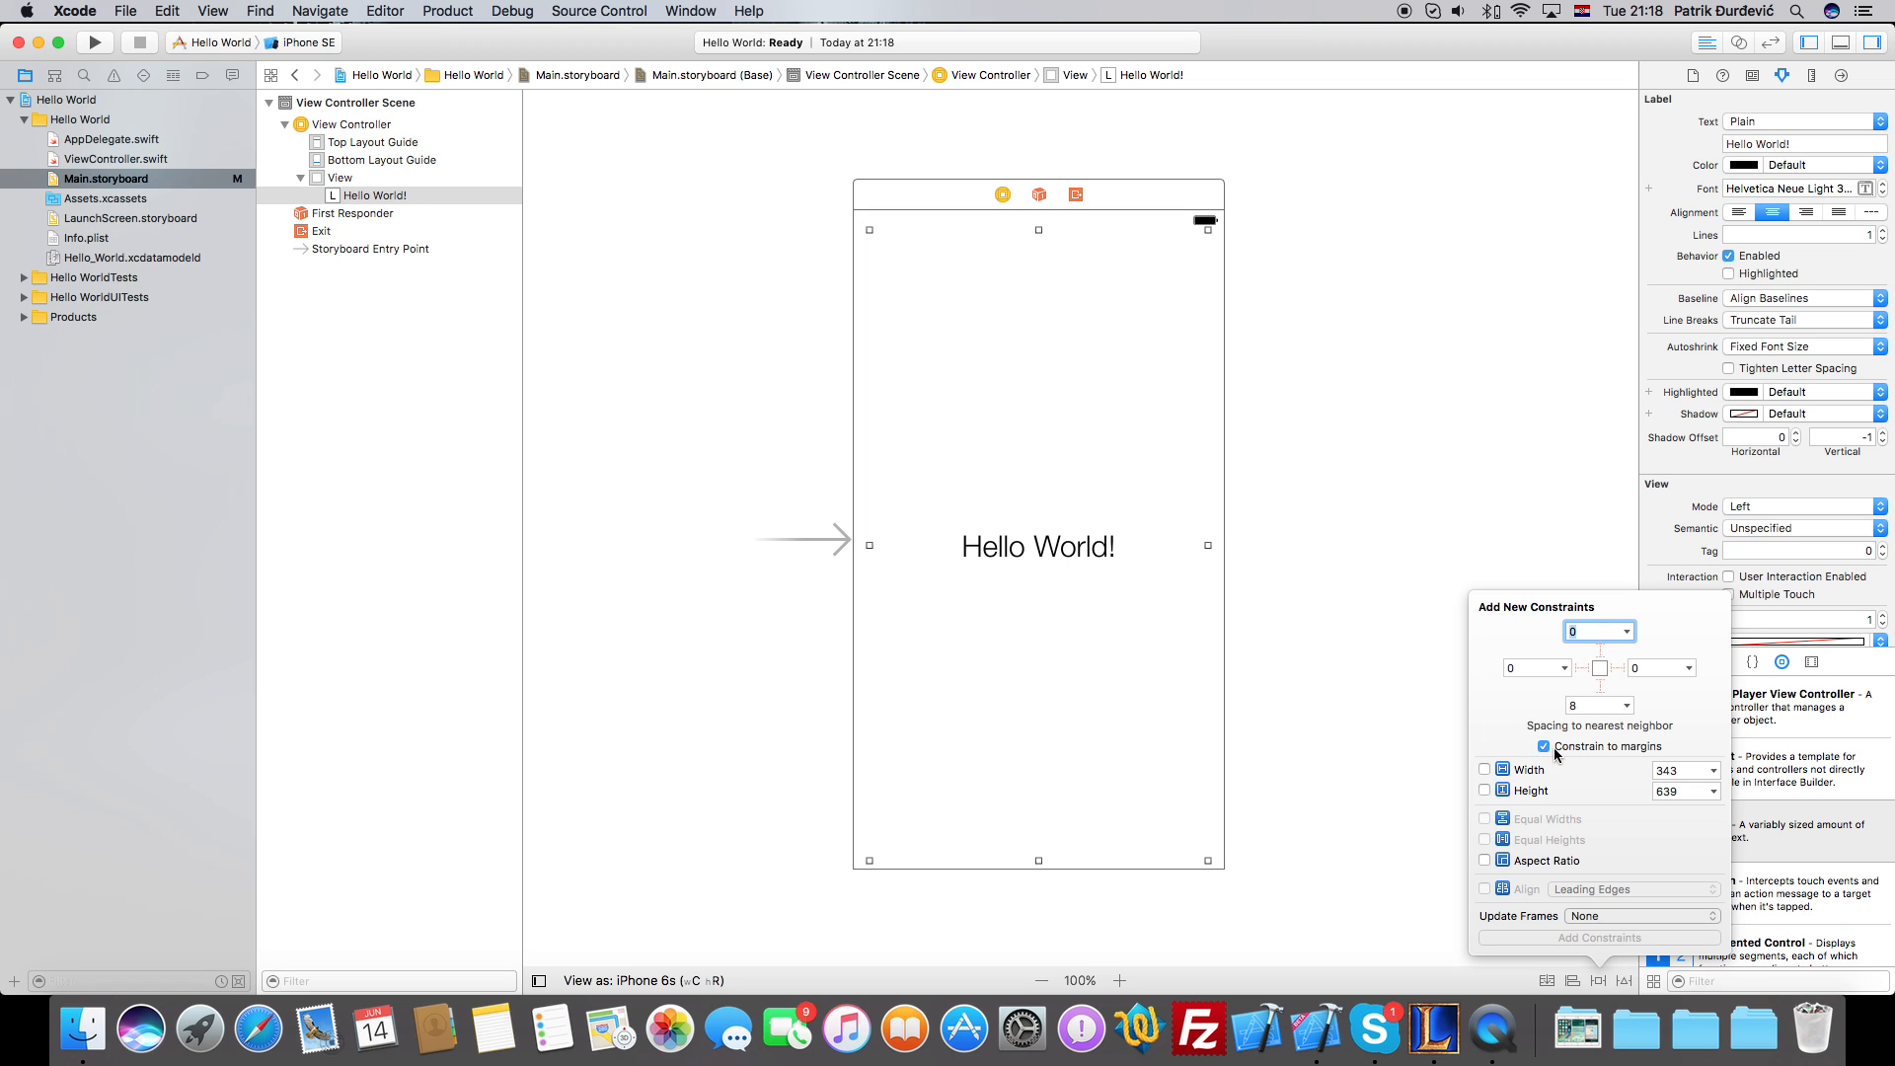
pyautogui.click(1544, 746)
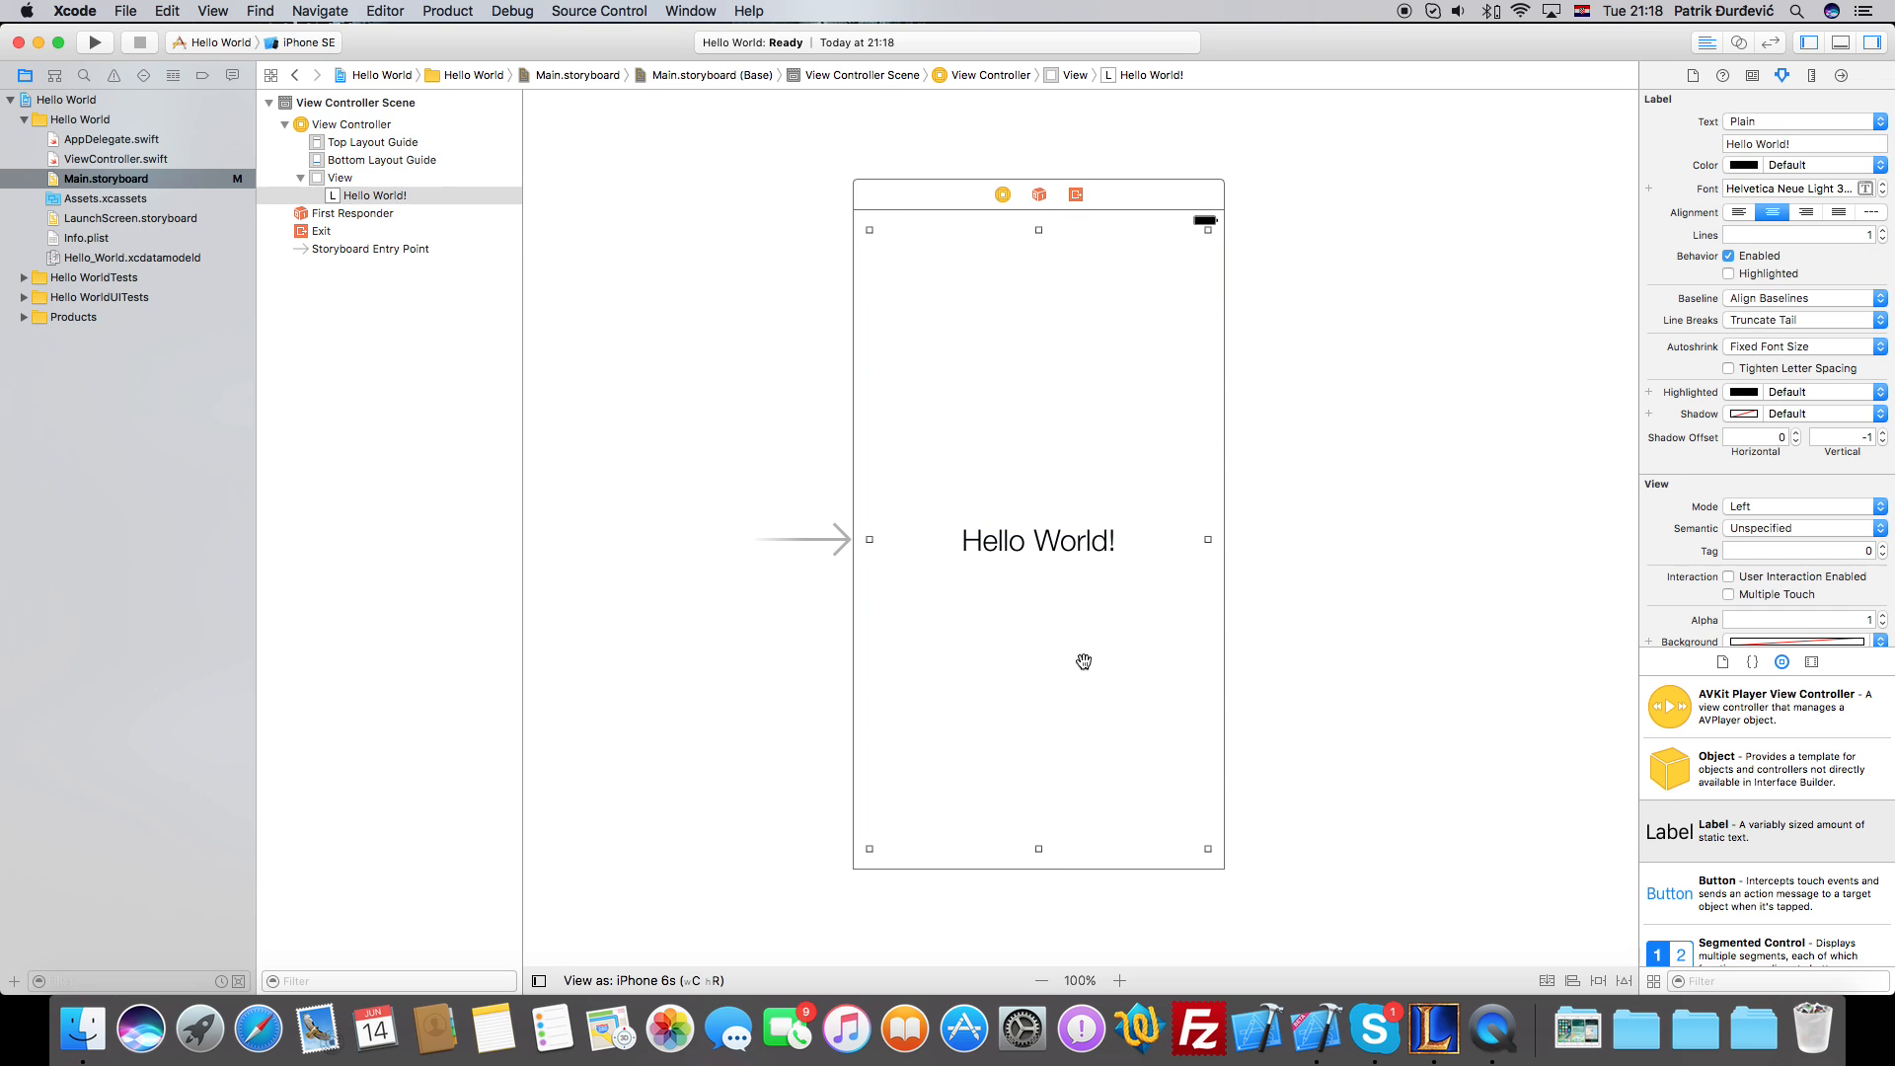
pyautogui.click(338, 178)
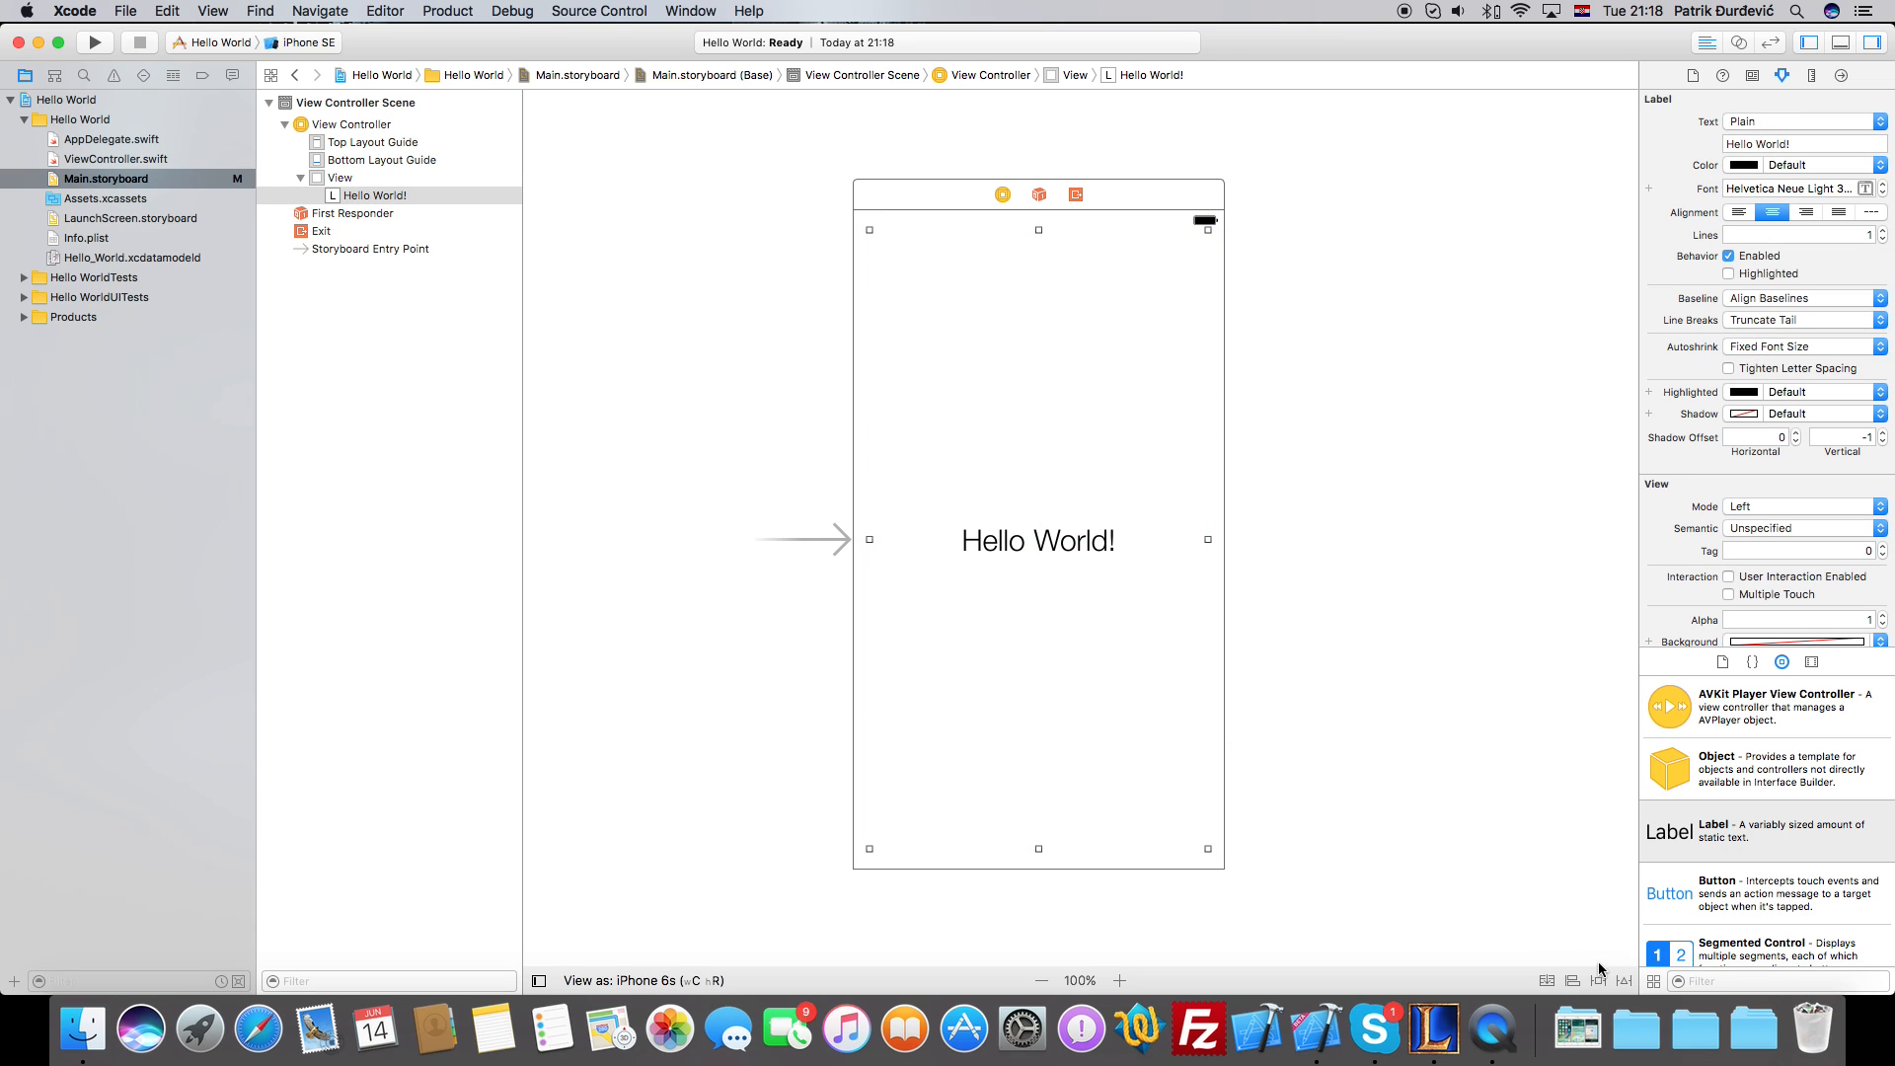
# In Add New Constraints, turn off Constrain to margins so spacing pins to the view edges.
pyautogui.click(1599, 981)
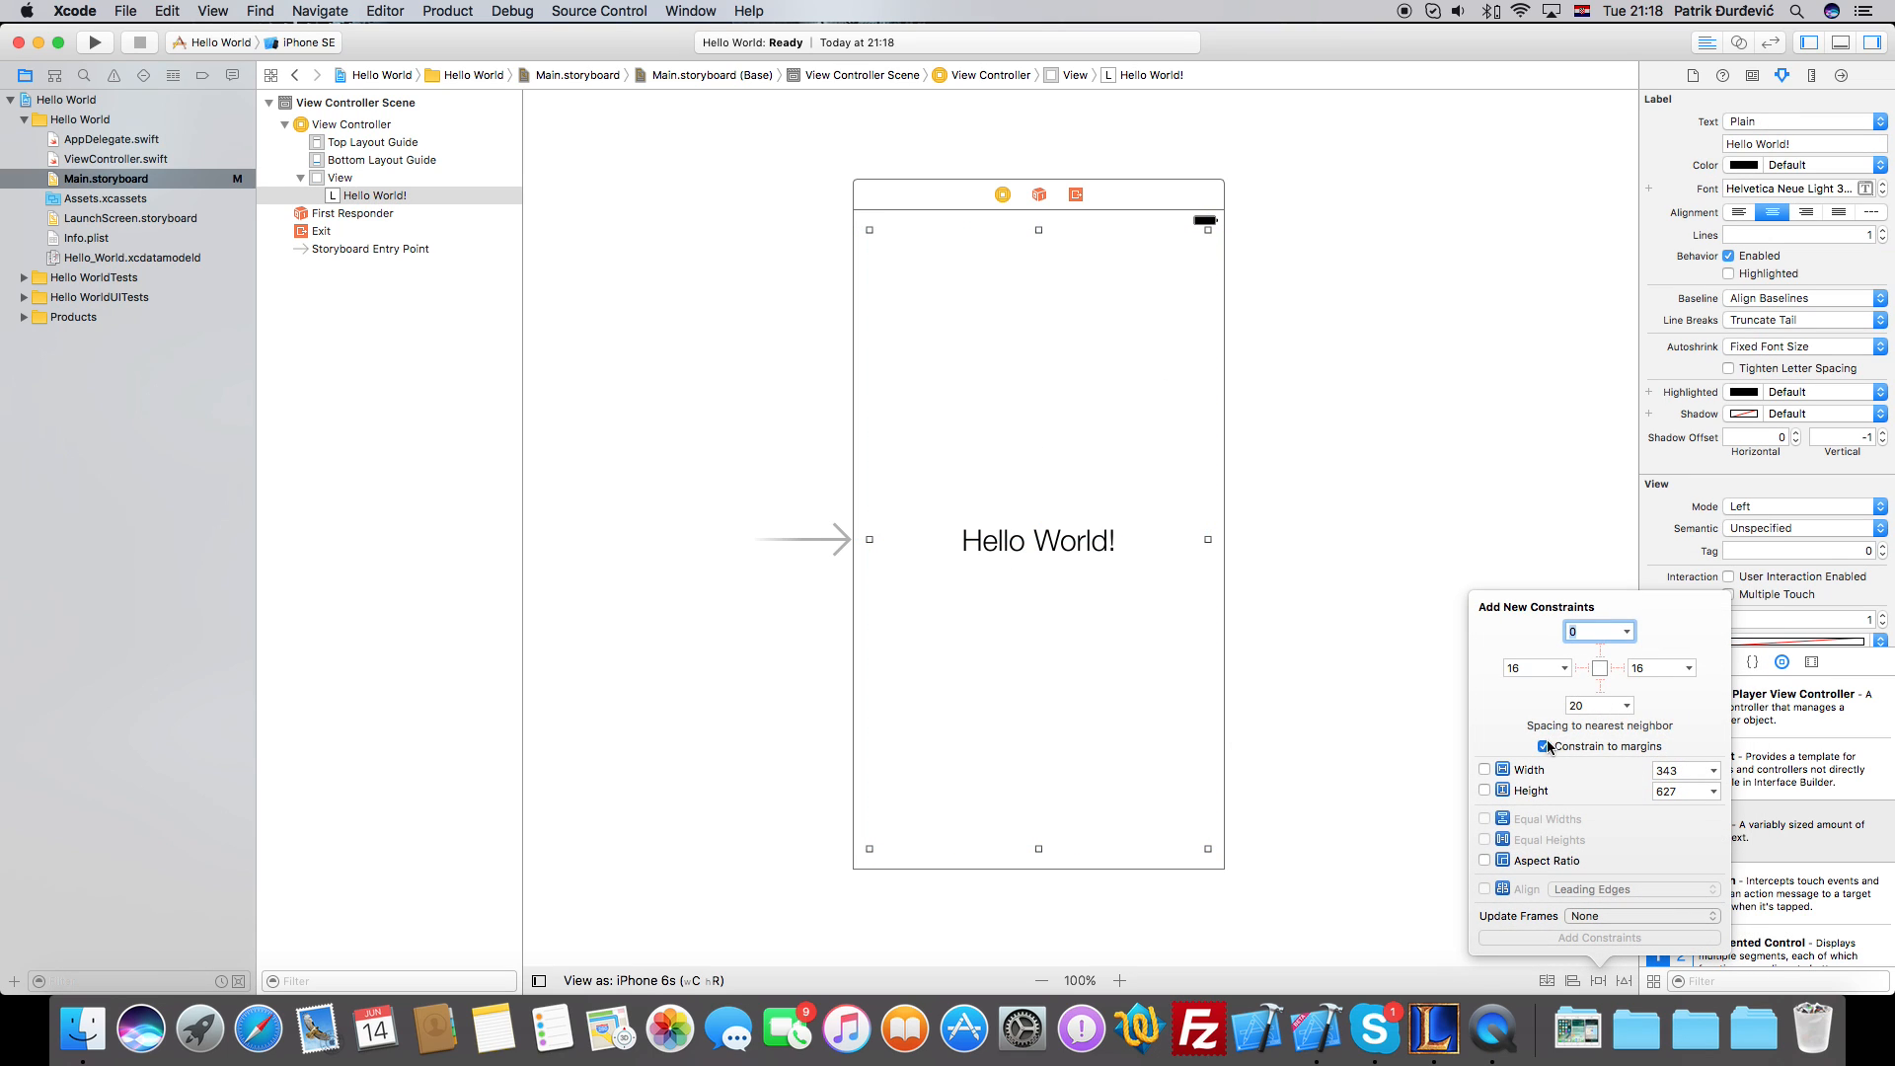
pyautogui.click(1544, 746)
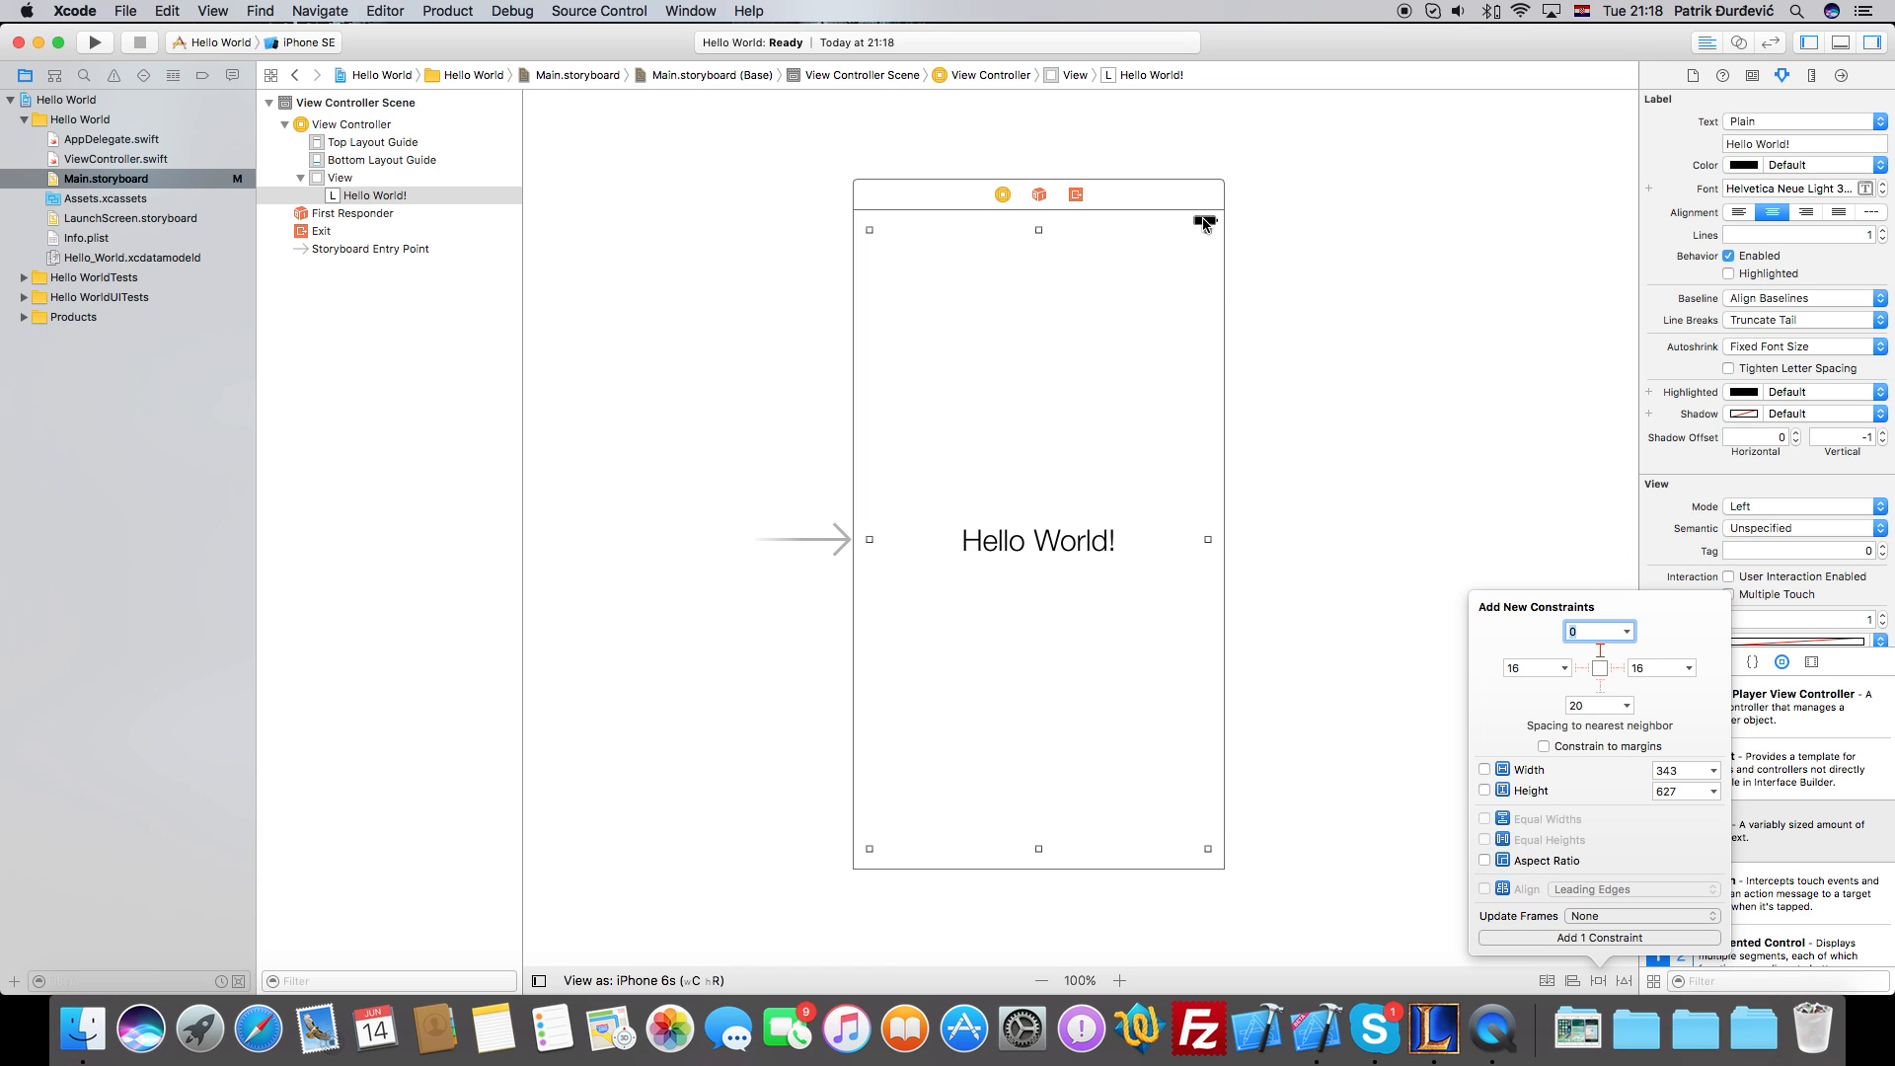
pyautogui.moveTo(1633, 689)
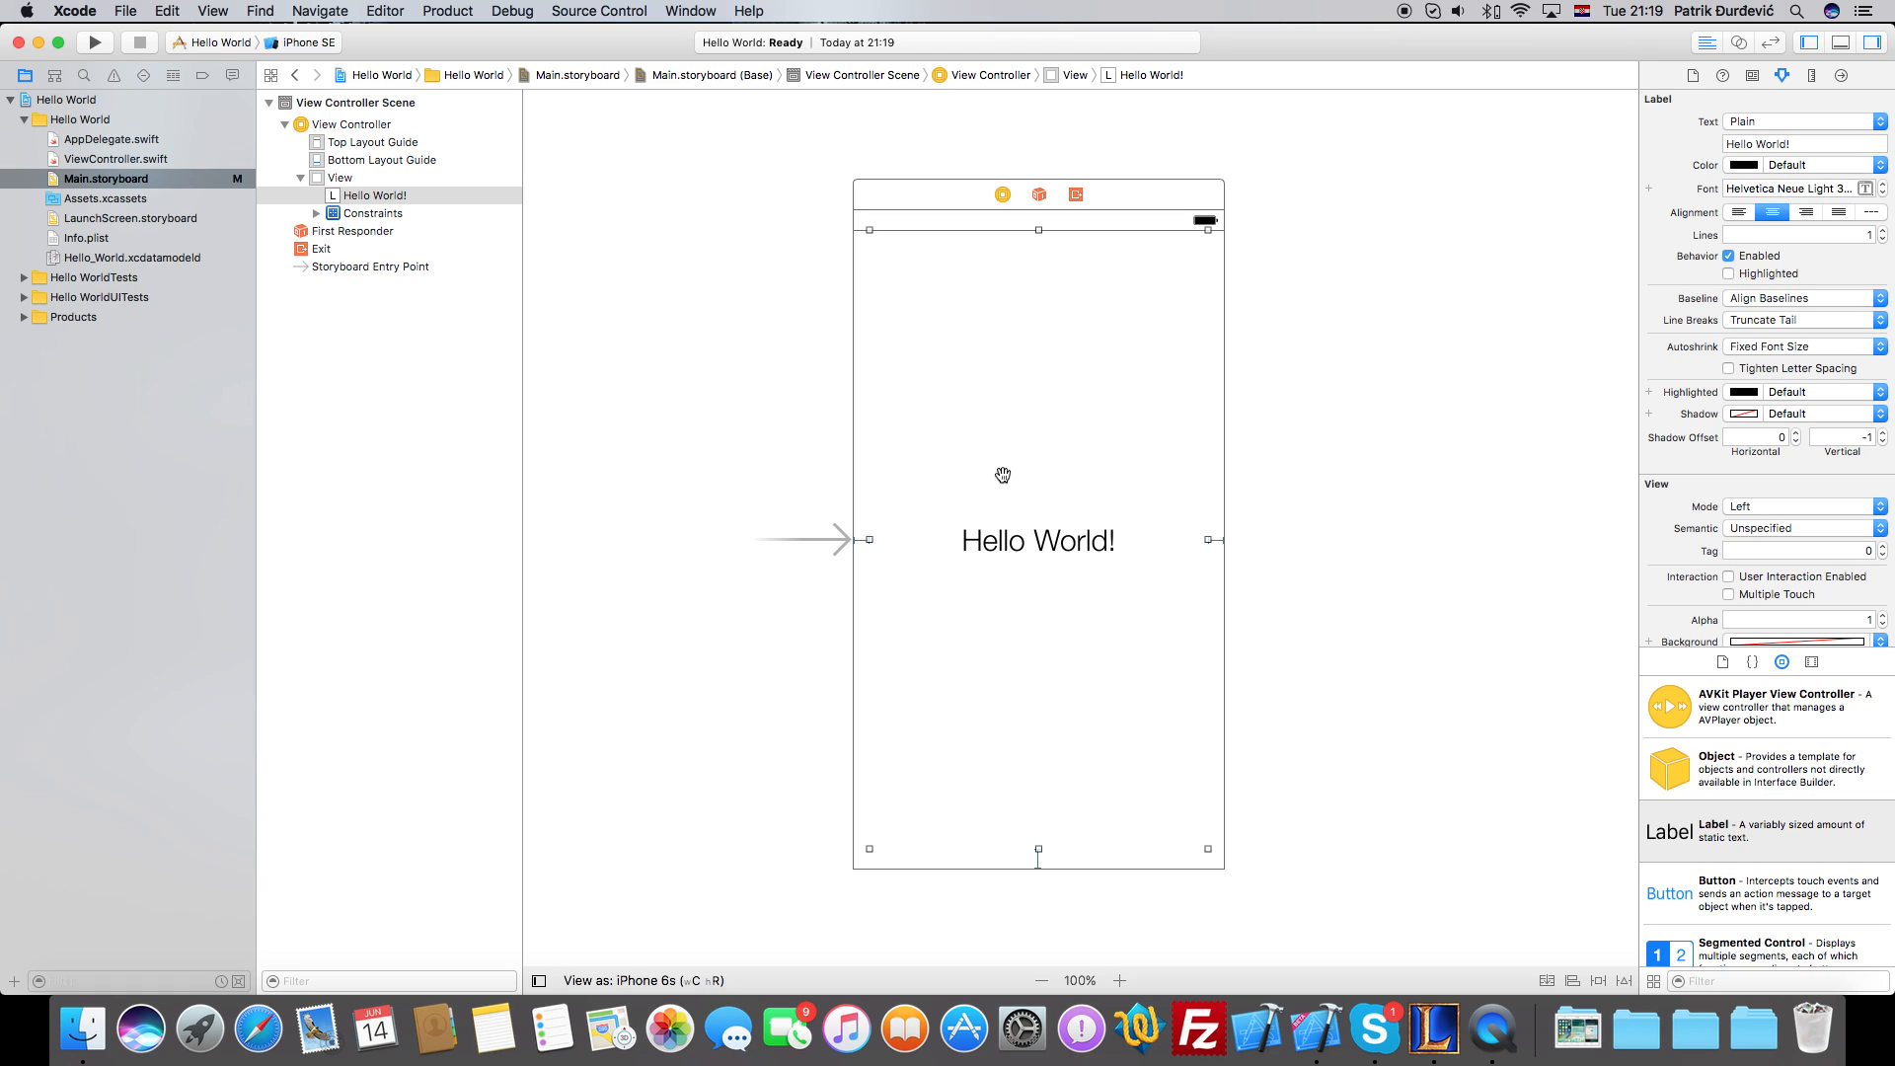
pyautogui.moveTo(766, 267)
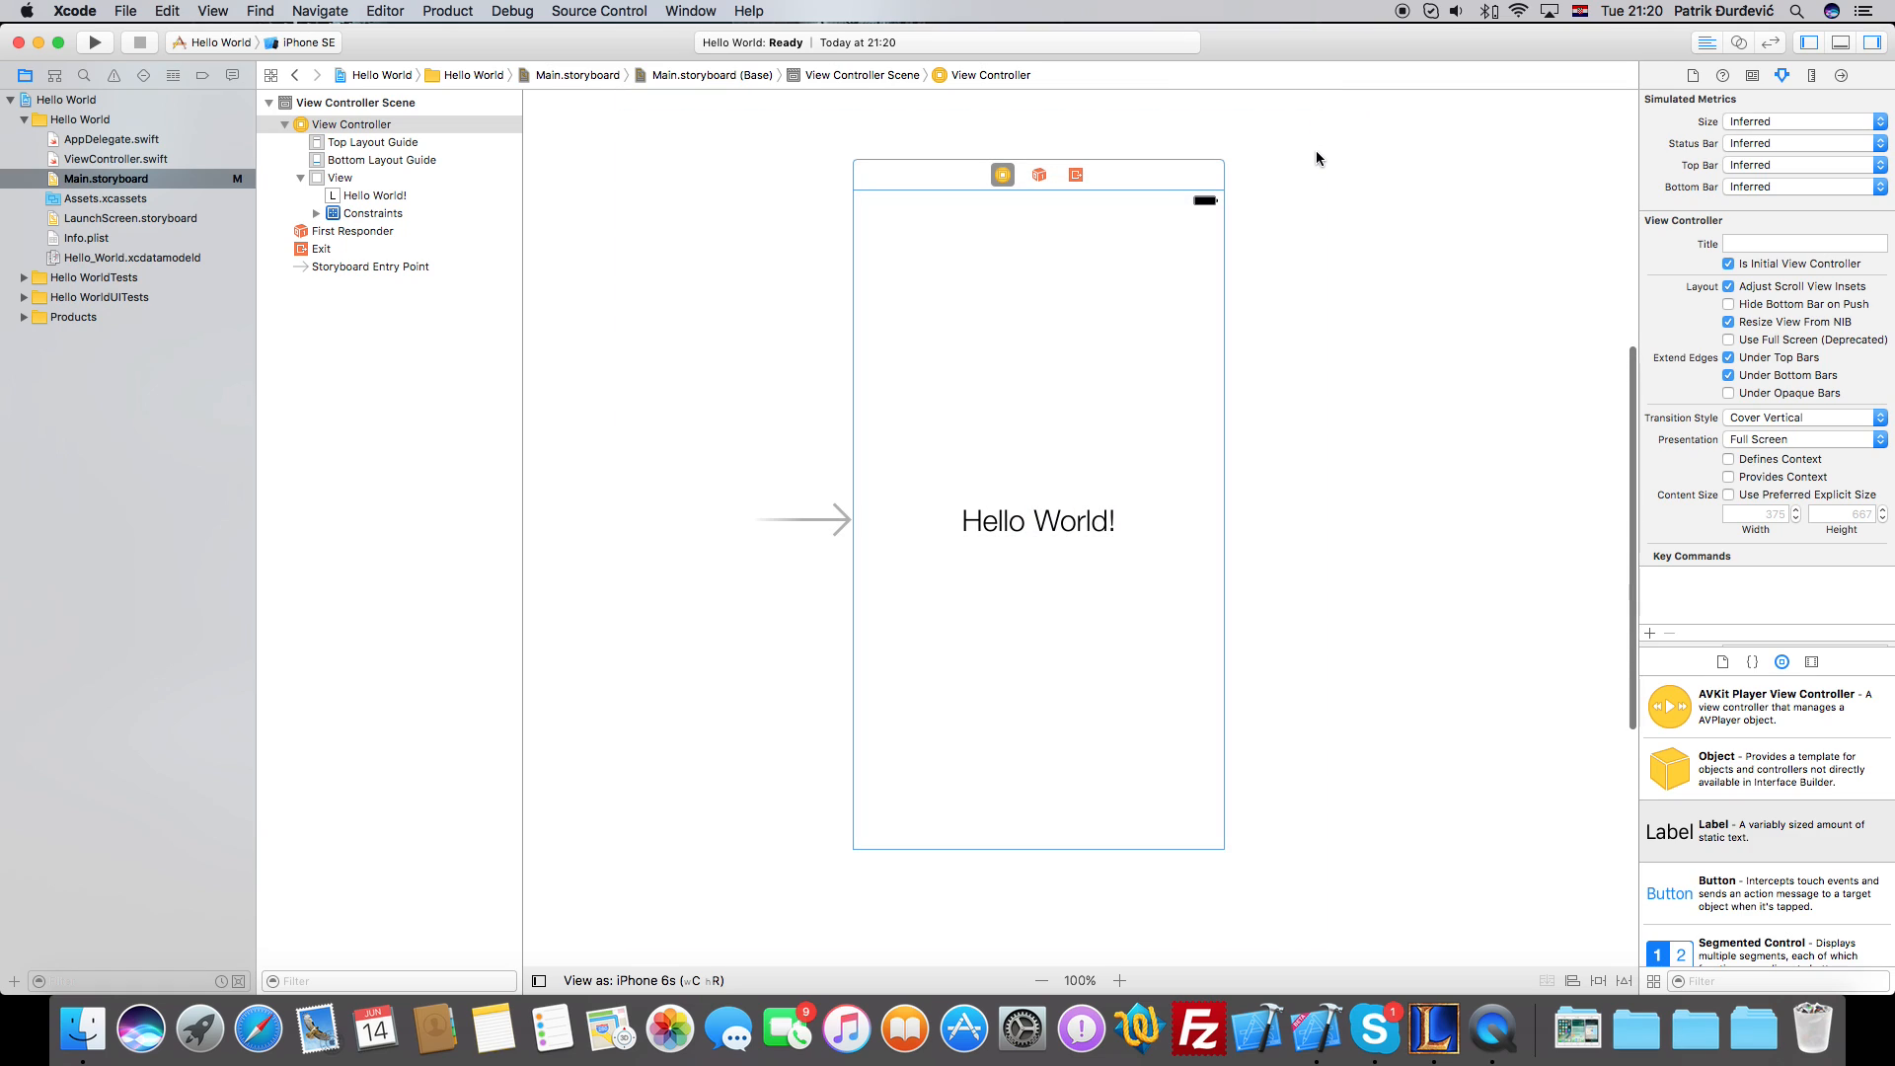
pyautogui.moveTo(1261, 148)
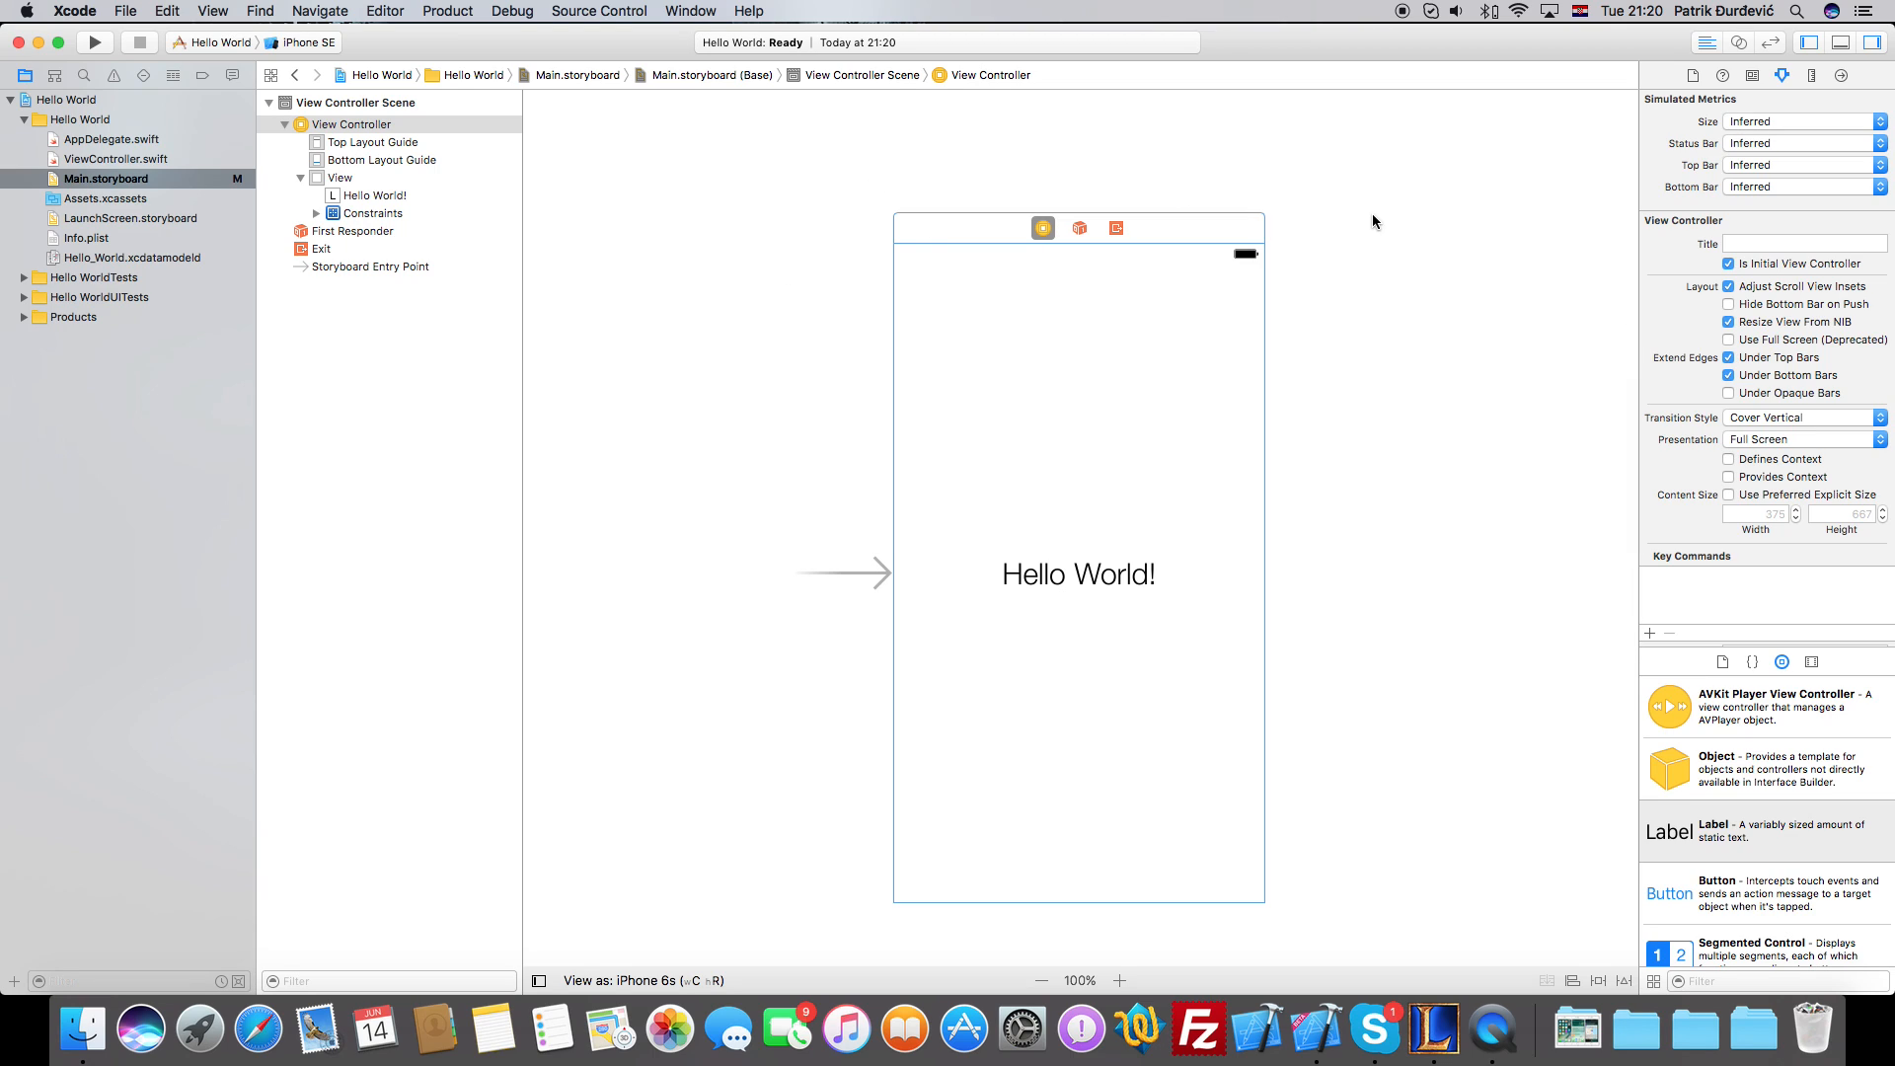
pyautogui.moveTo(1405, 25)
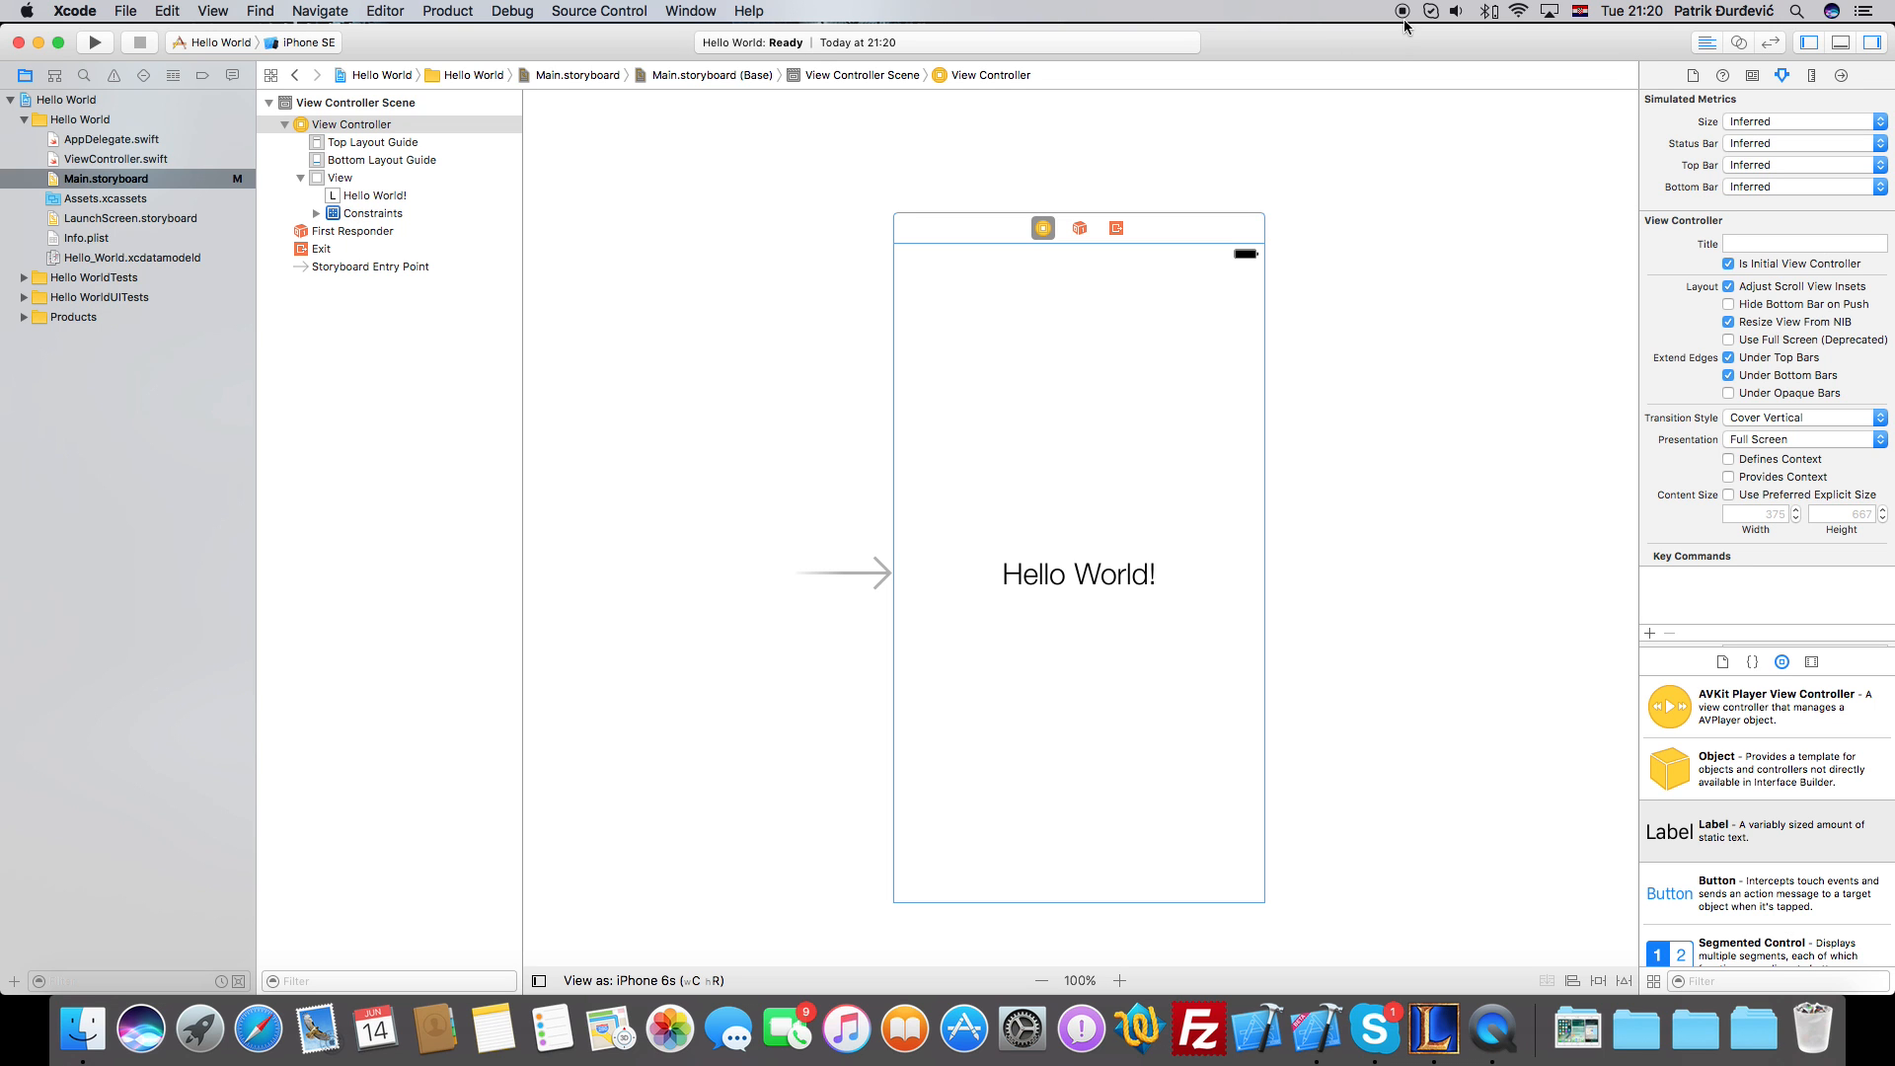